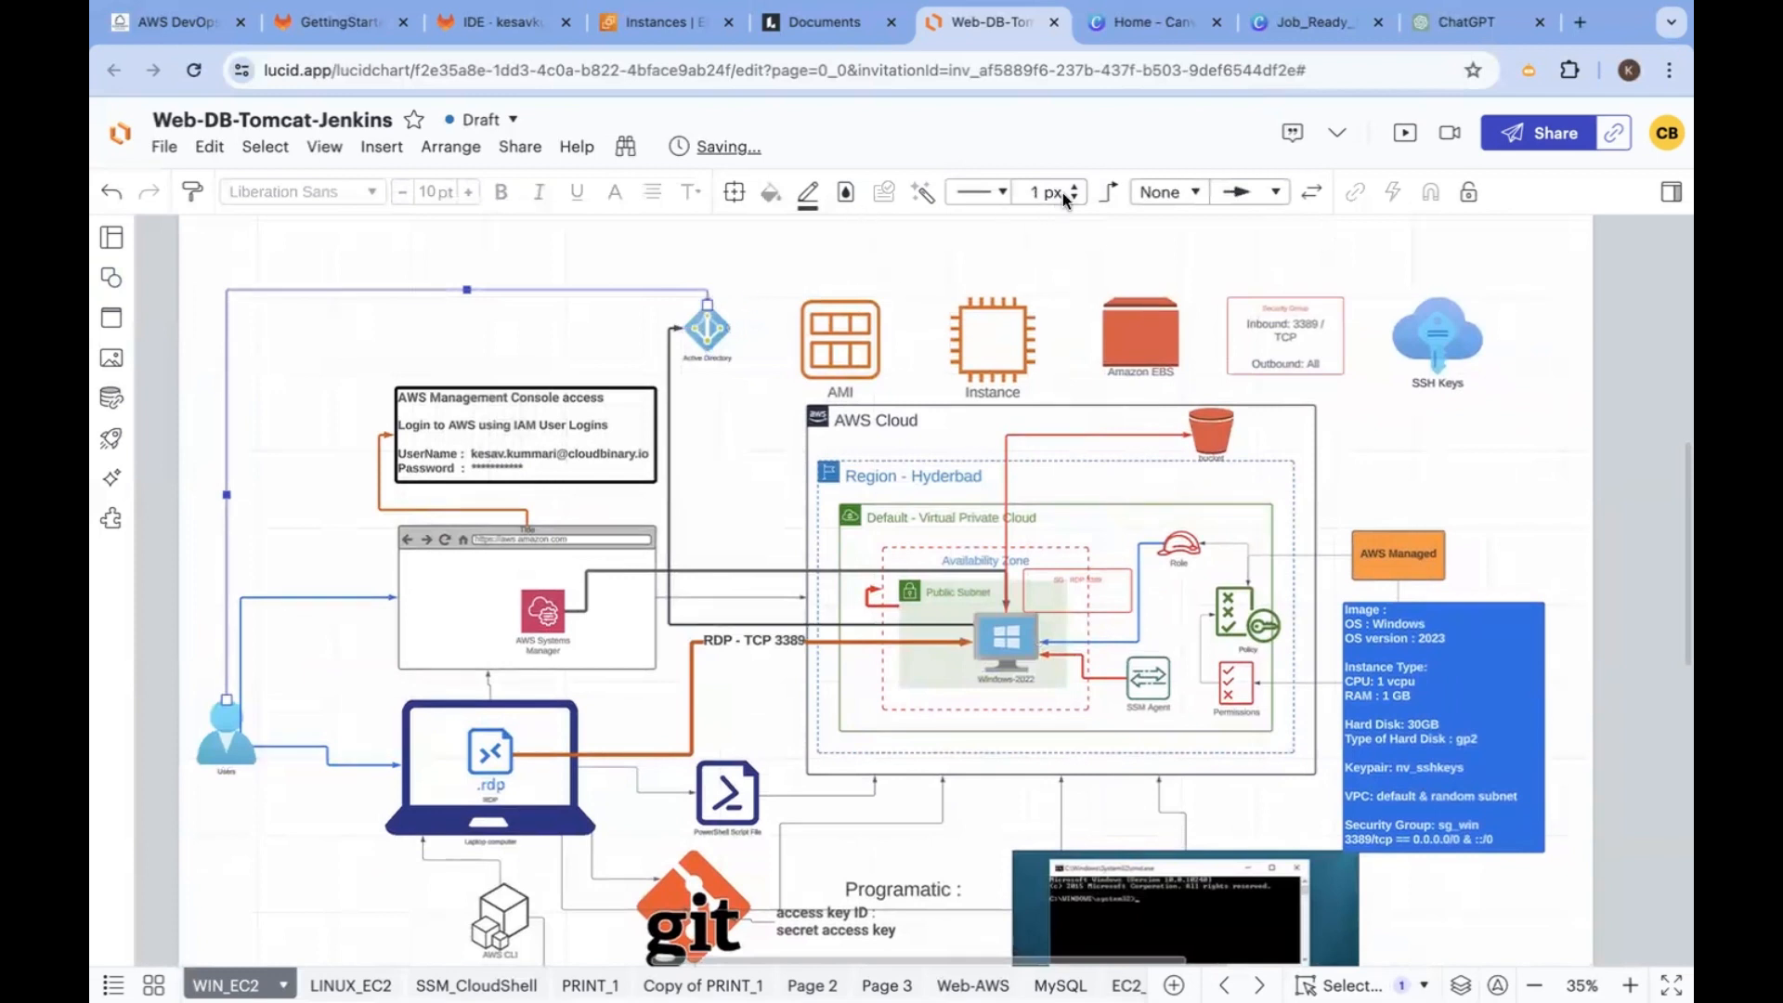
# Review the diagram shapes: console note, Windows instance, Active Directory, Users, laptop and RDP icon
pyautogui.click(1037, 192)
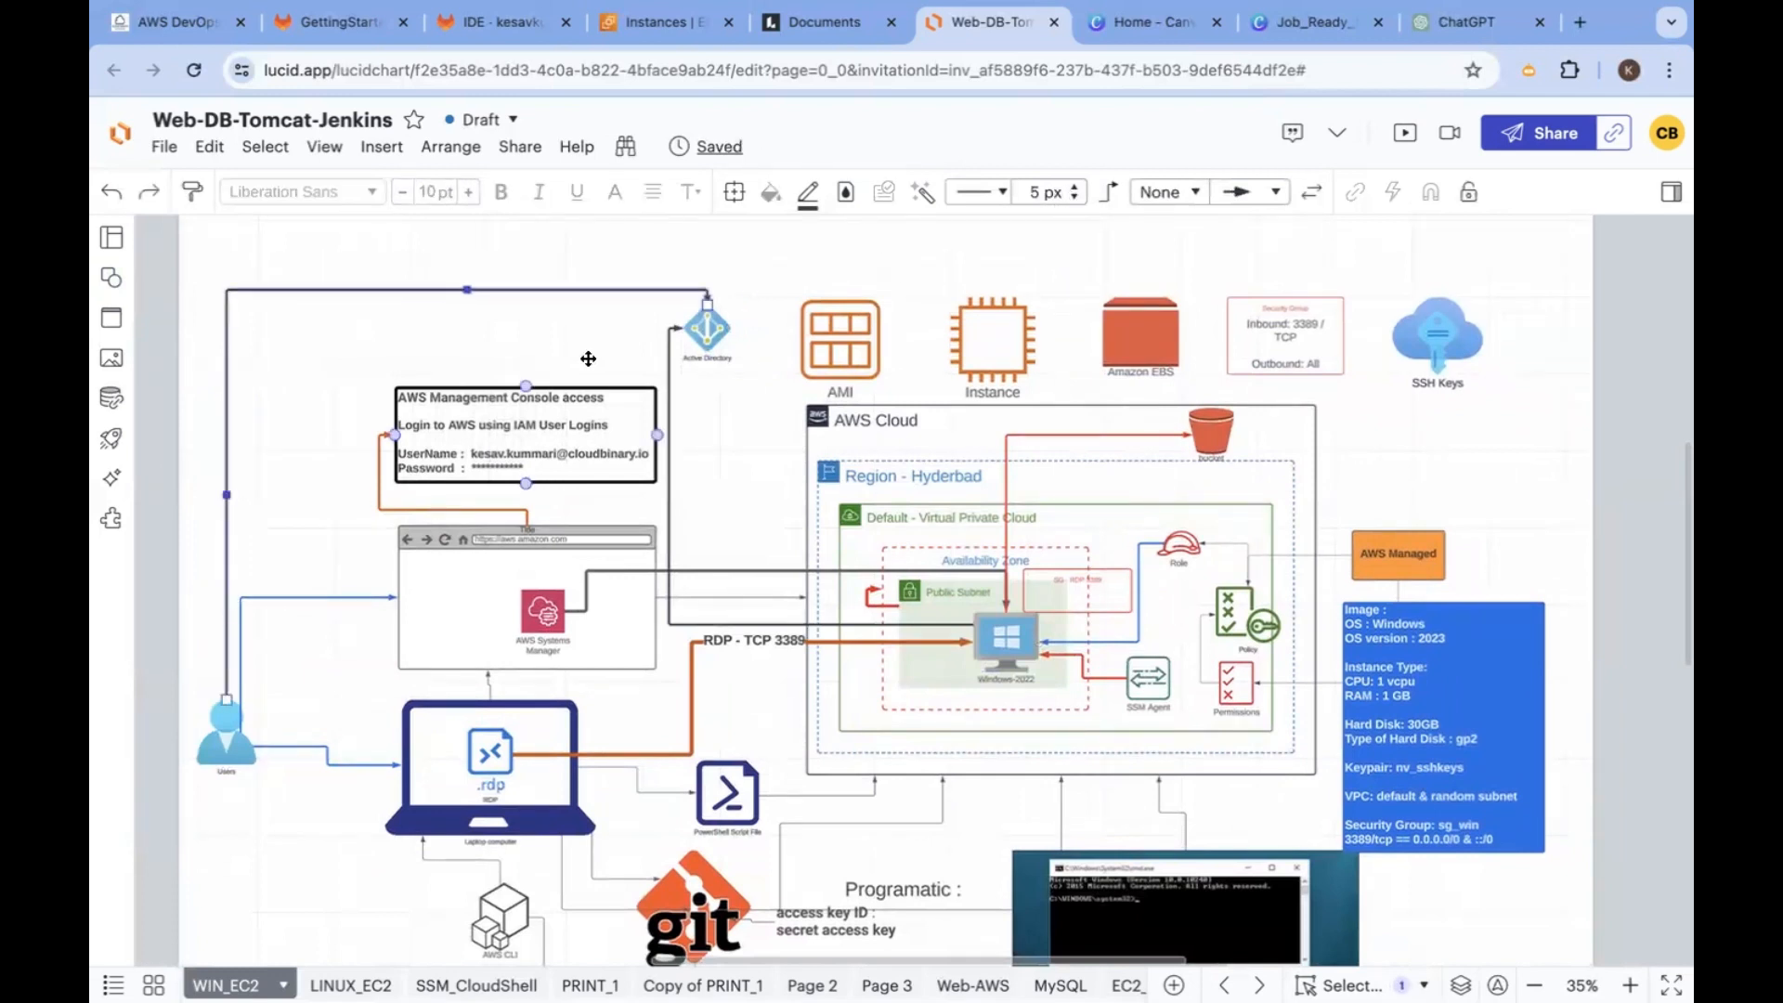
pyautogui.click(1005, 637)
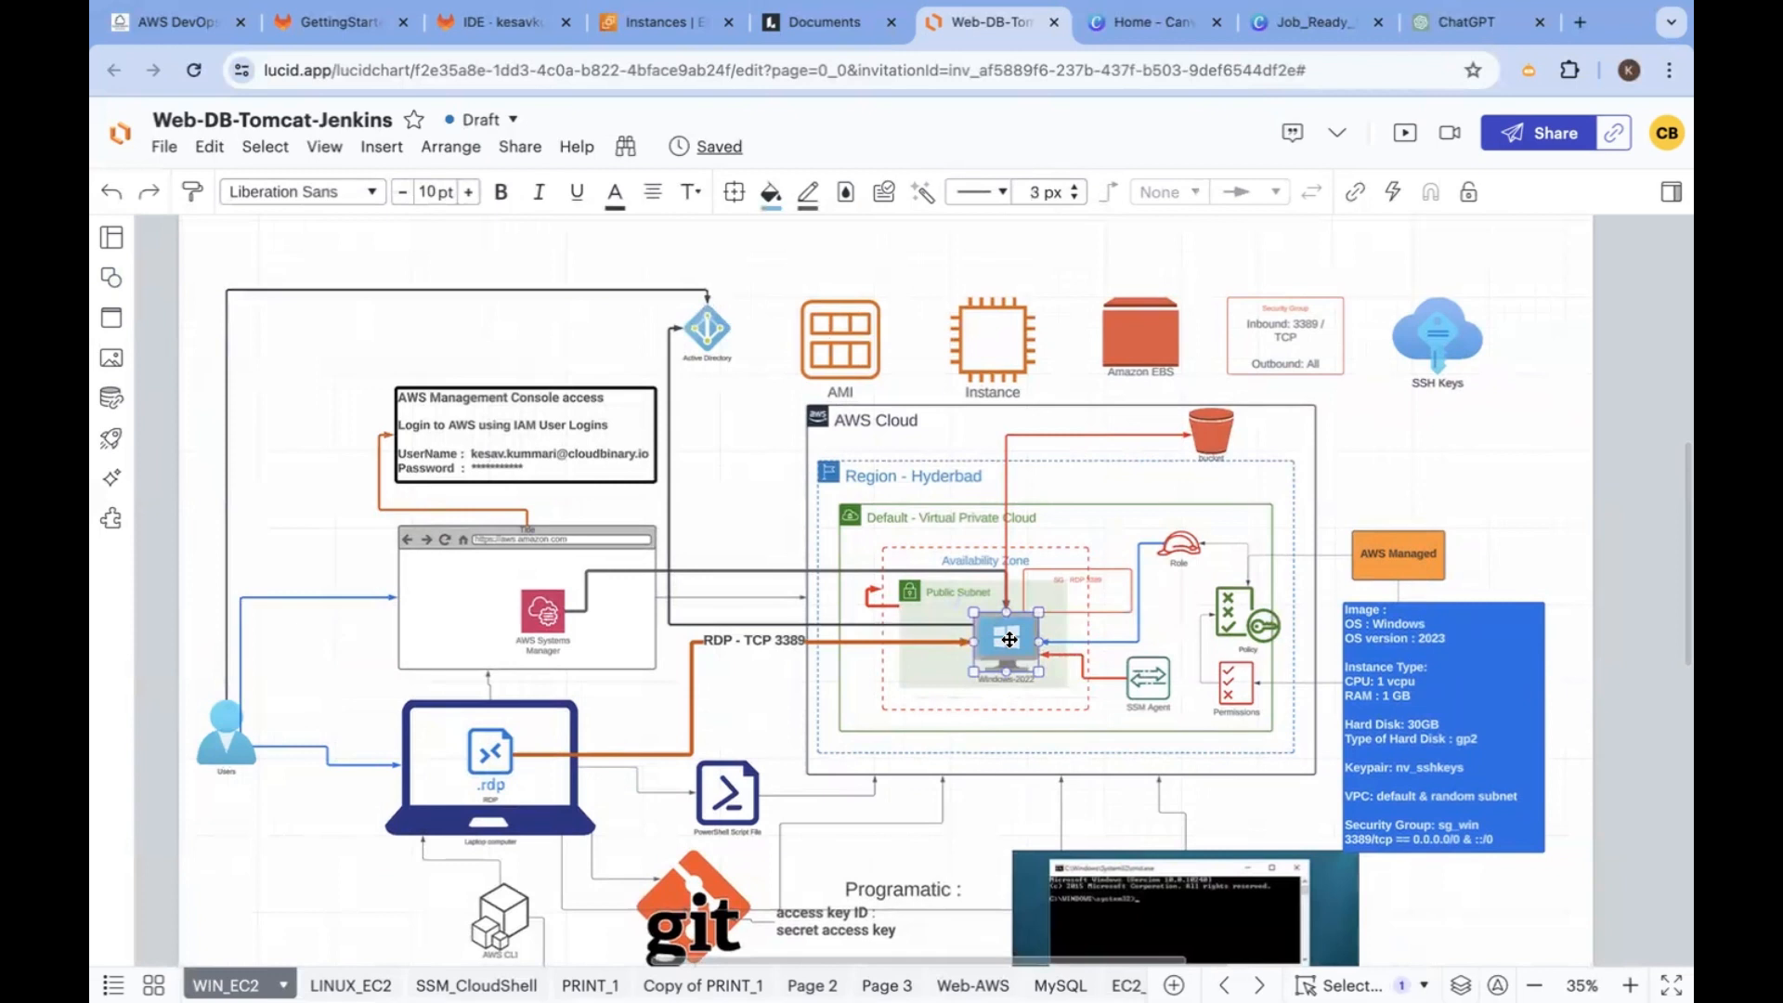
pyautogui.click(705, 330)
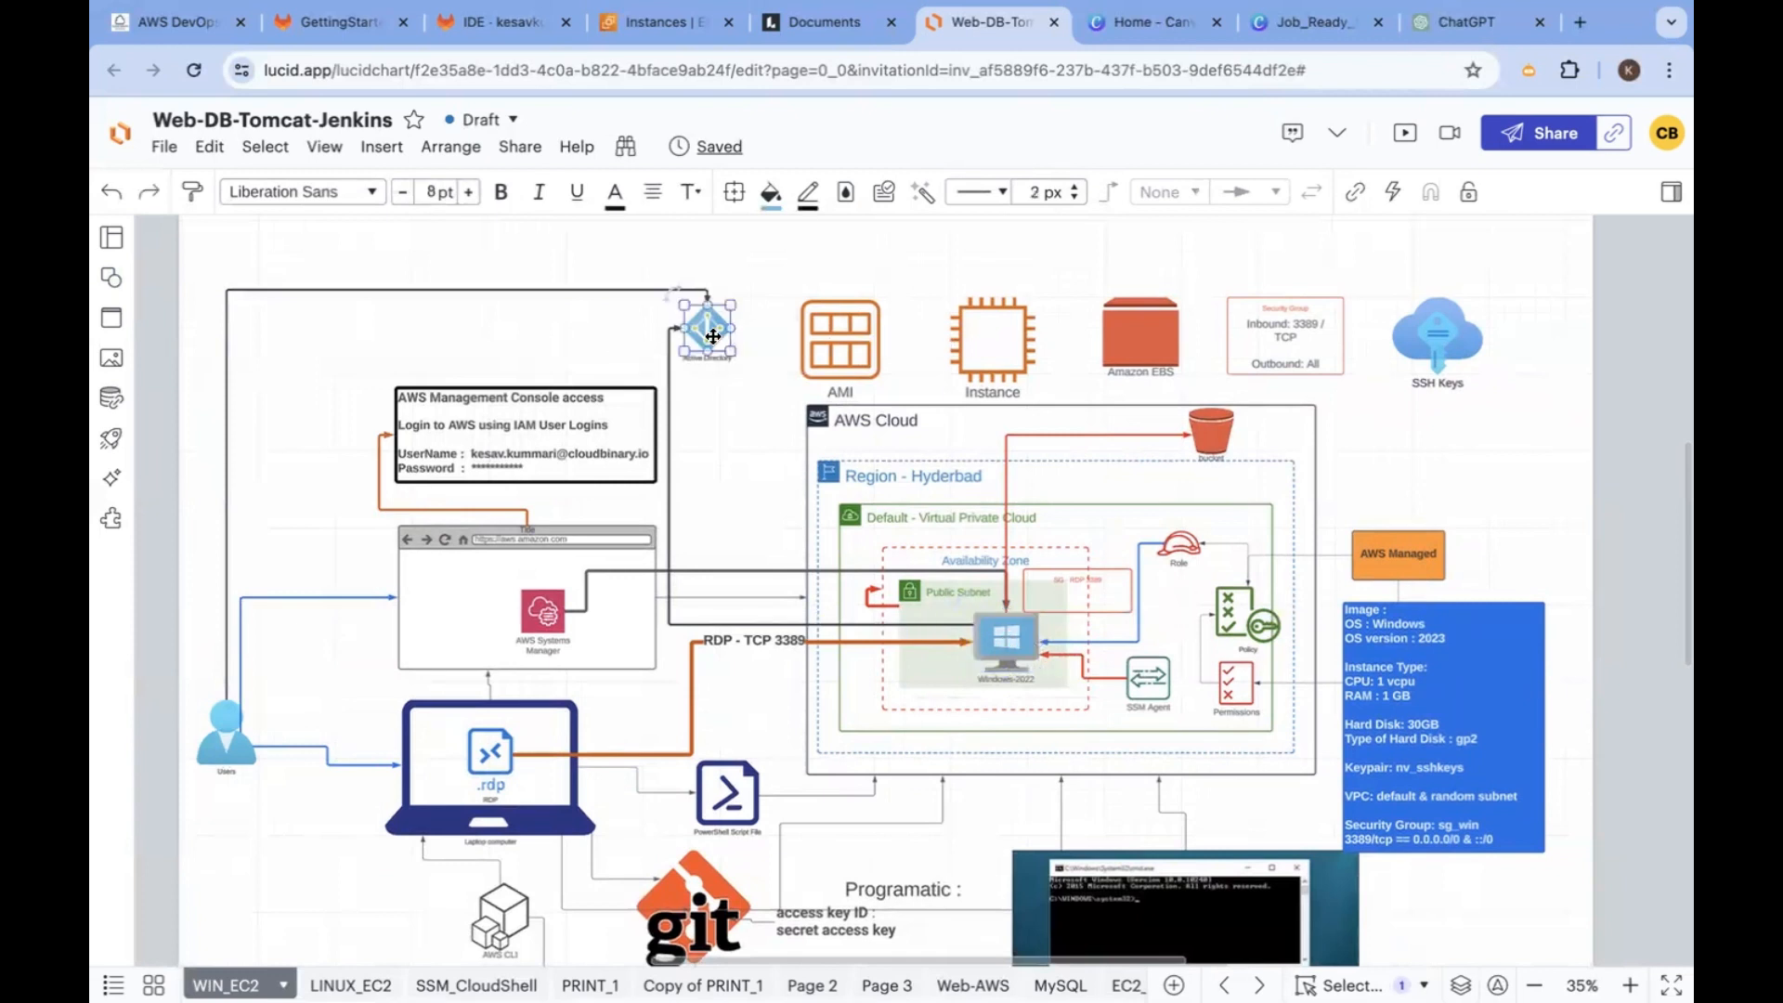
pyautogui.click(225, 734)
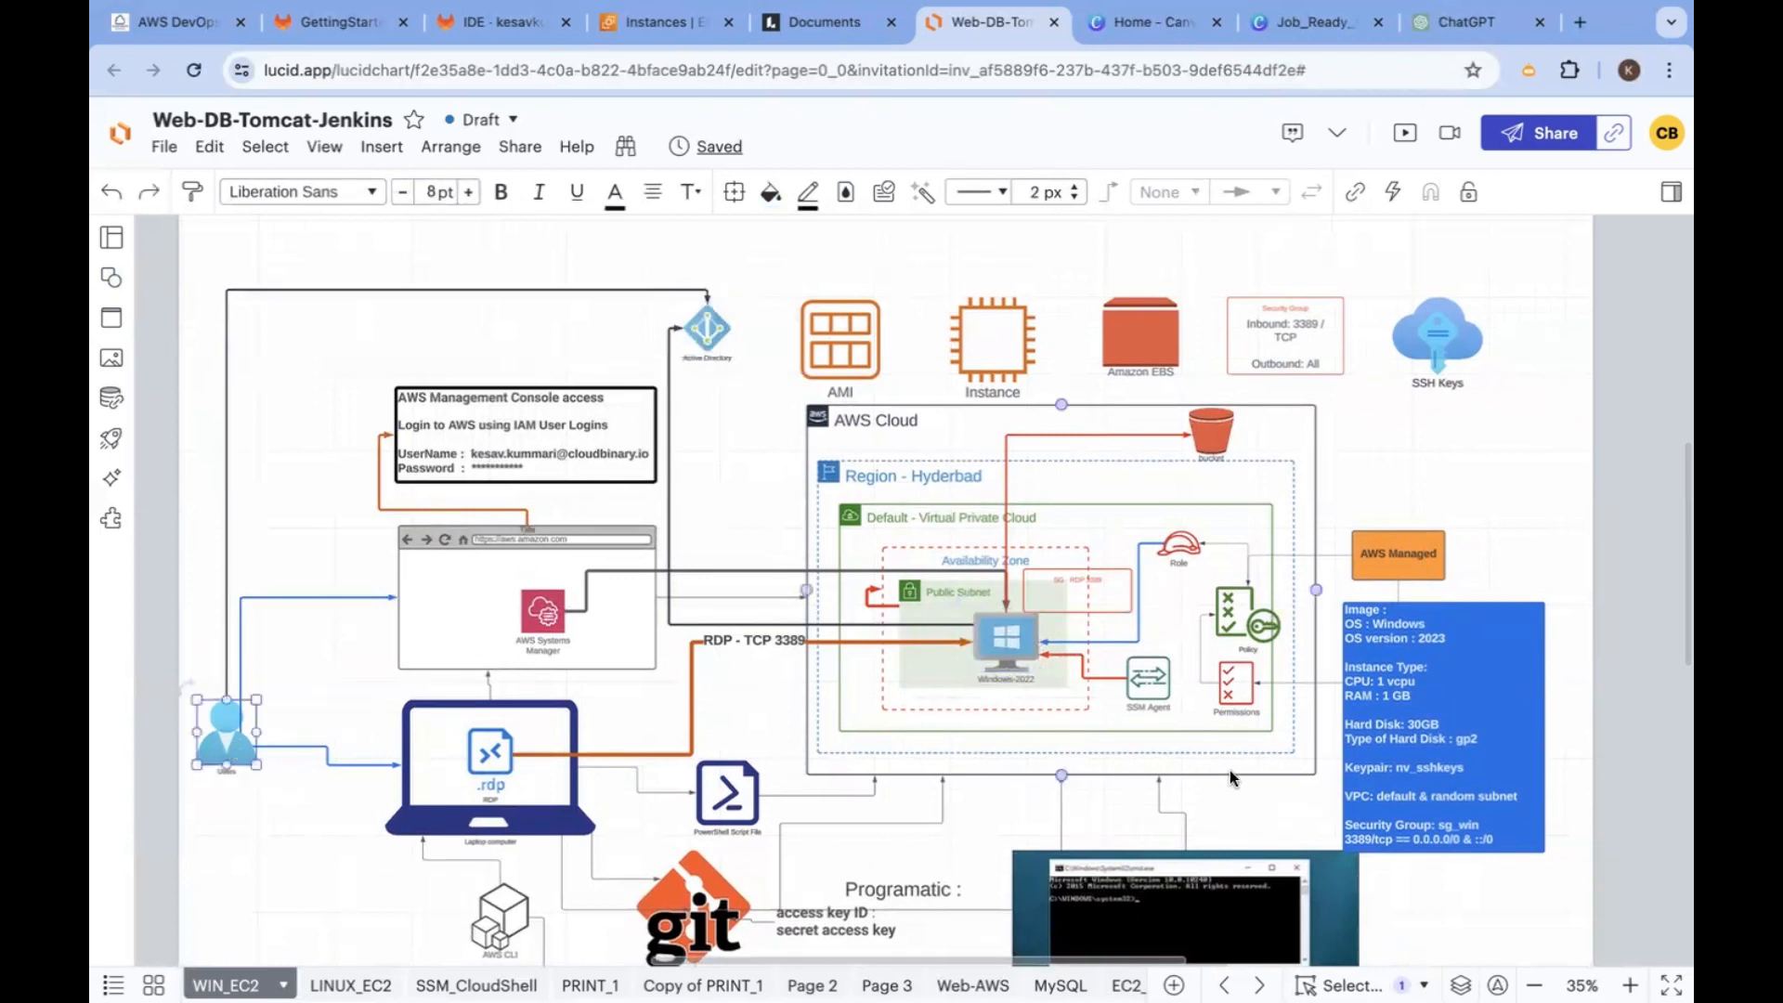
pyautogui.click(1005, 637)
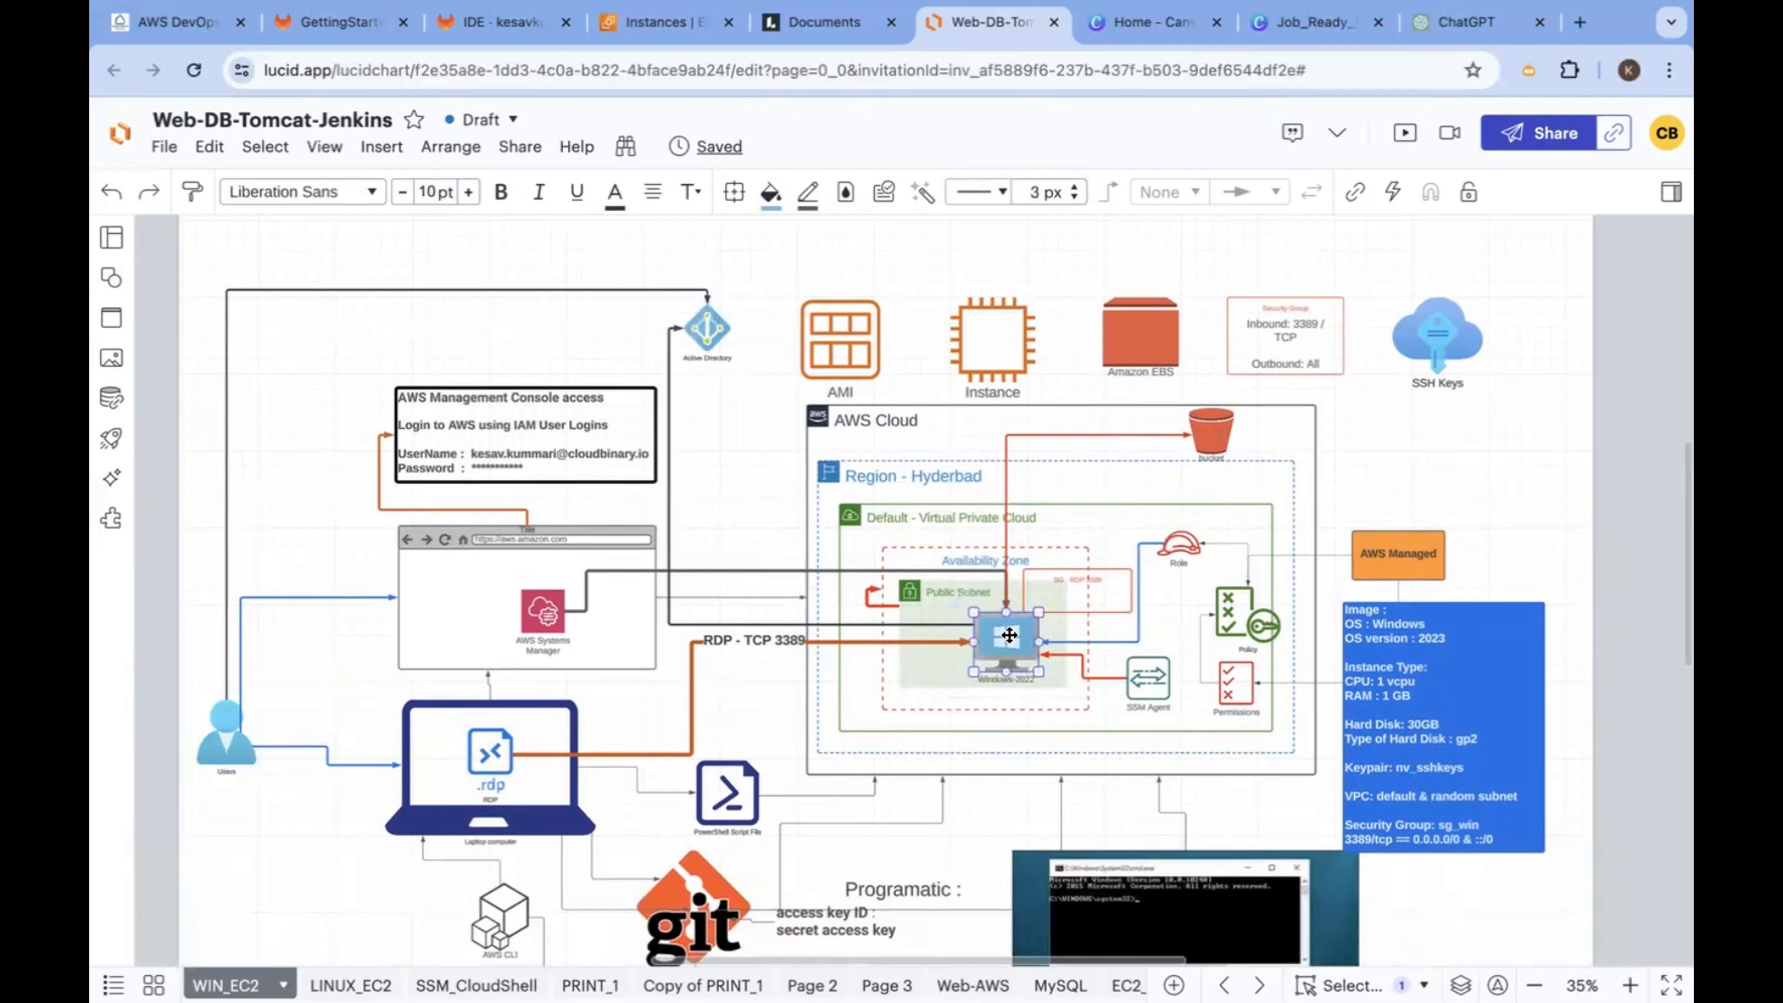
pyautogui.click(489, 751)
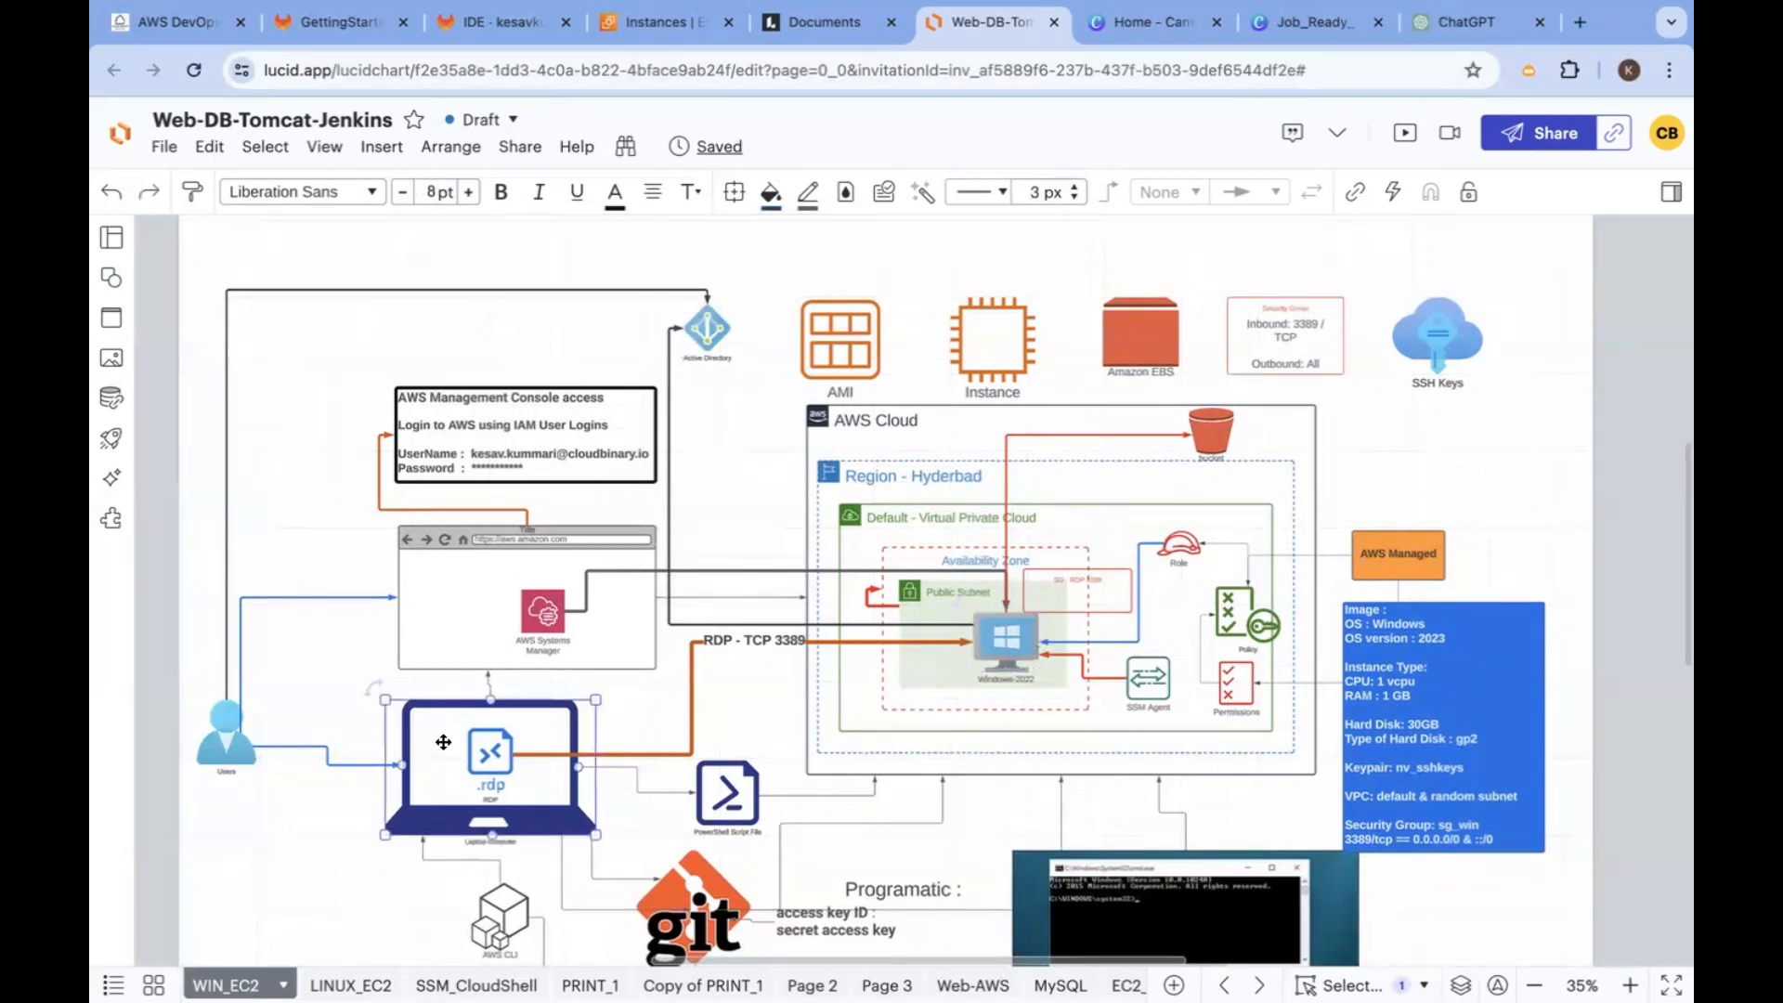
pyautogui.click(490, 753)
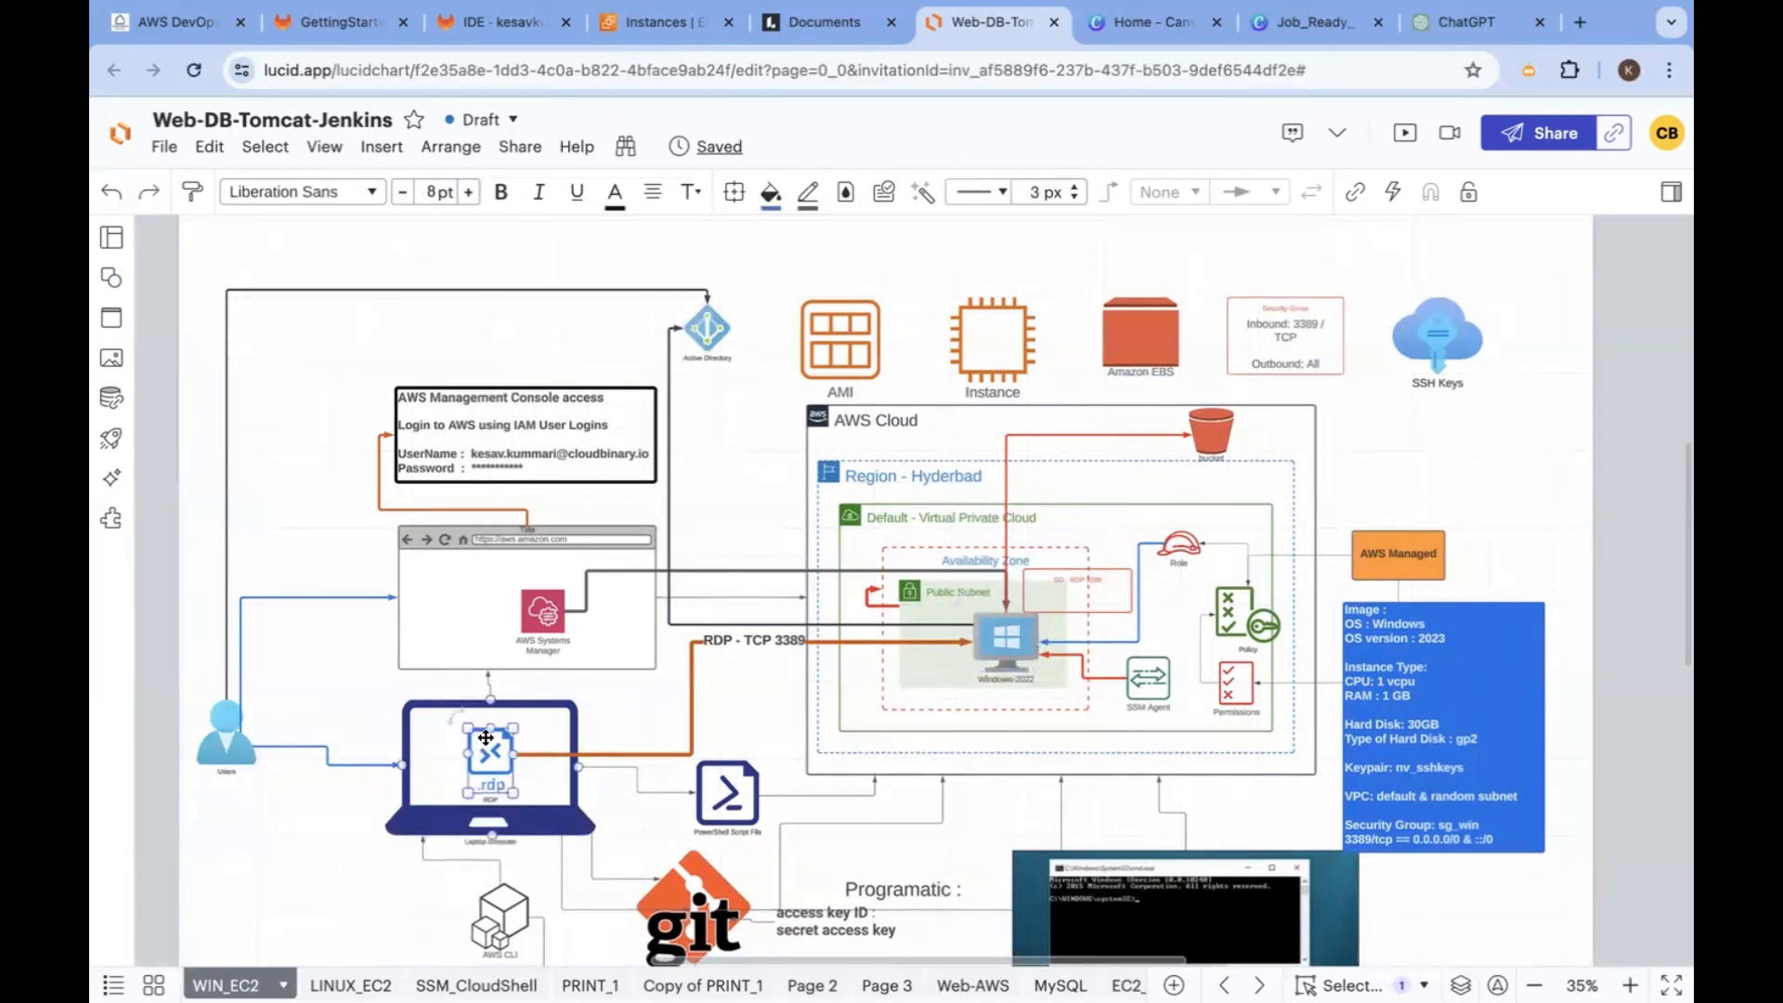
pyautogui.click(225, 733)
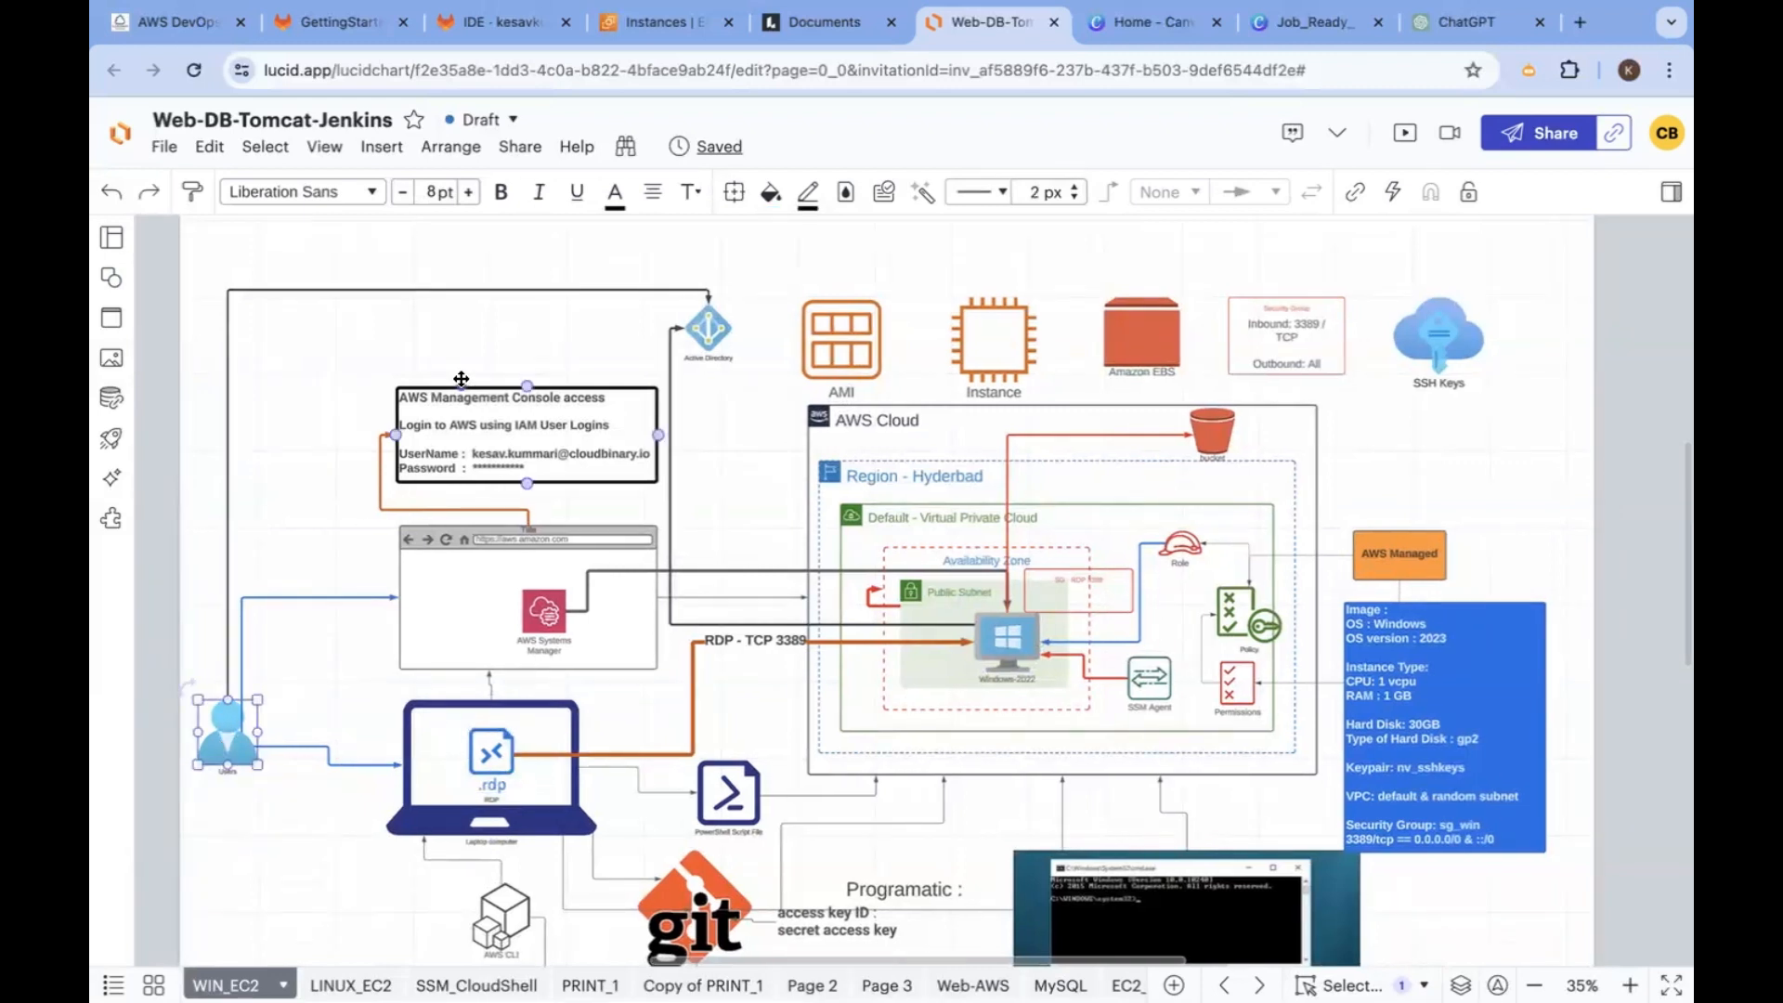
# Place a copied Users icon above Active Directory and connect it with a line
pyautogui.click(706, 331)
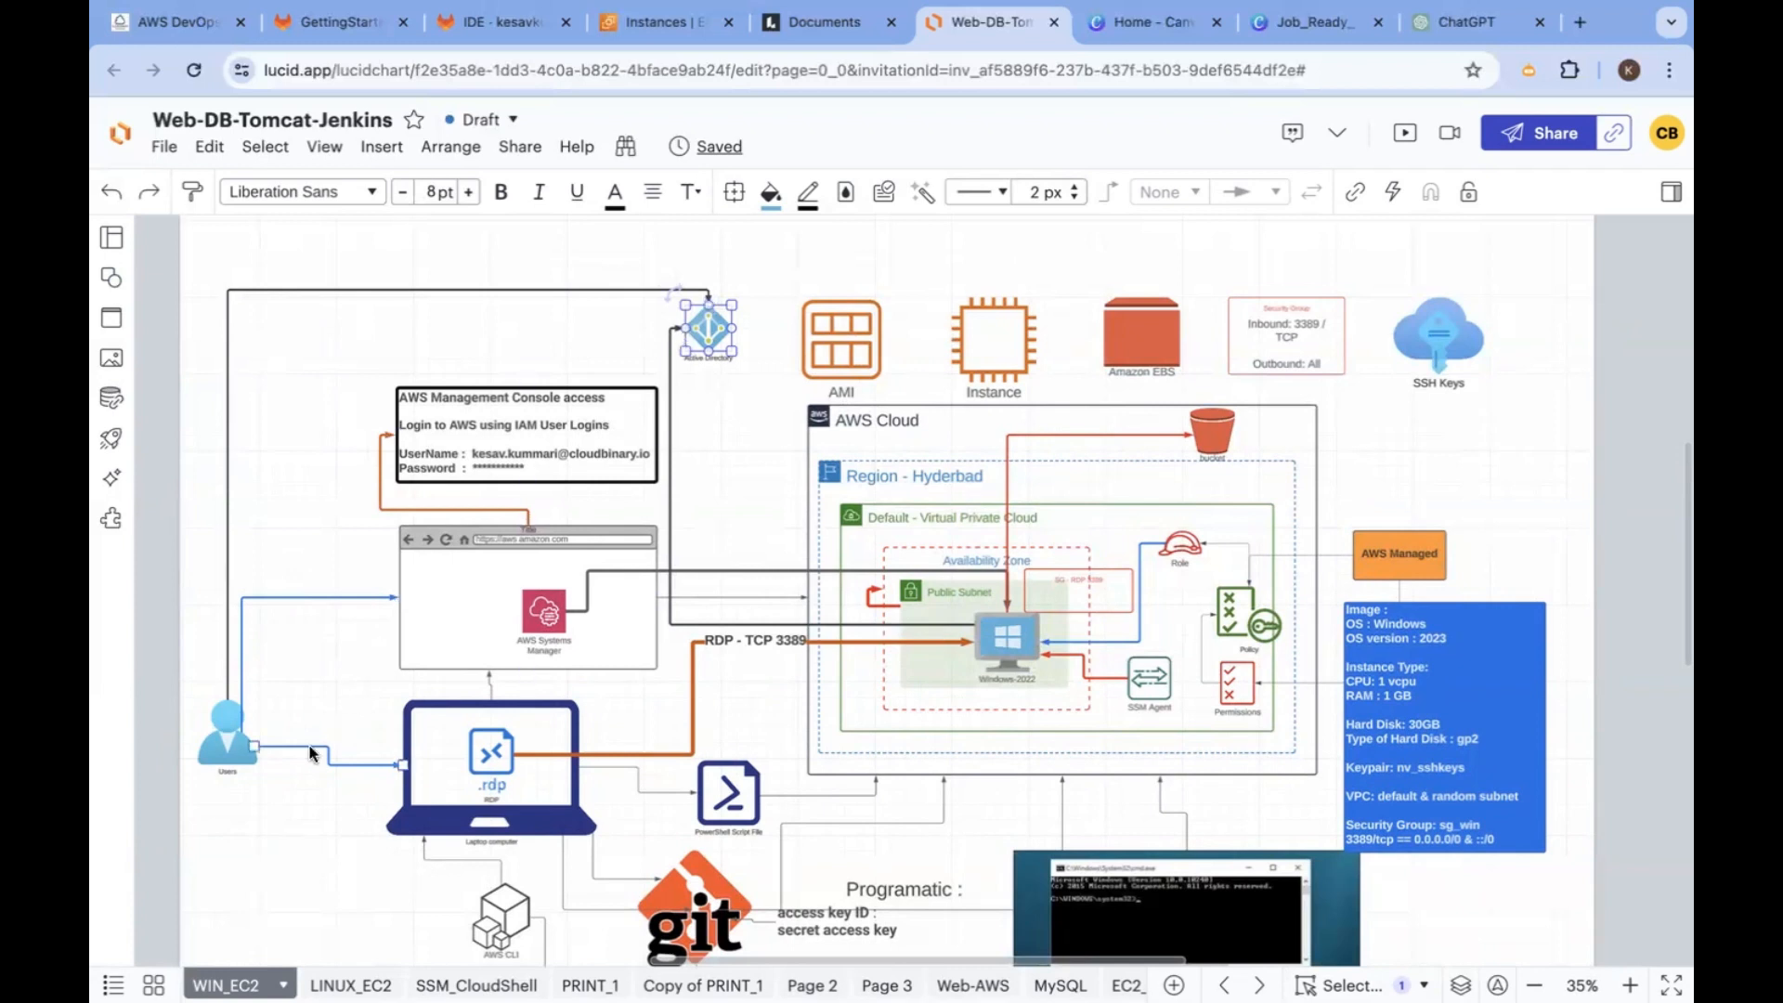
pyautogui.click(227, 739)
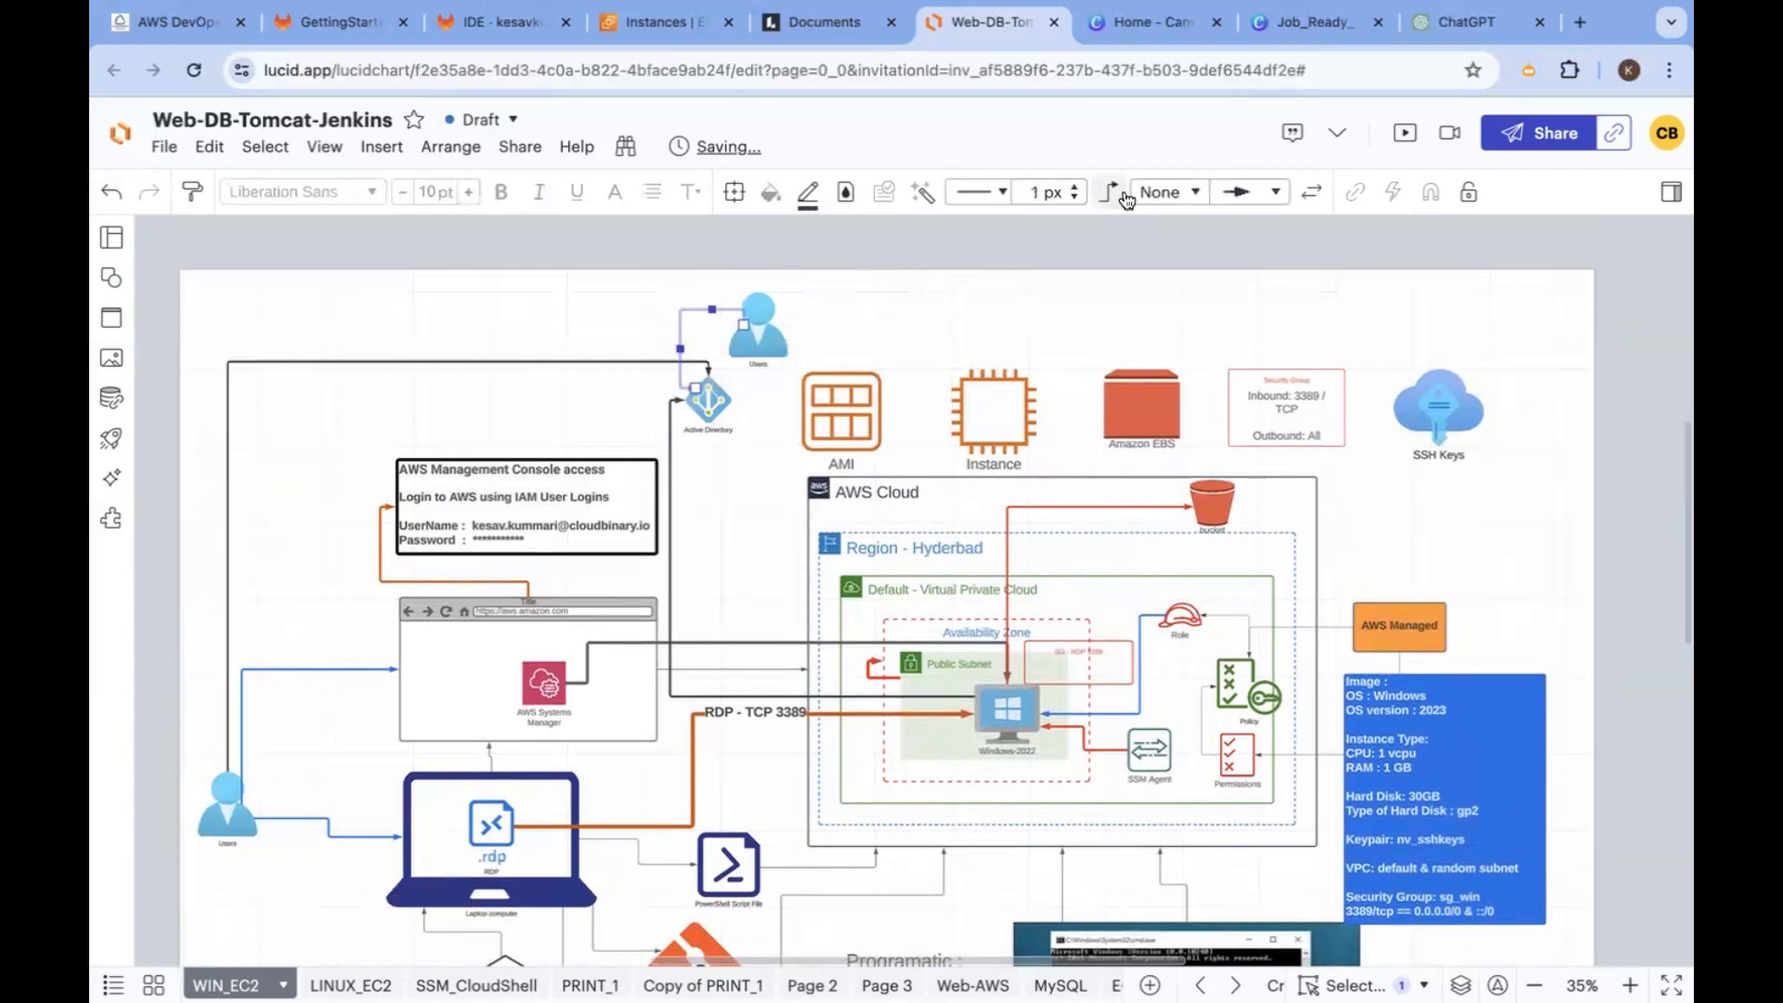
# Select the original Users icon and the Windows instance while checking the layout
pyautogui.click(1042, 192)
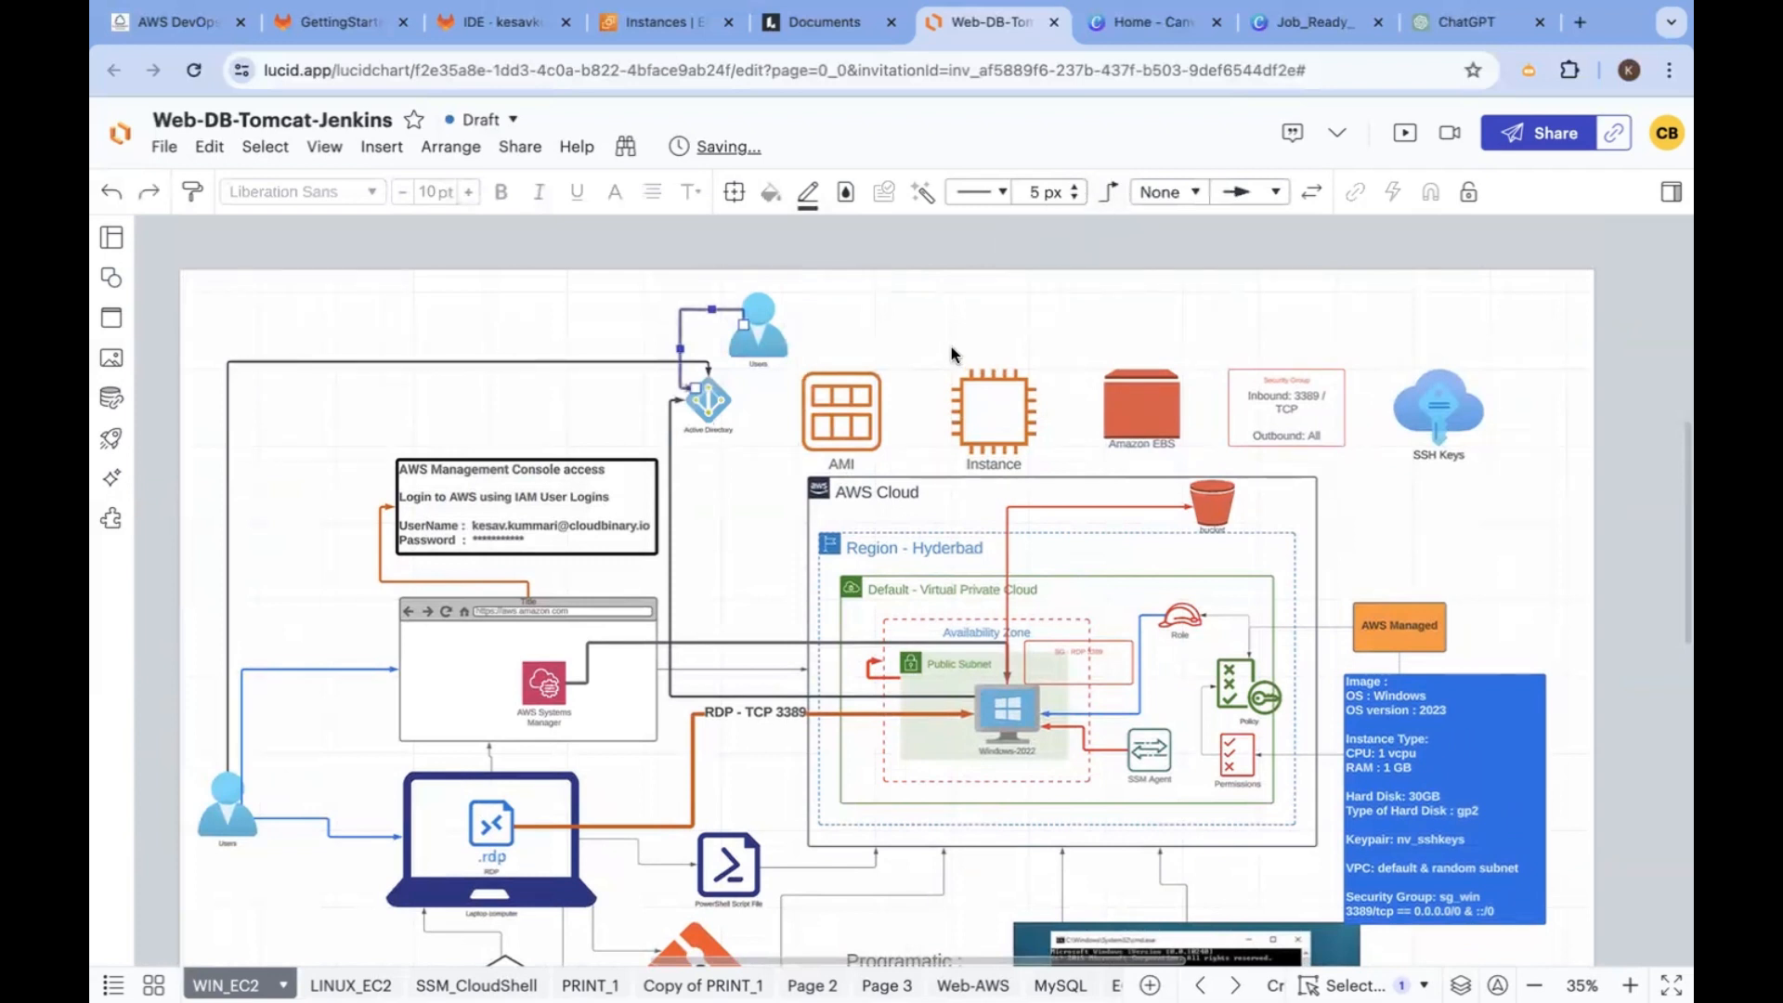
pyautogui.click(1005, 714)
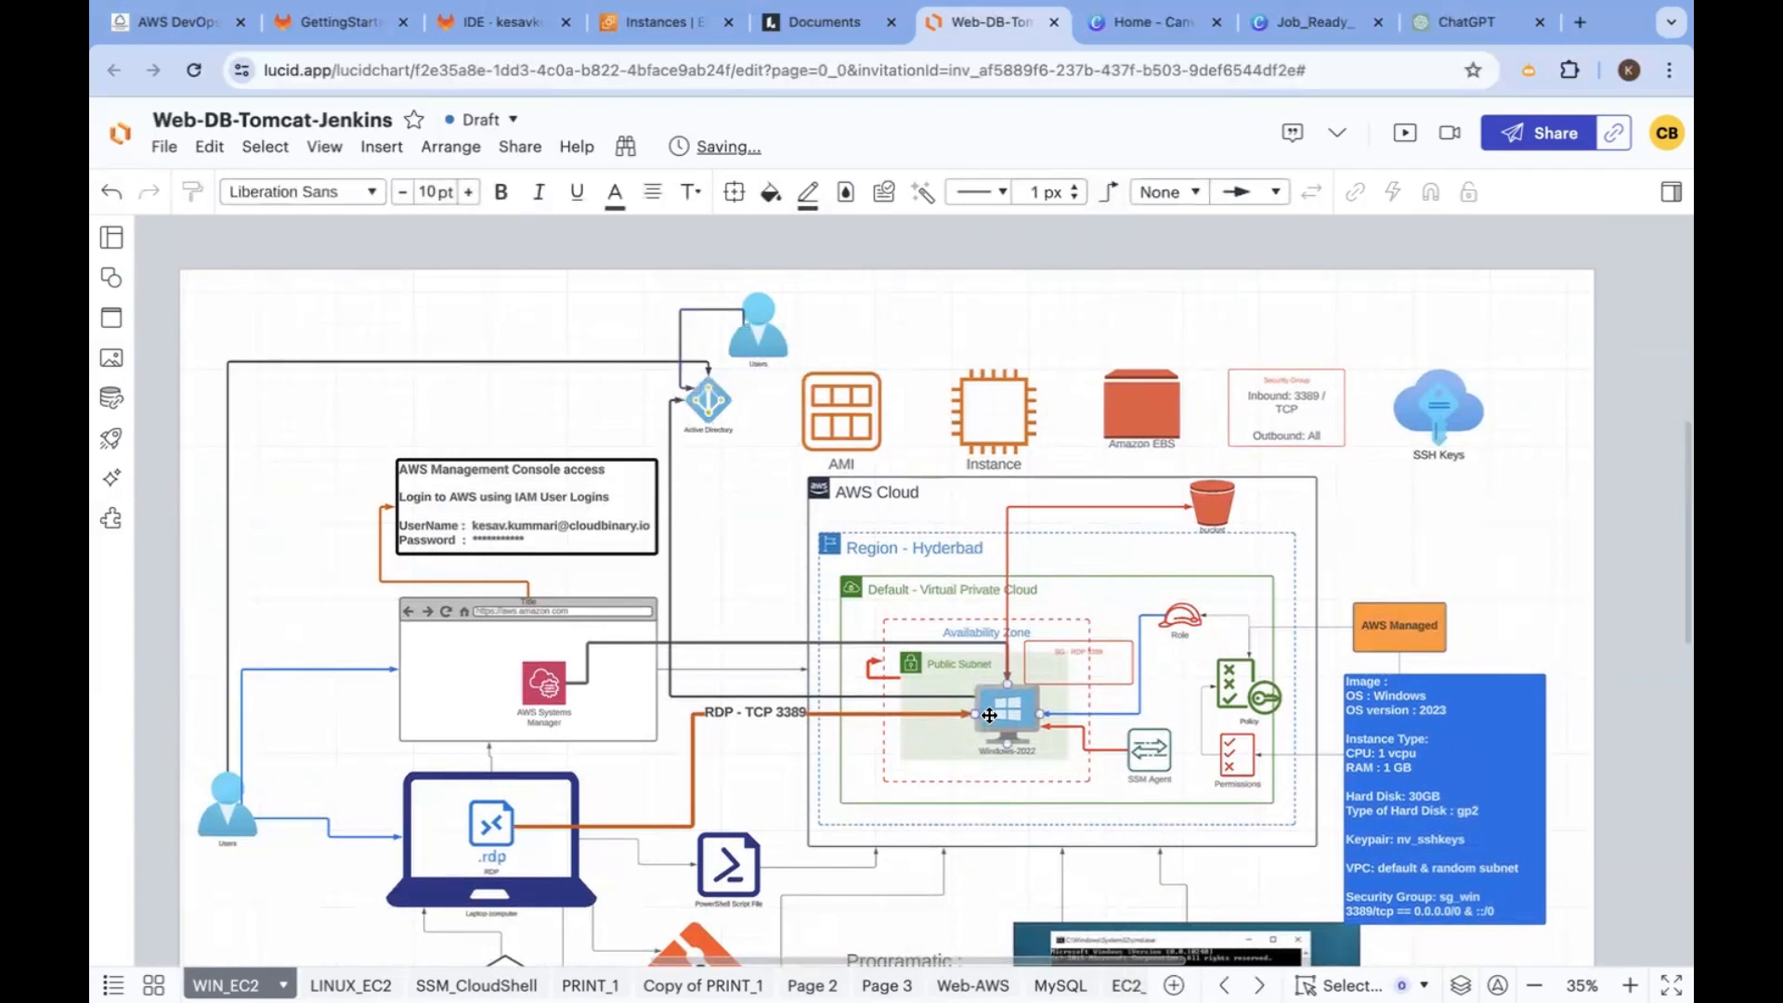
pyautogui.scroll(-3)
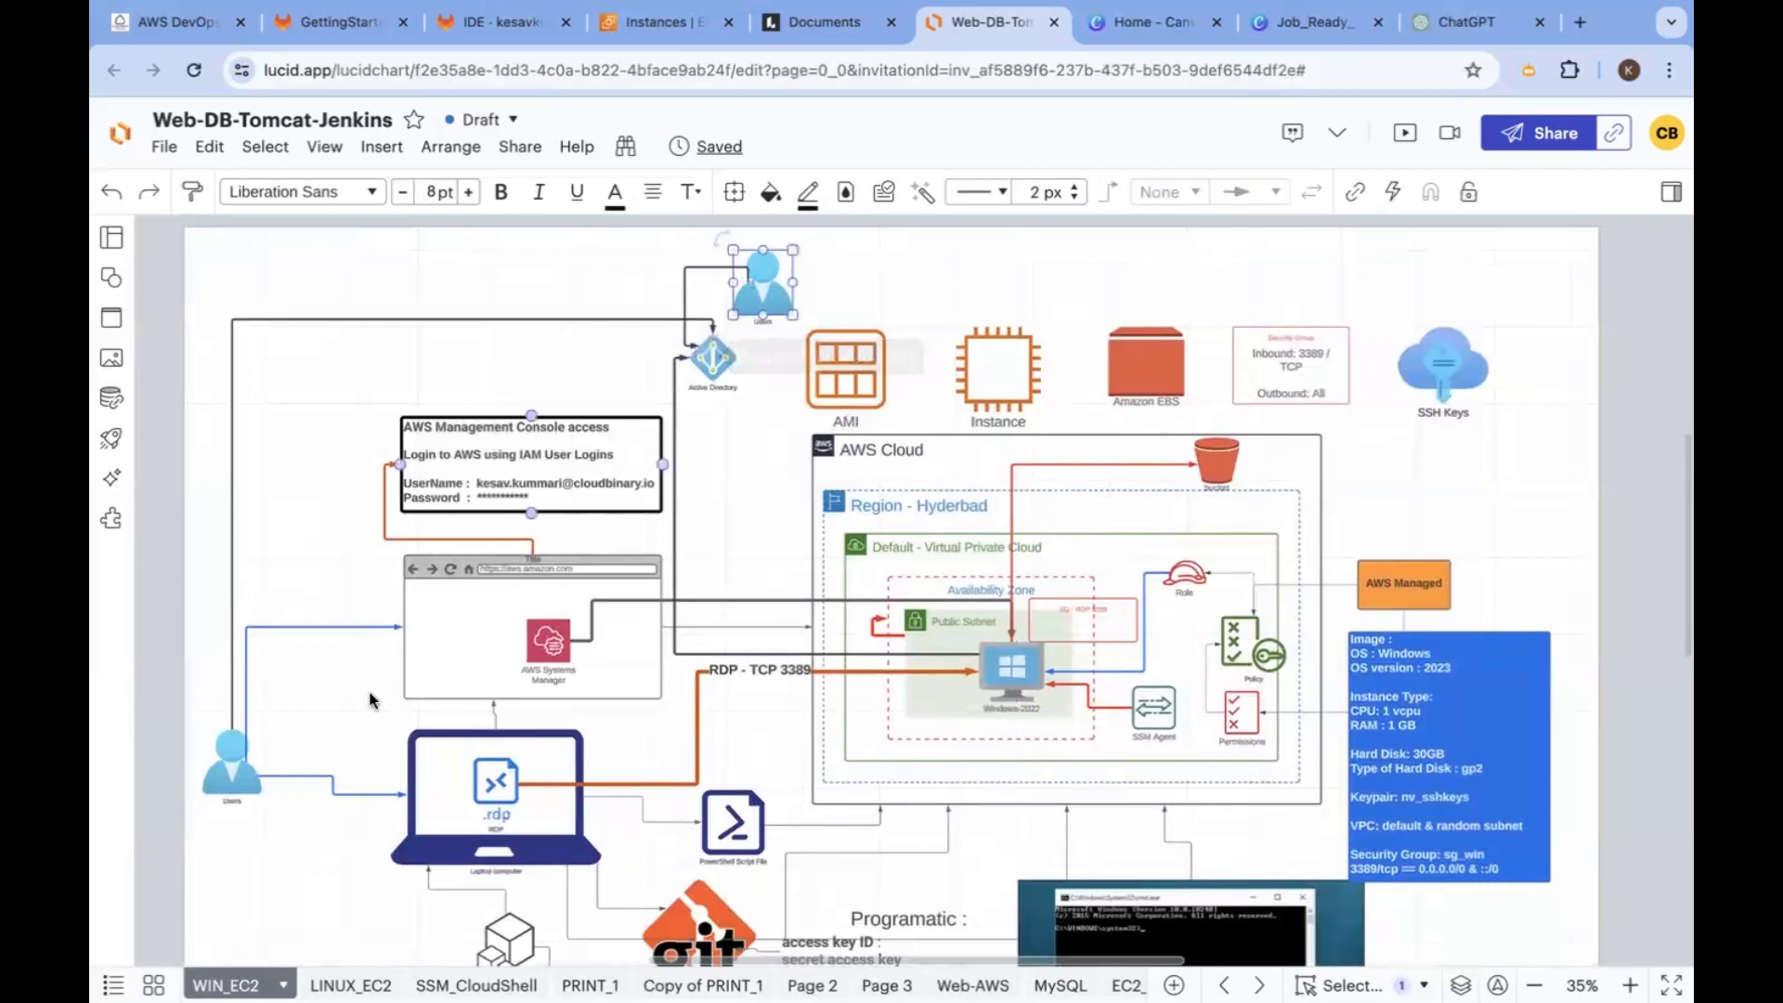
pyautogui.click(230, 761)
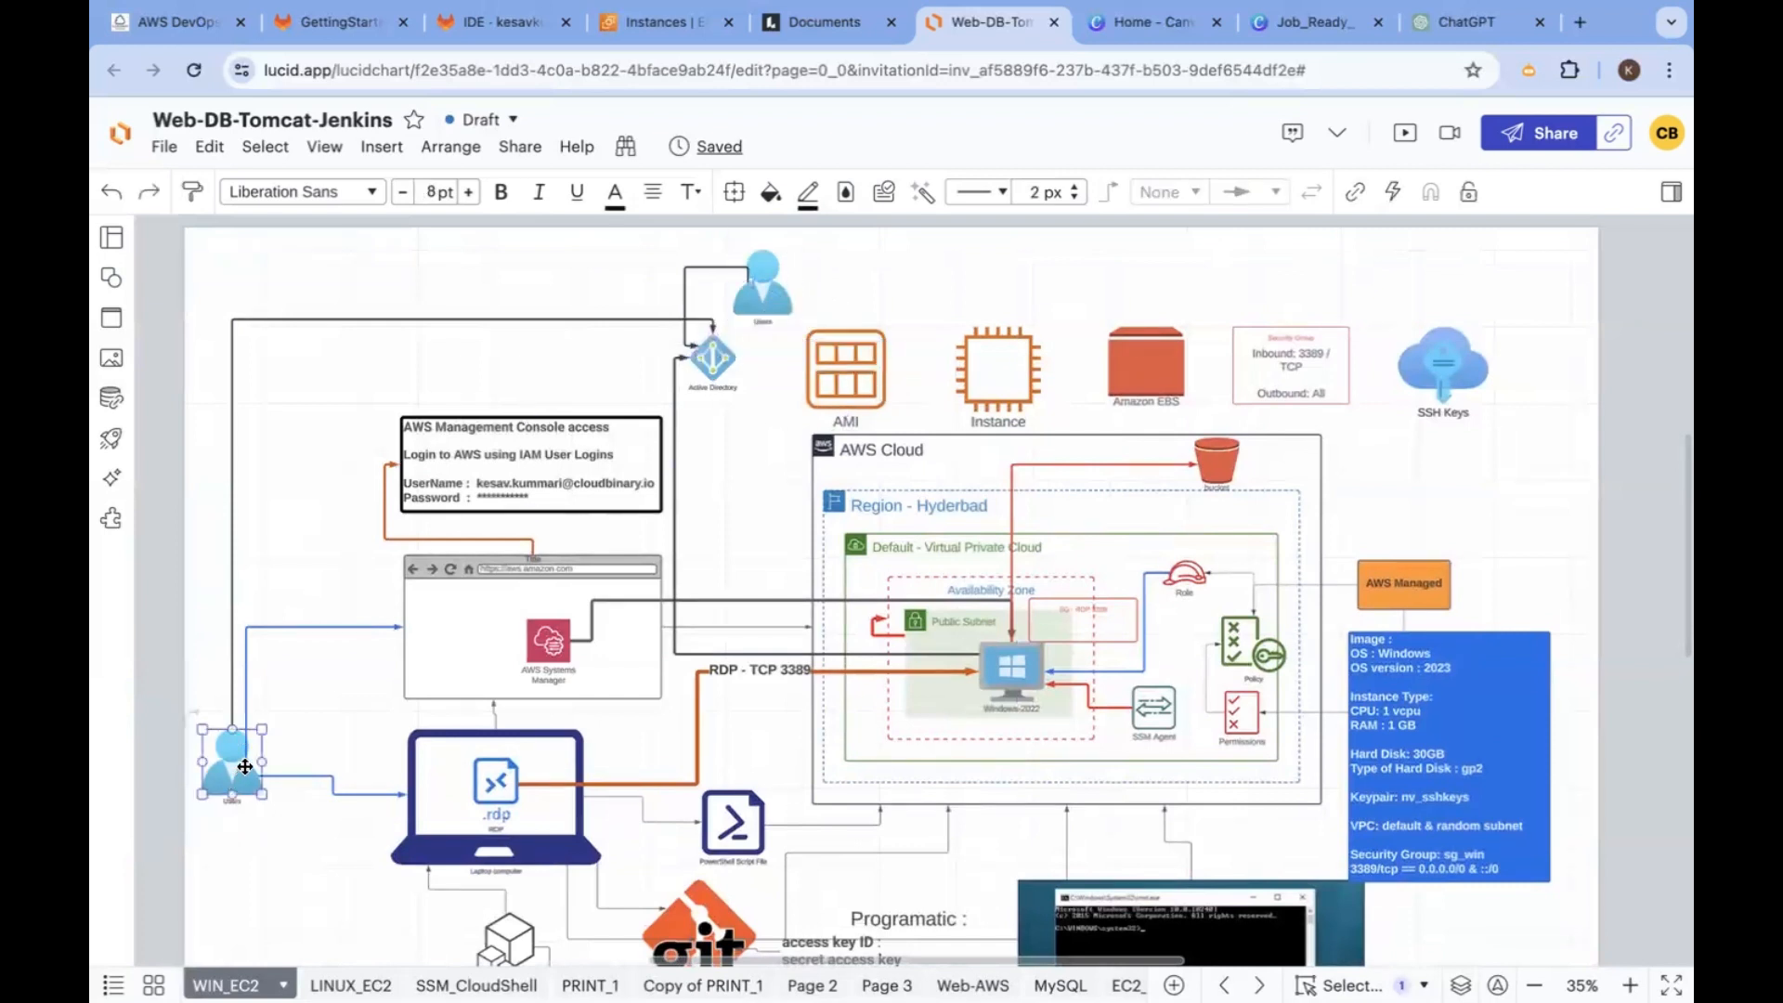
pyautogui.click(494, 791)
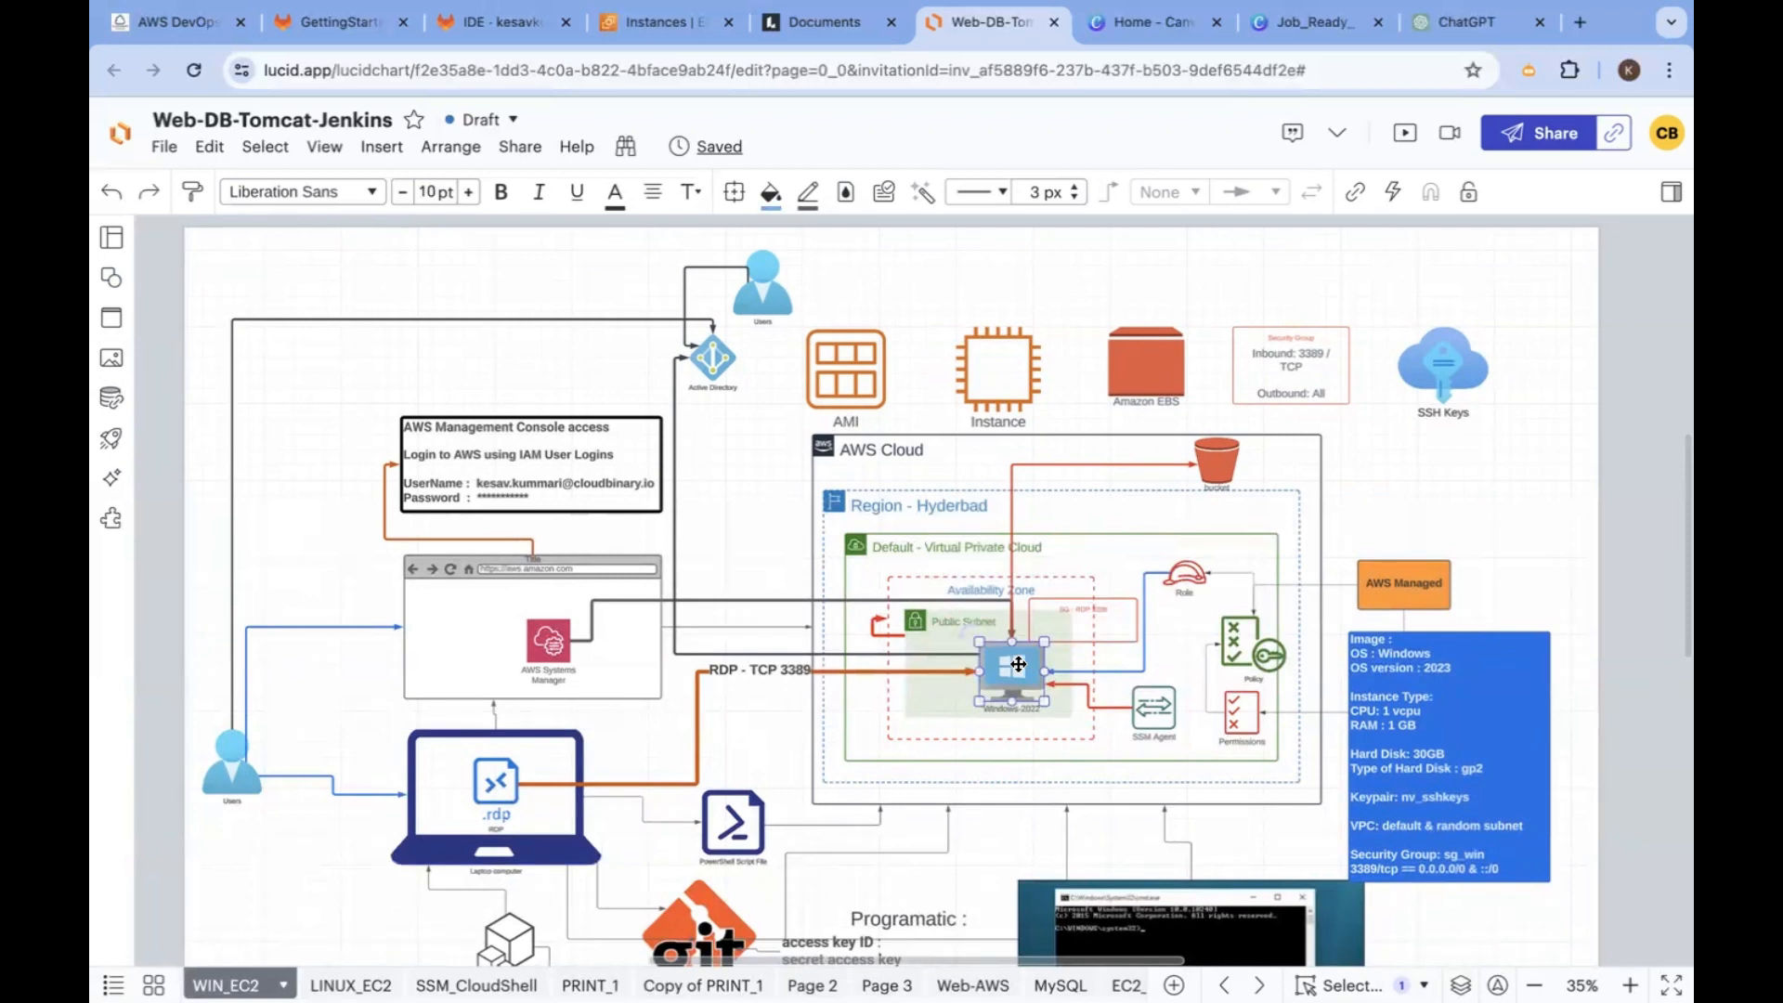
pyautogui.click(230, 772)
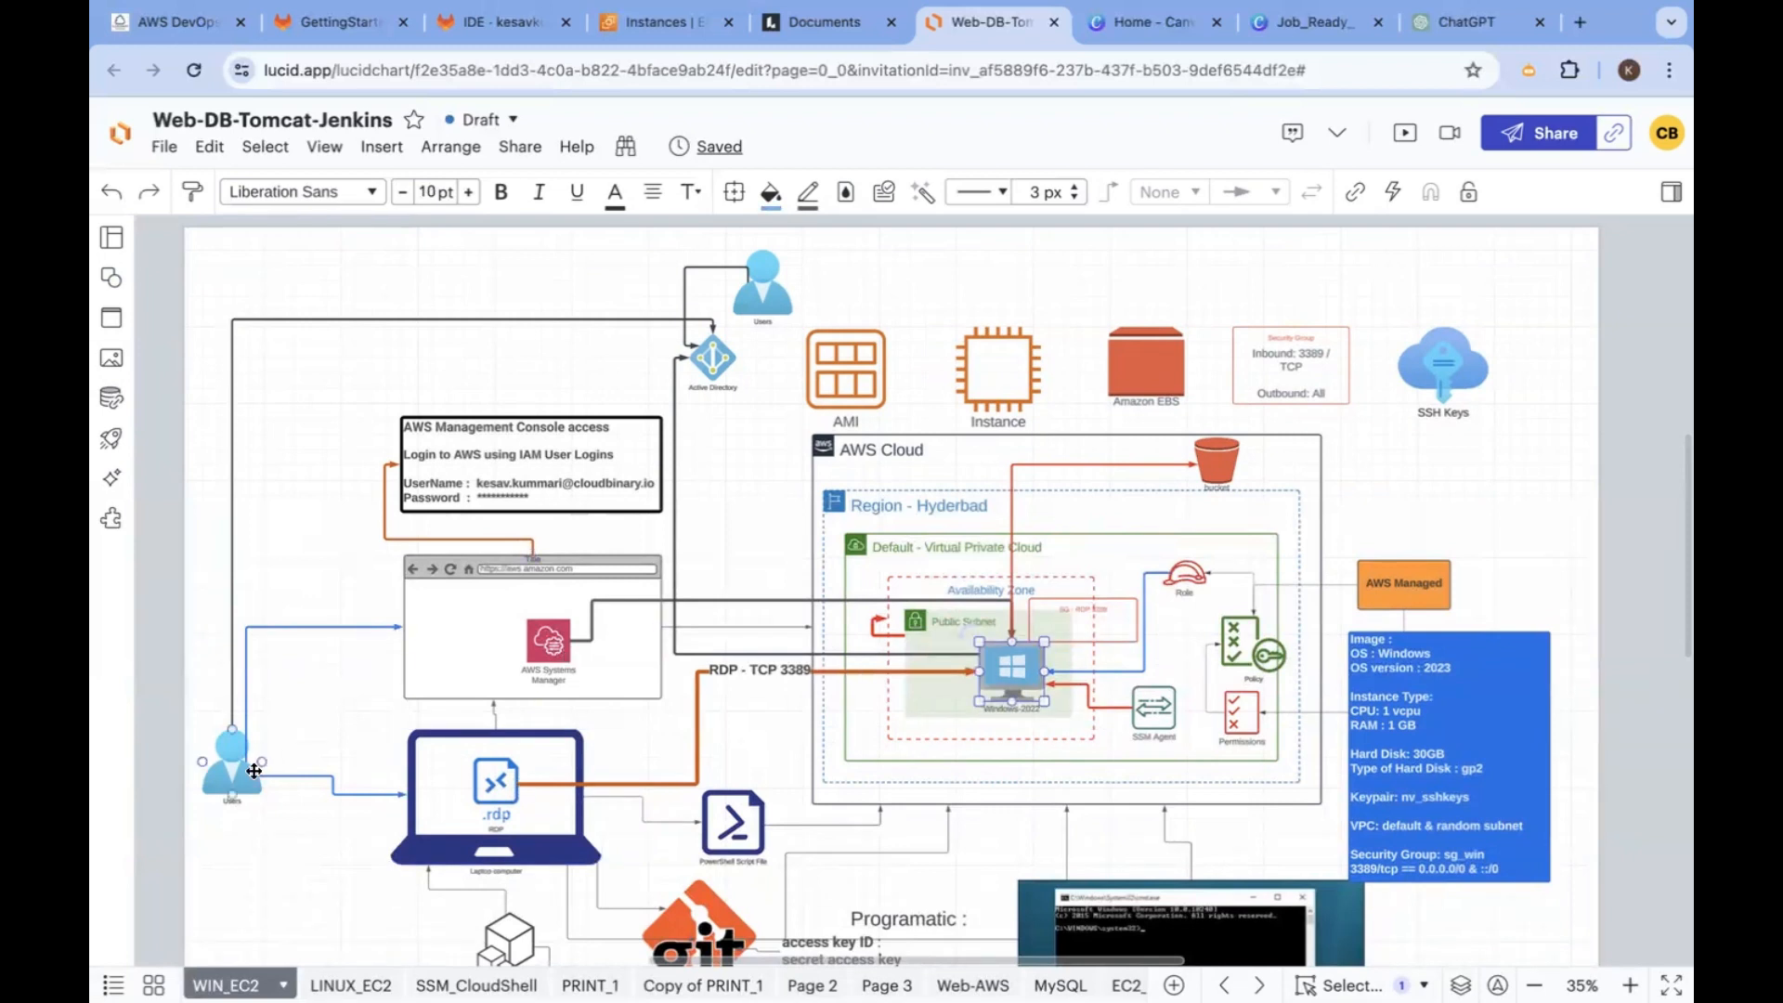
pyautogui.click(230, 762)
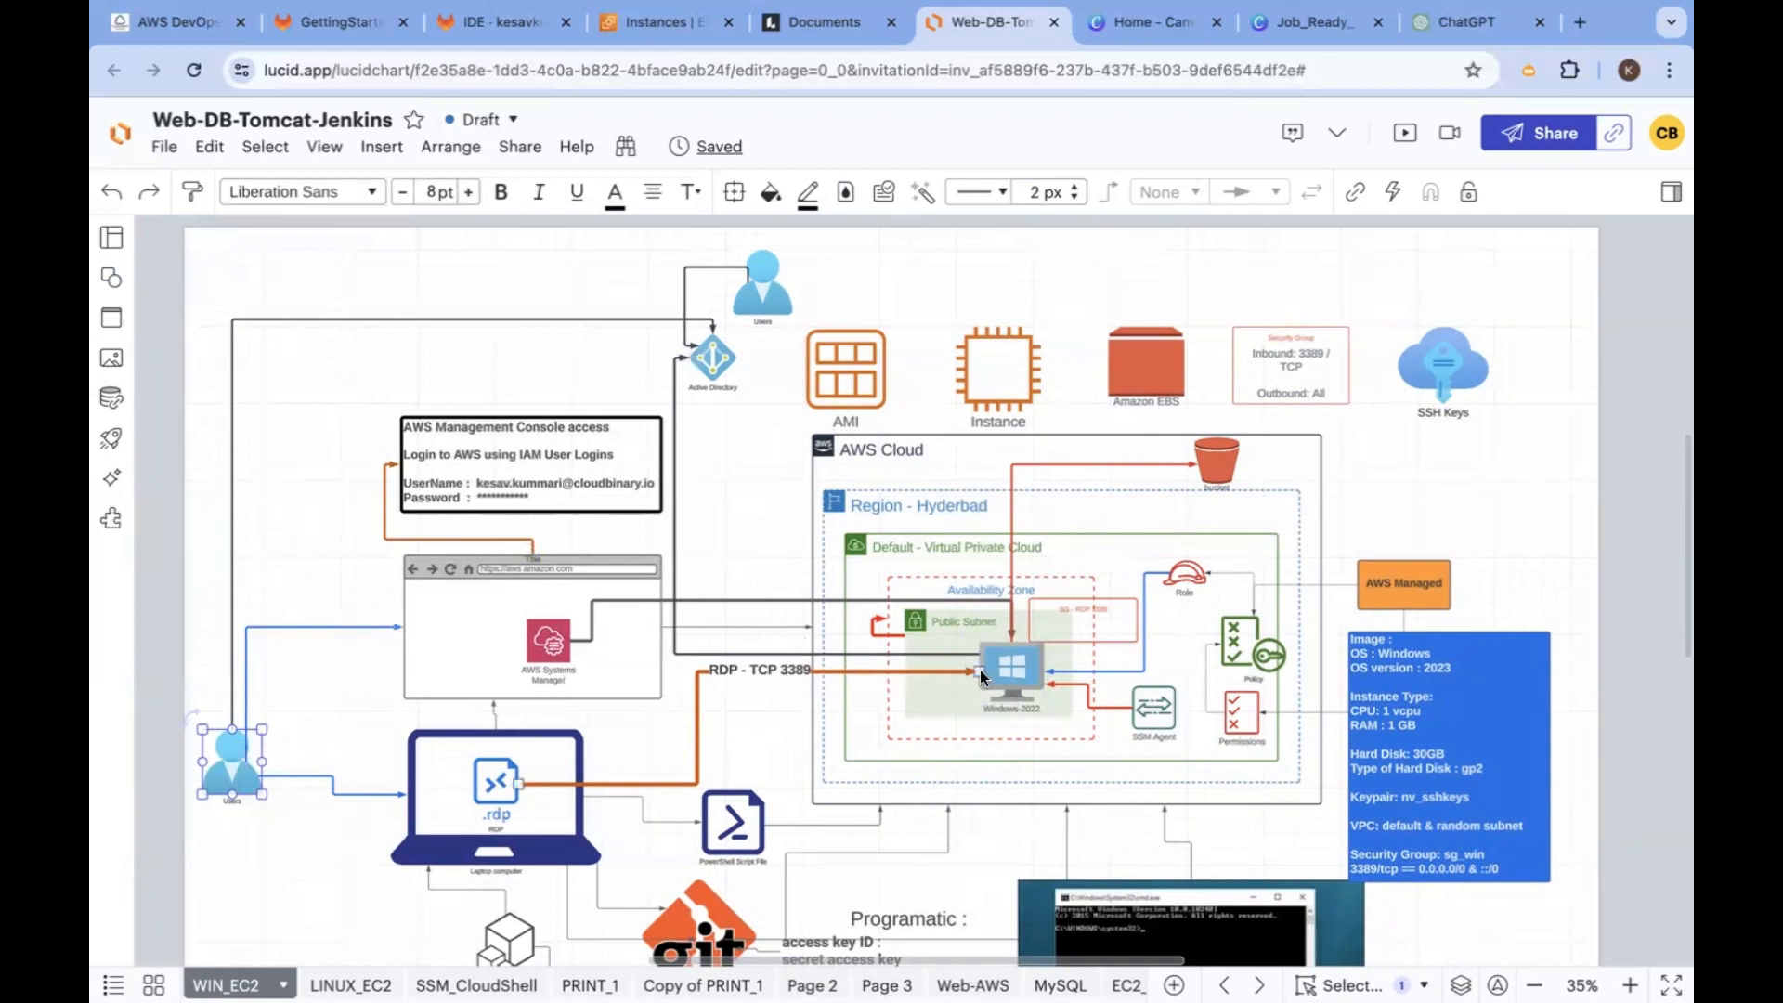
# Recolor the new Users icon above Active Directory dark green
pyautogui.click(1011, 668)
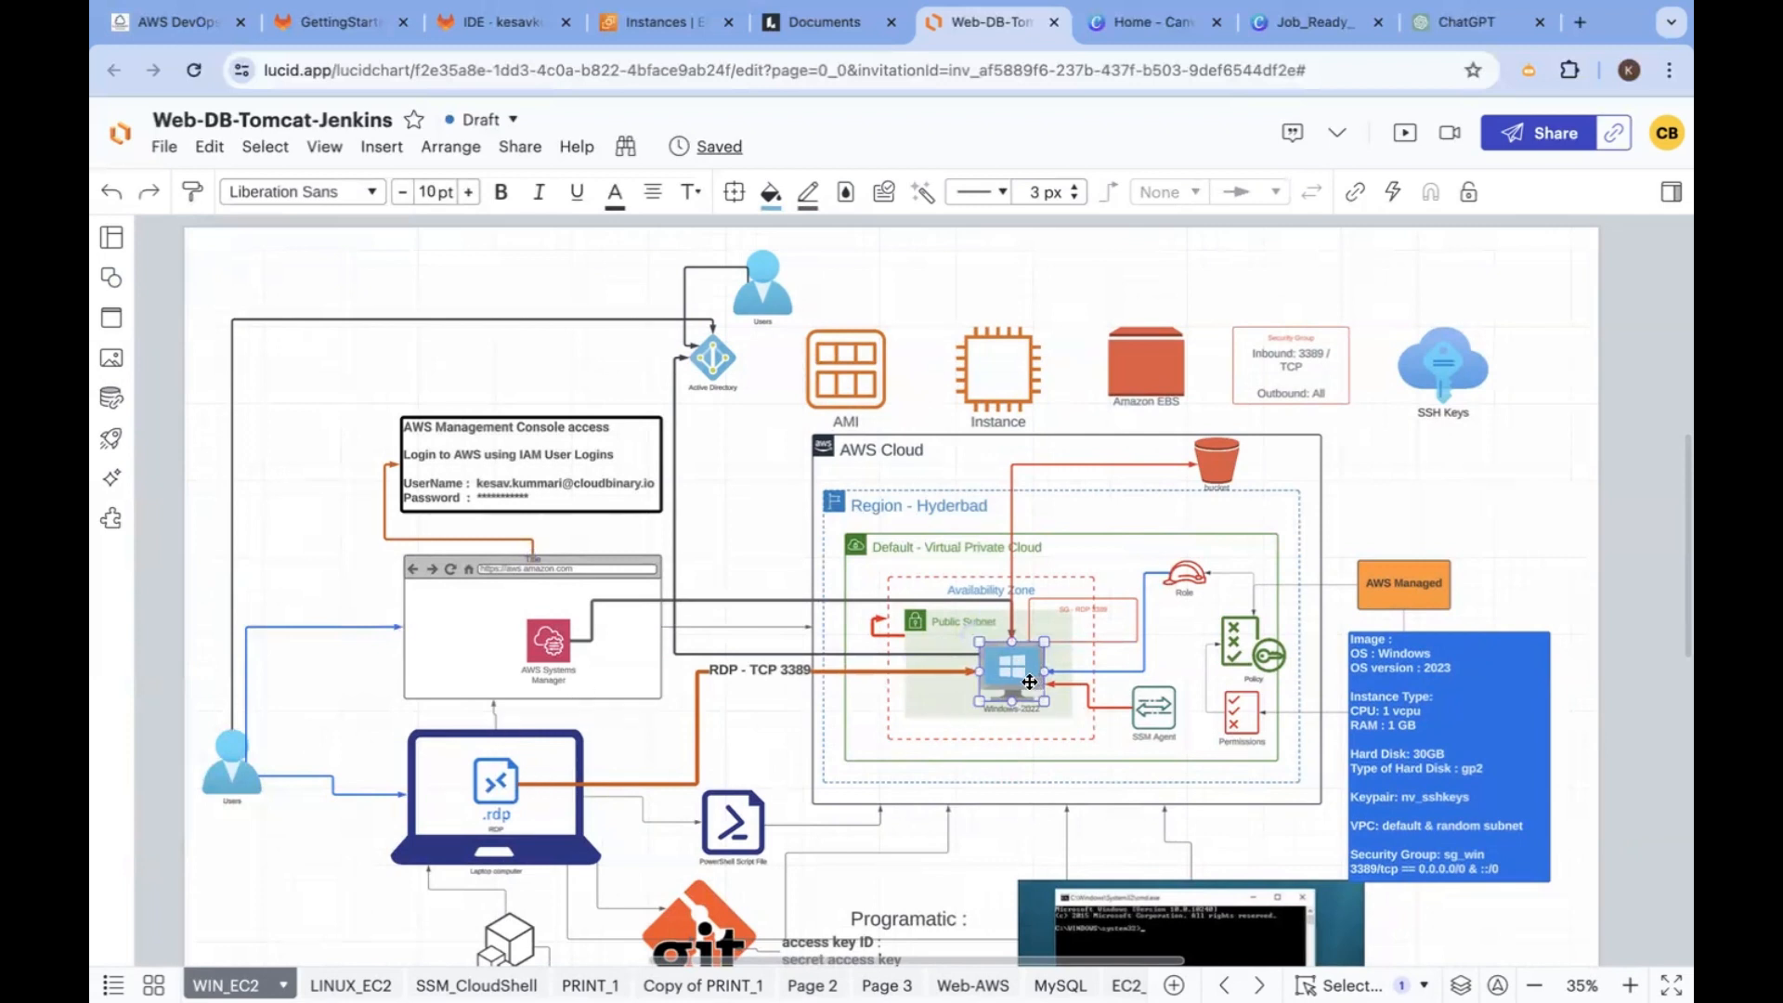
pyautogui.click(494, 784)
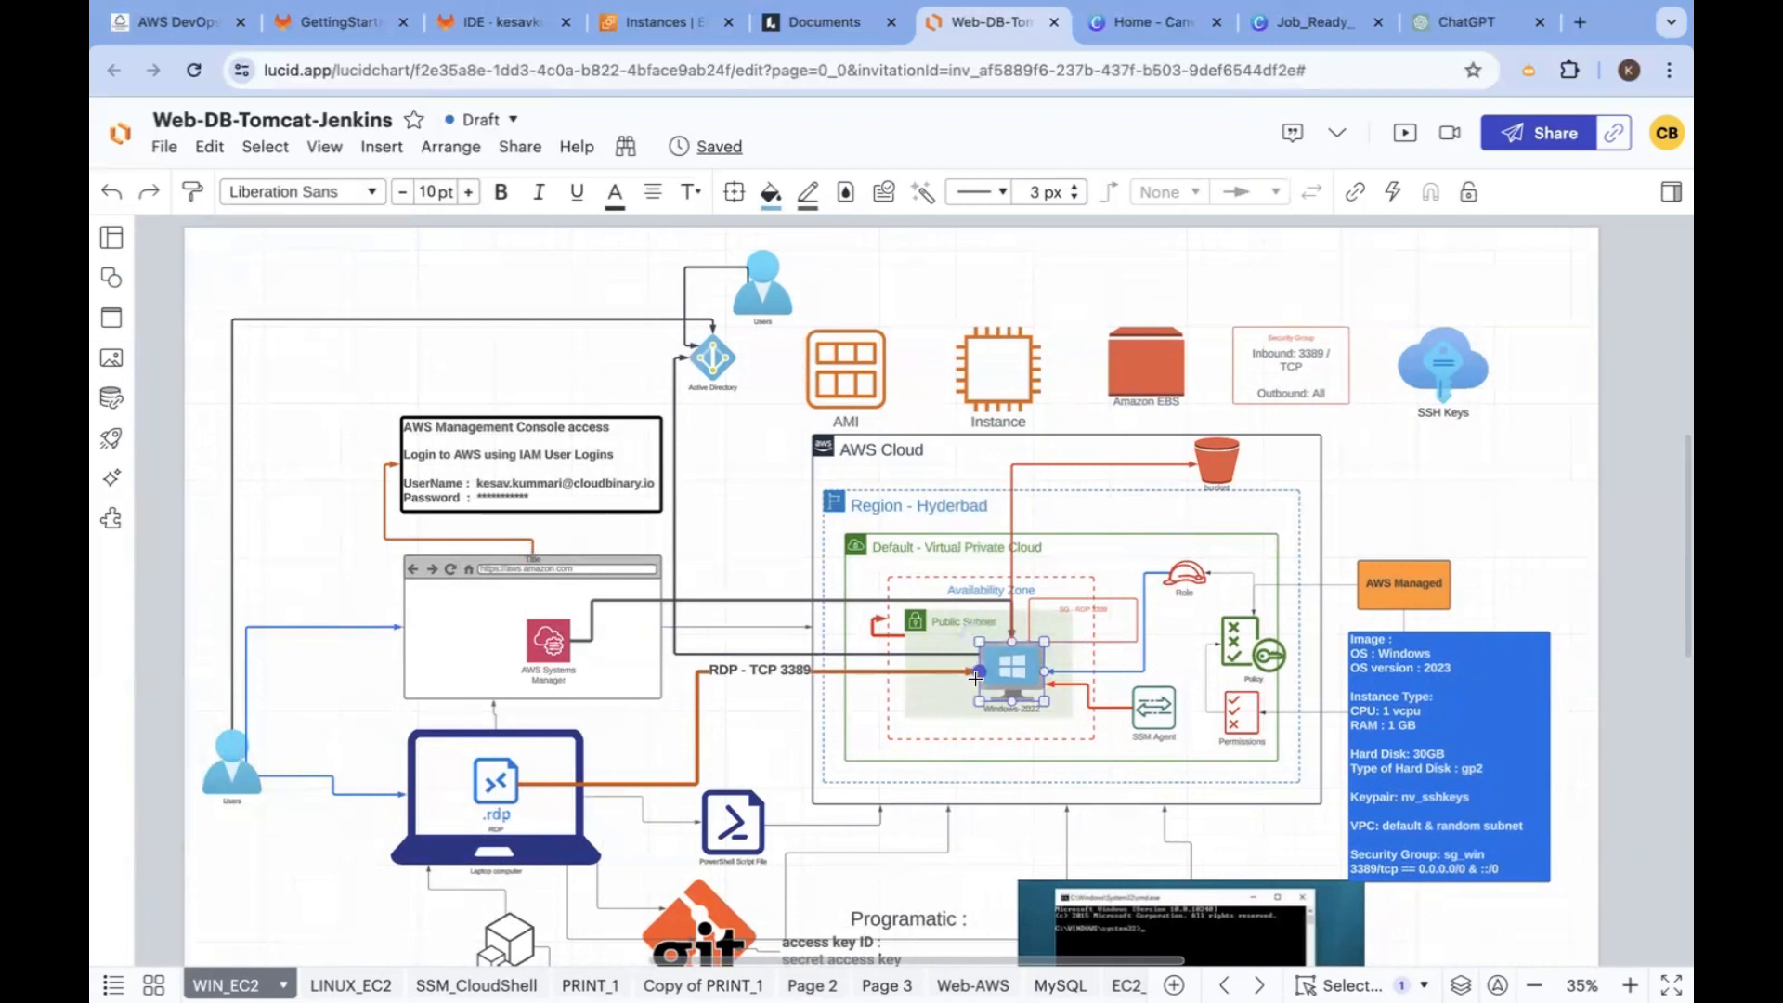
pyautogui.click(230, 756)
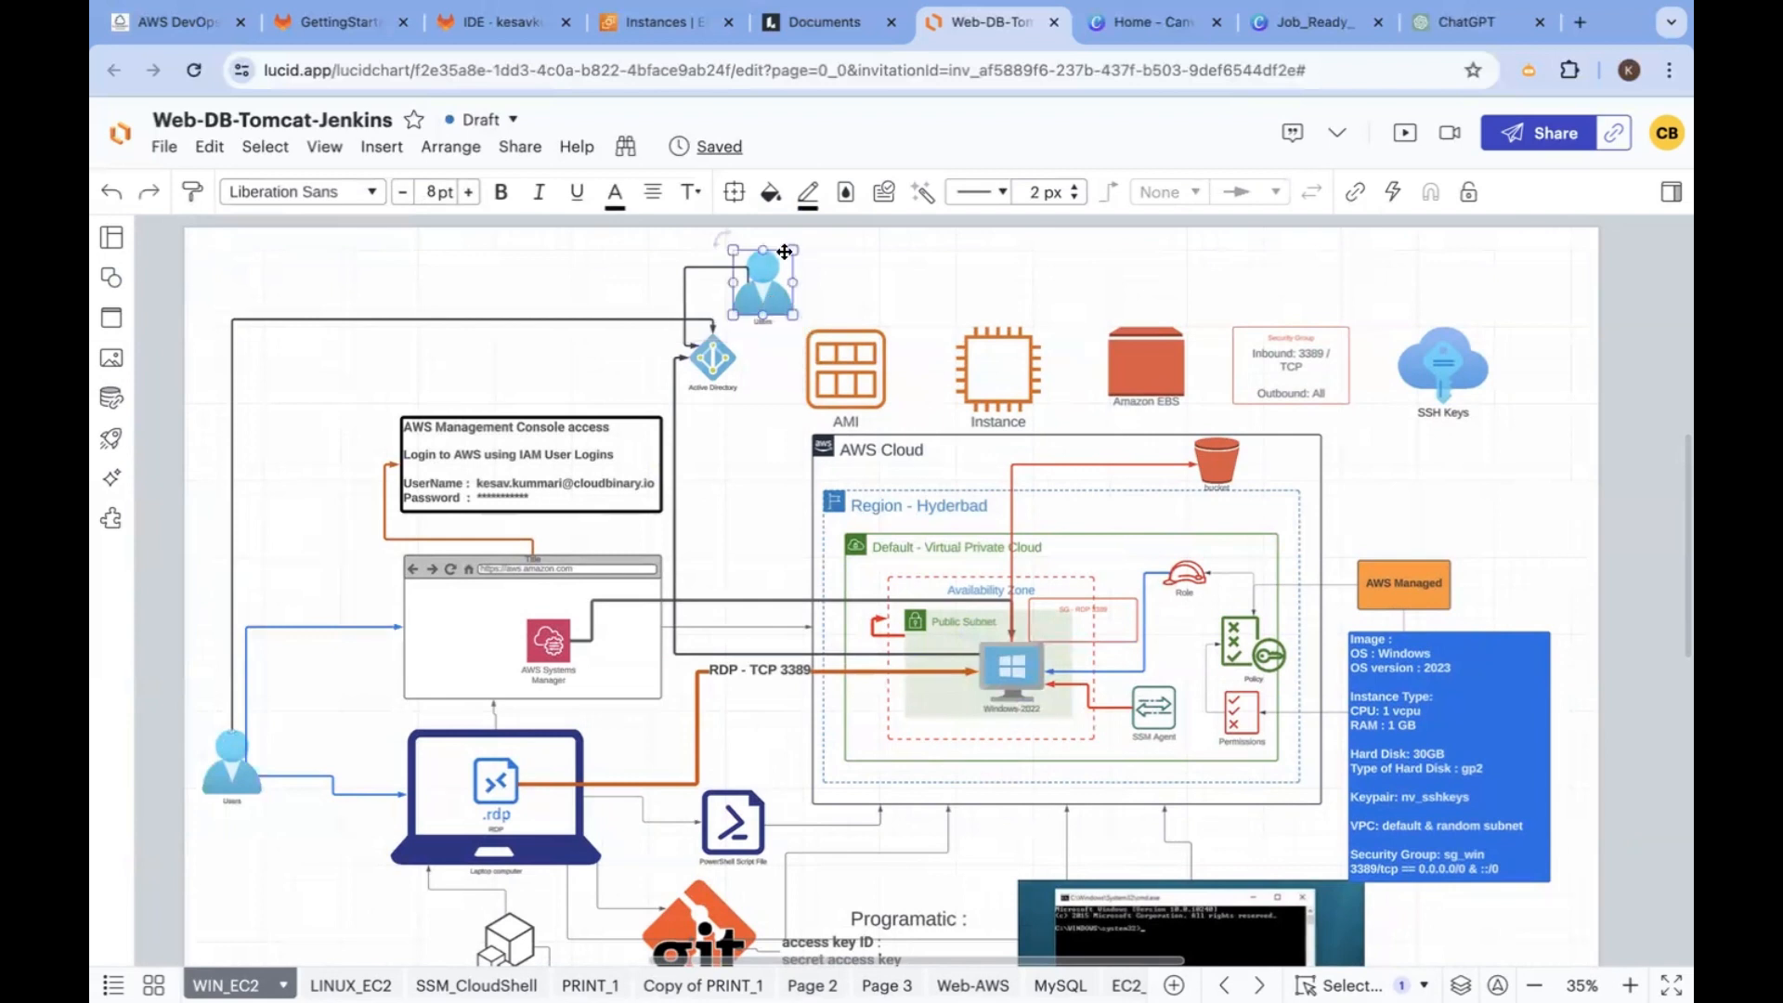
pyautogui.click(769, 191)
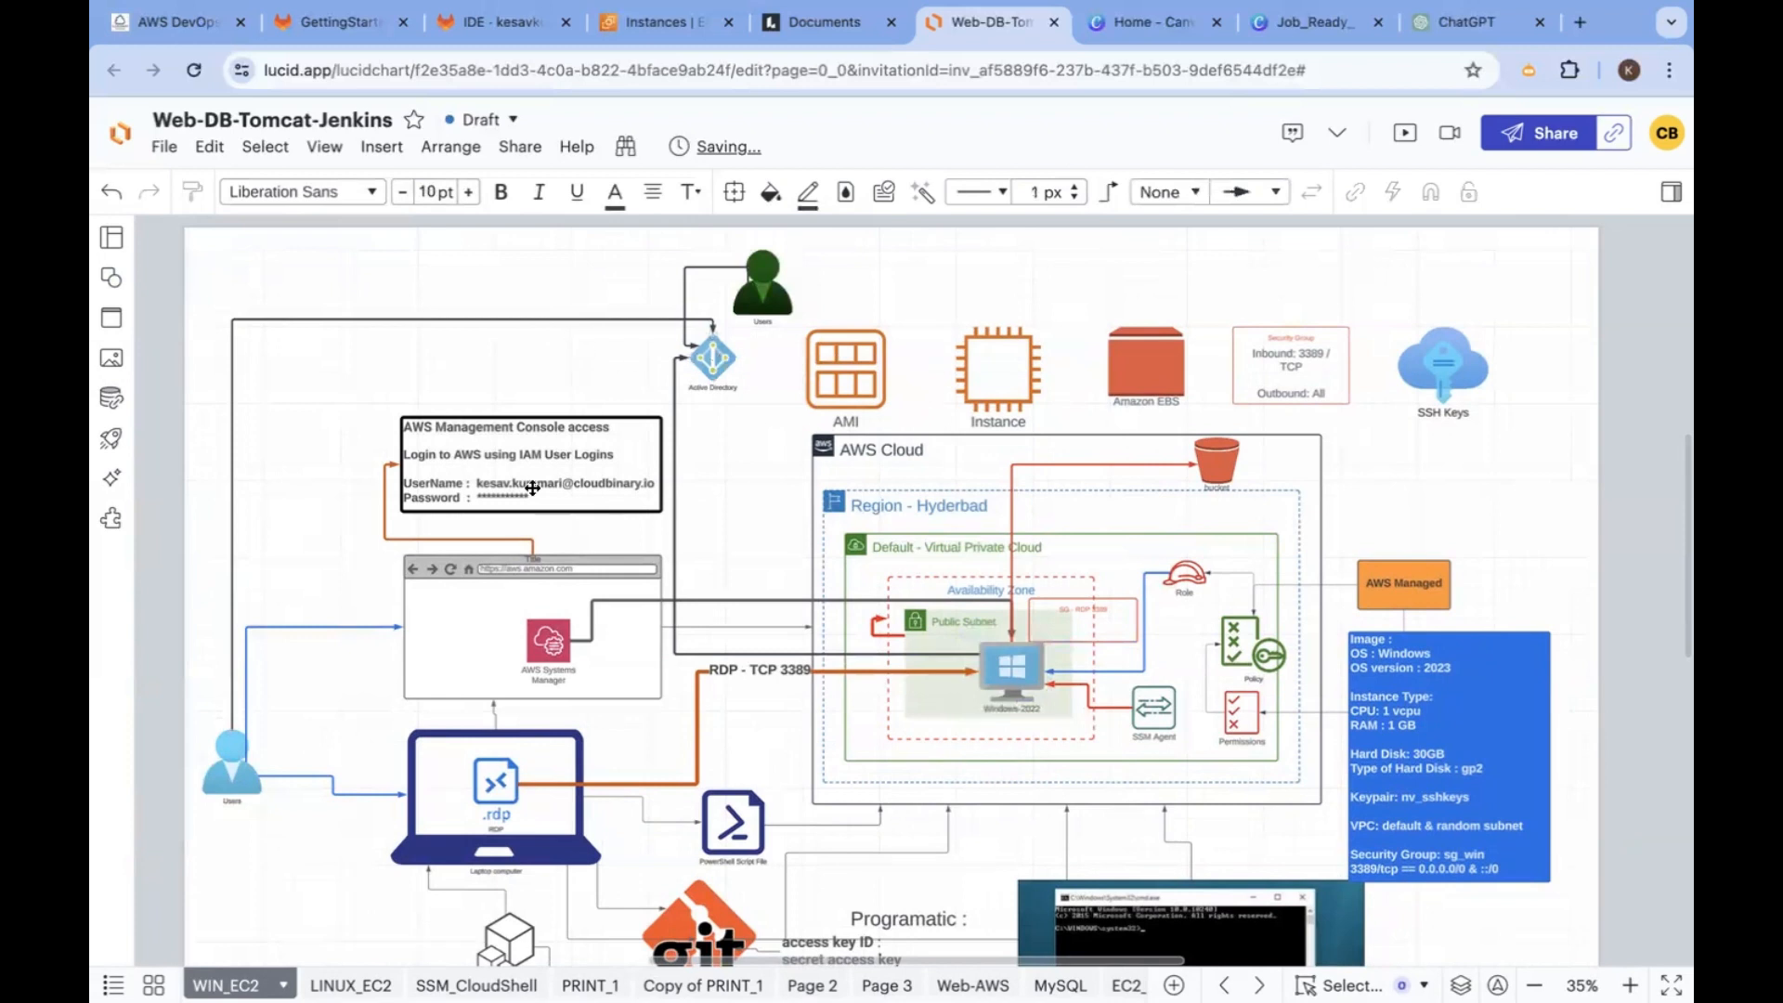
pyautogui.click(1010, 671)
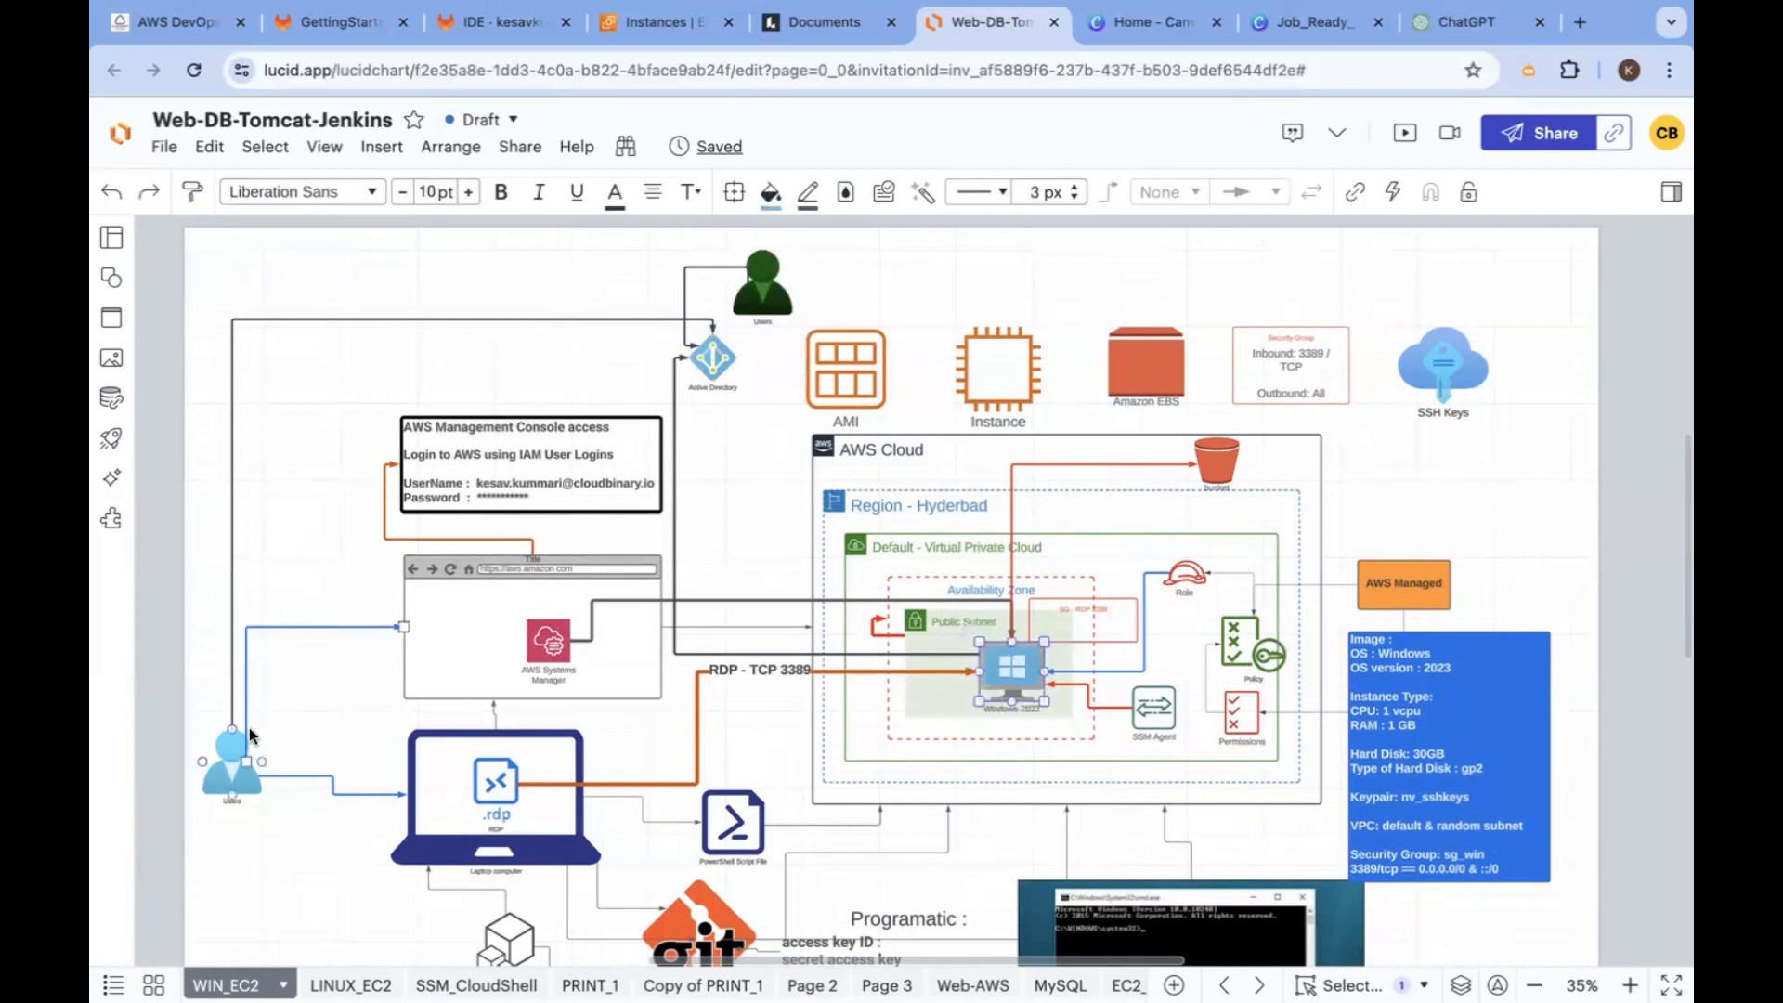
pyautogui.click(230, 761)
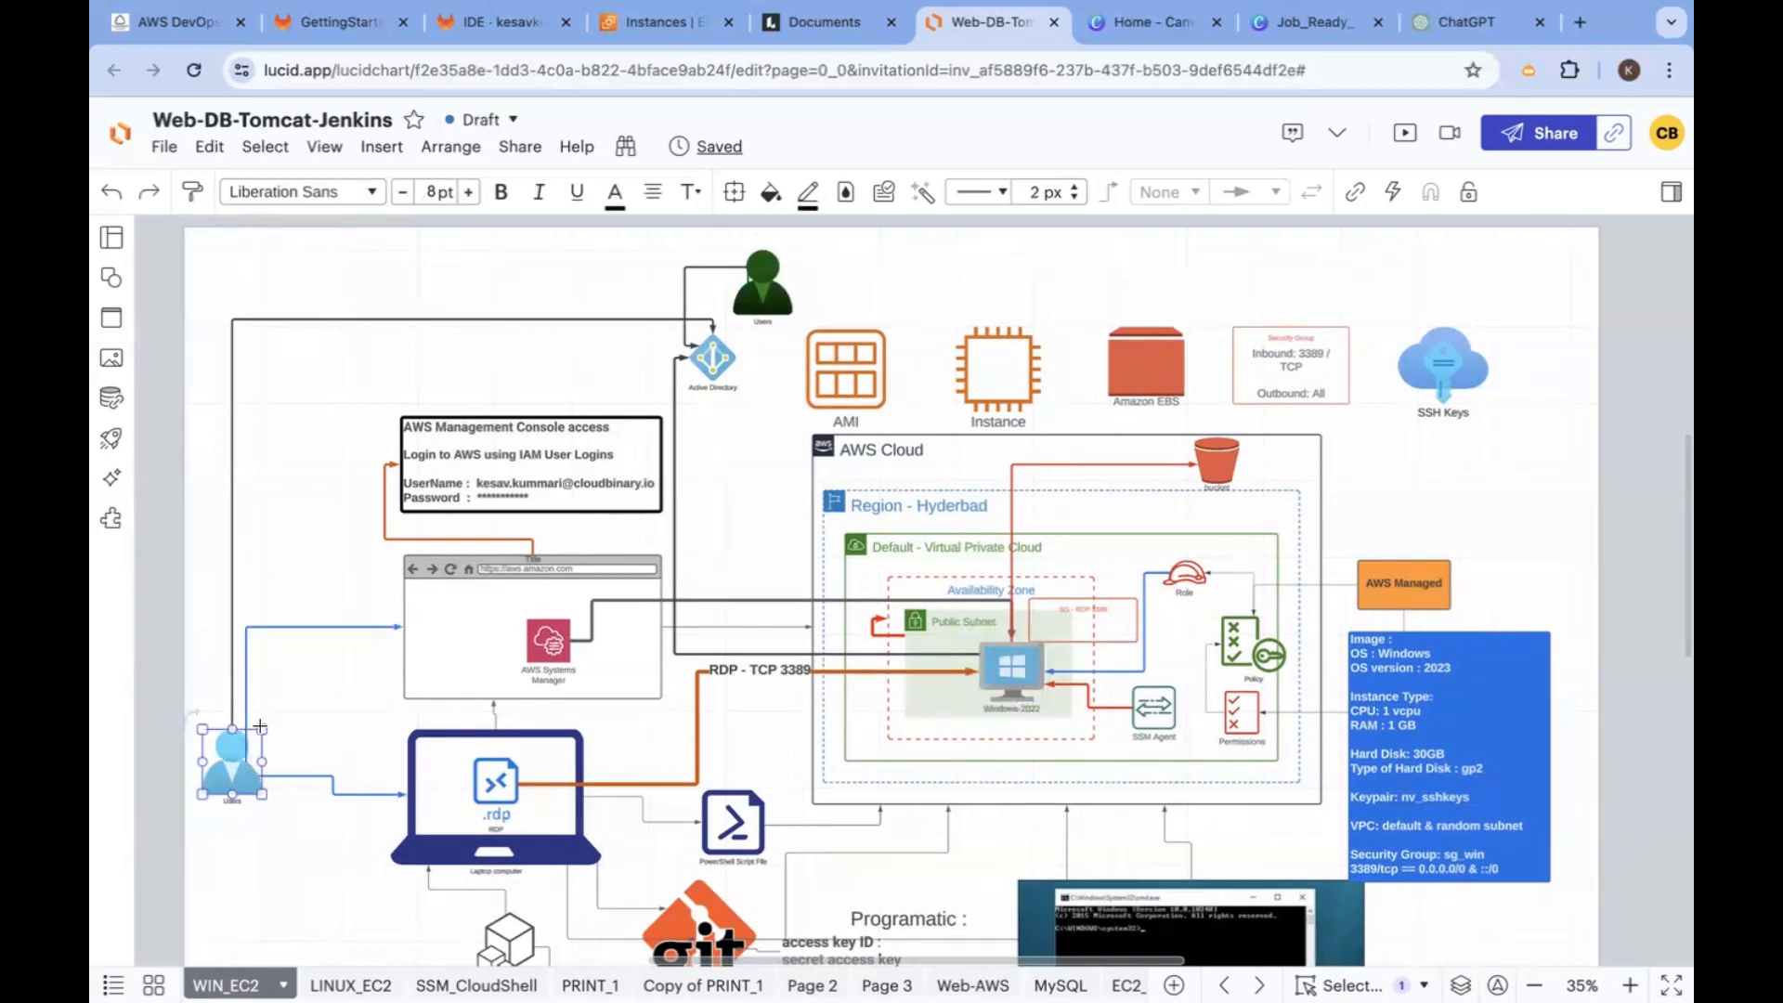
pyautogui.moveTo(707, 360)
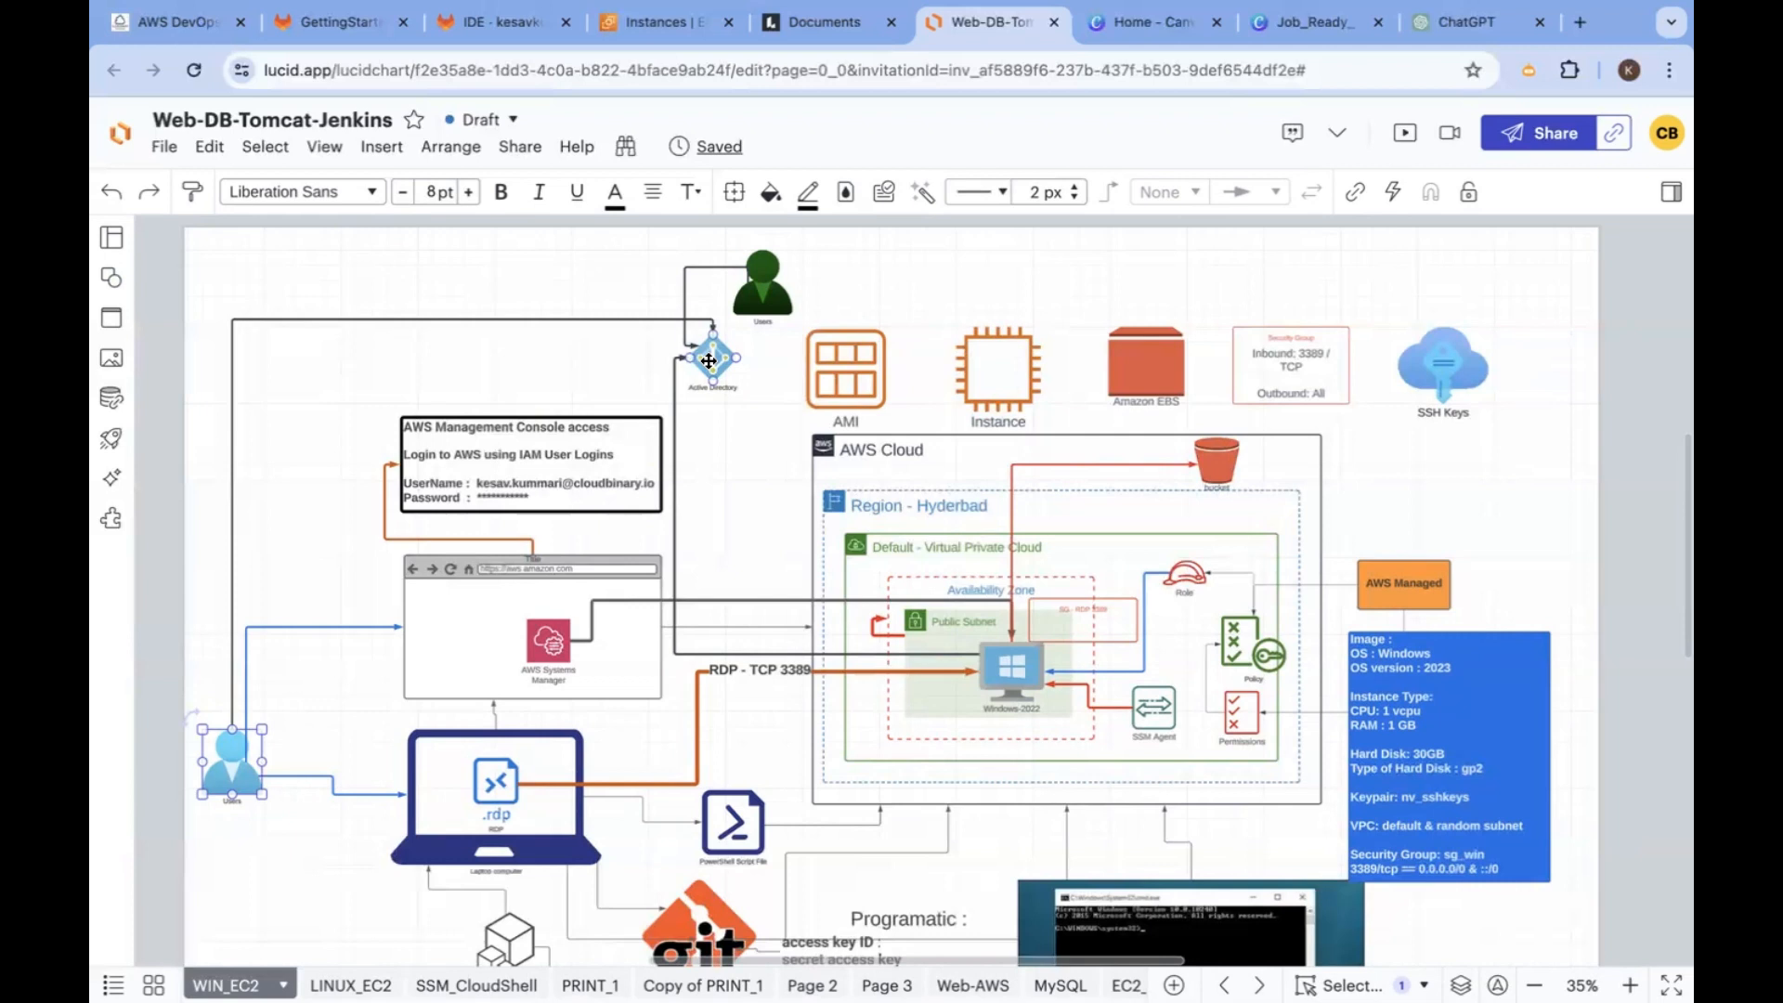
pyautogui.click(1011, 669)
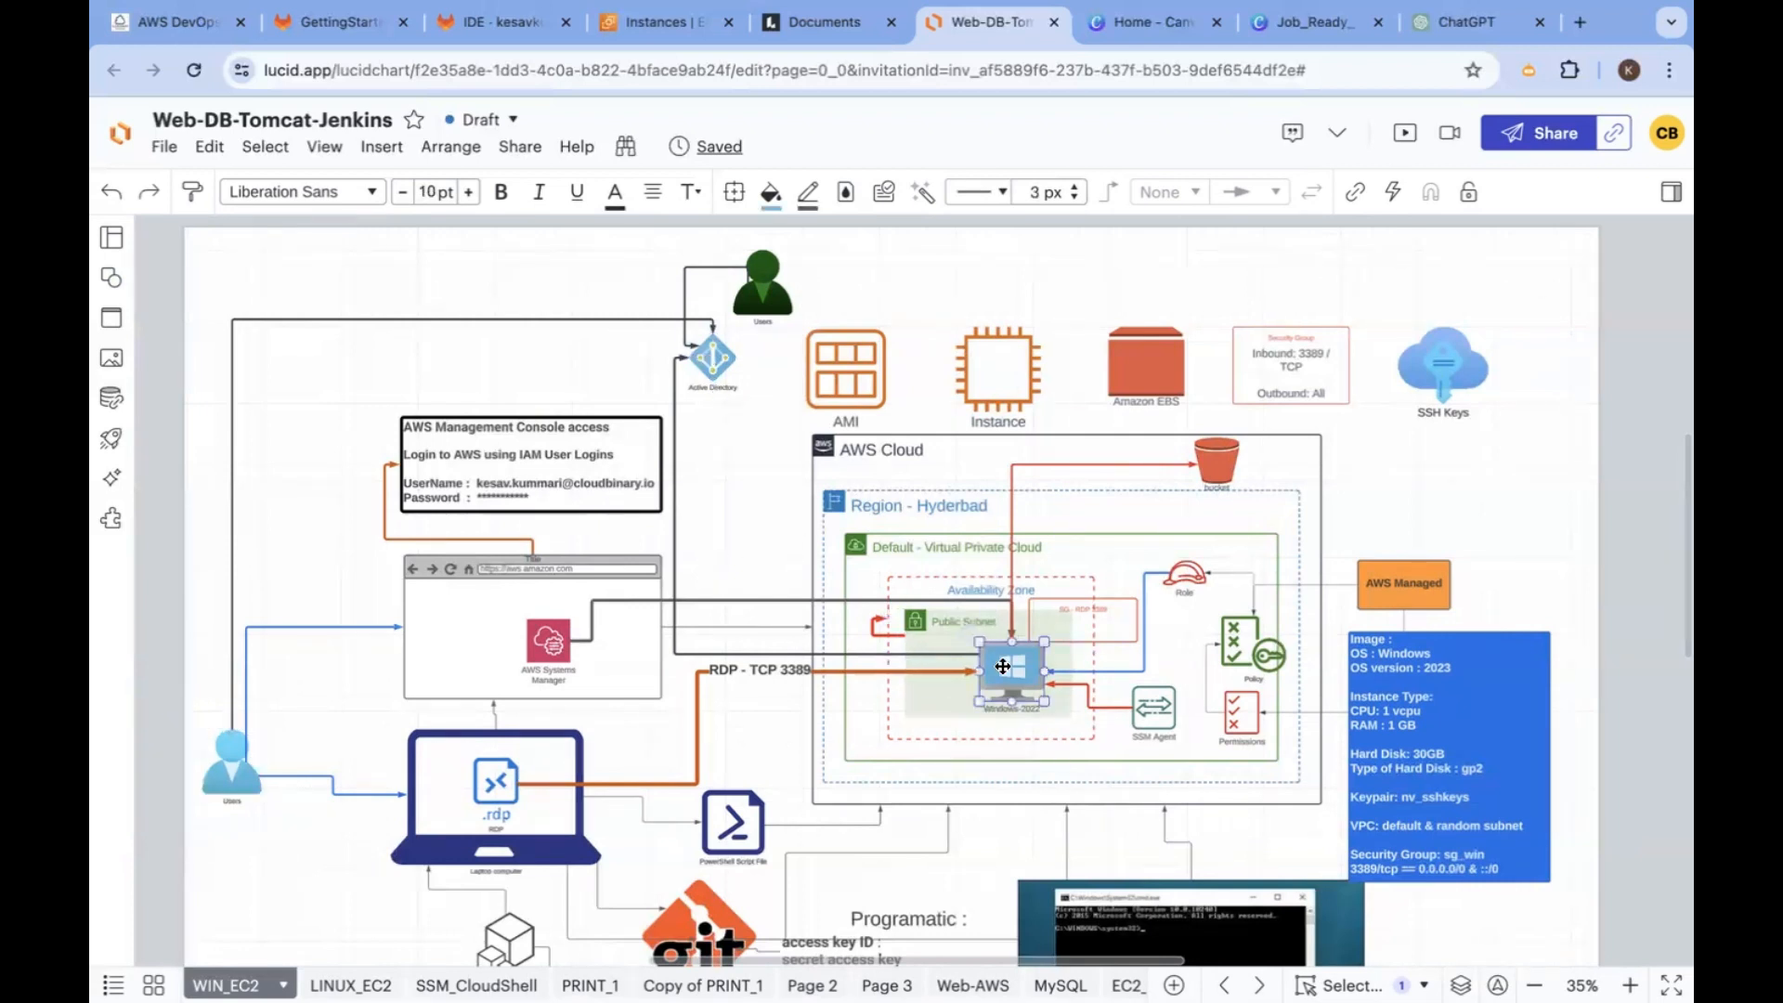
pyautogui.moveTo(1012, 702)
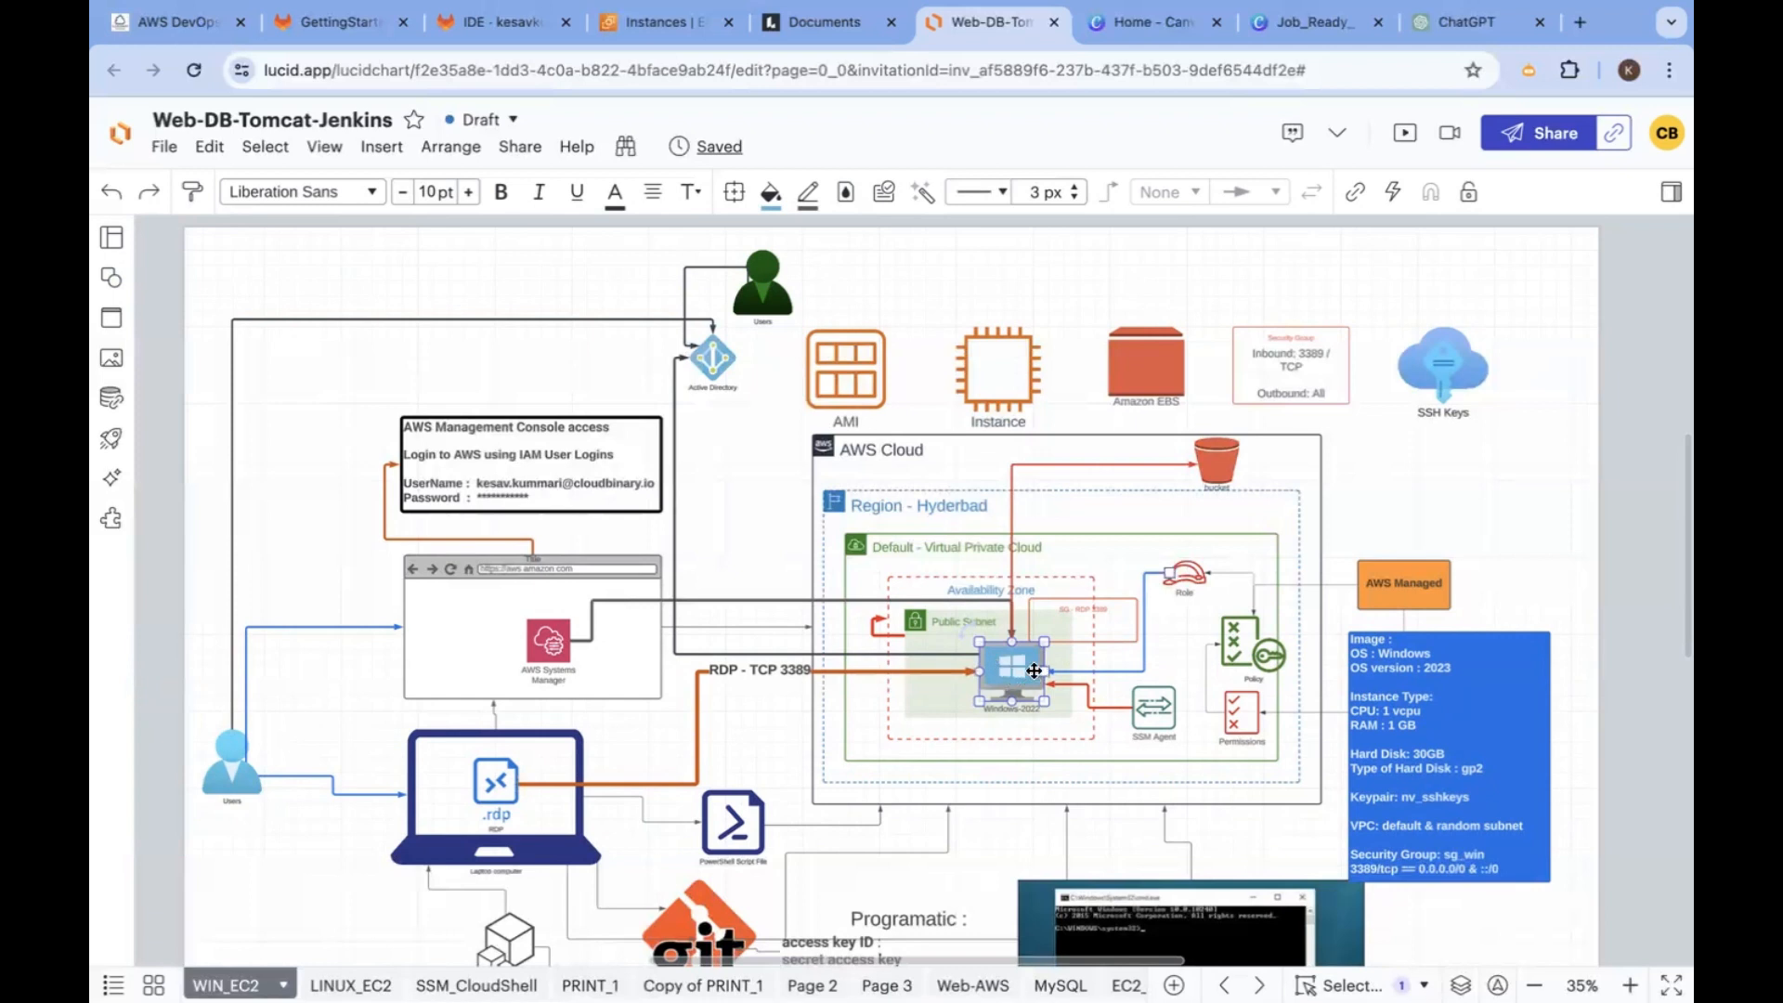
pyautogui.click(230, 768)
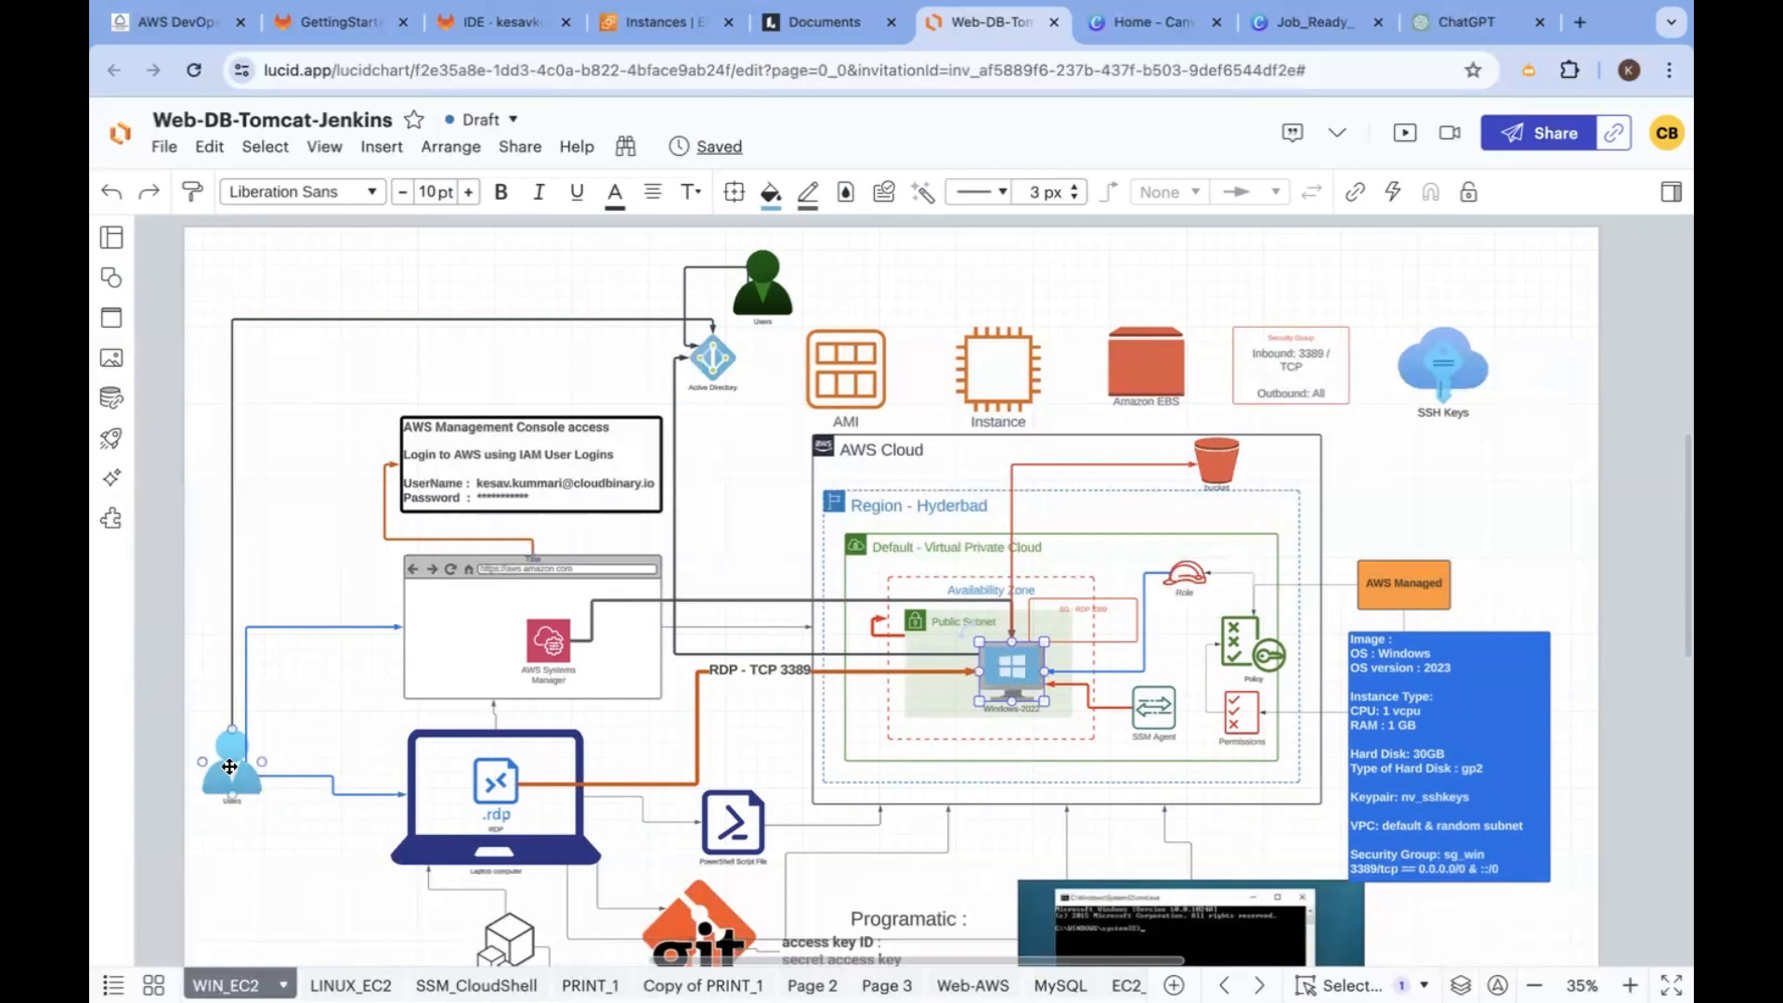
pyautogui.click(230, 767)
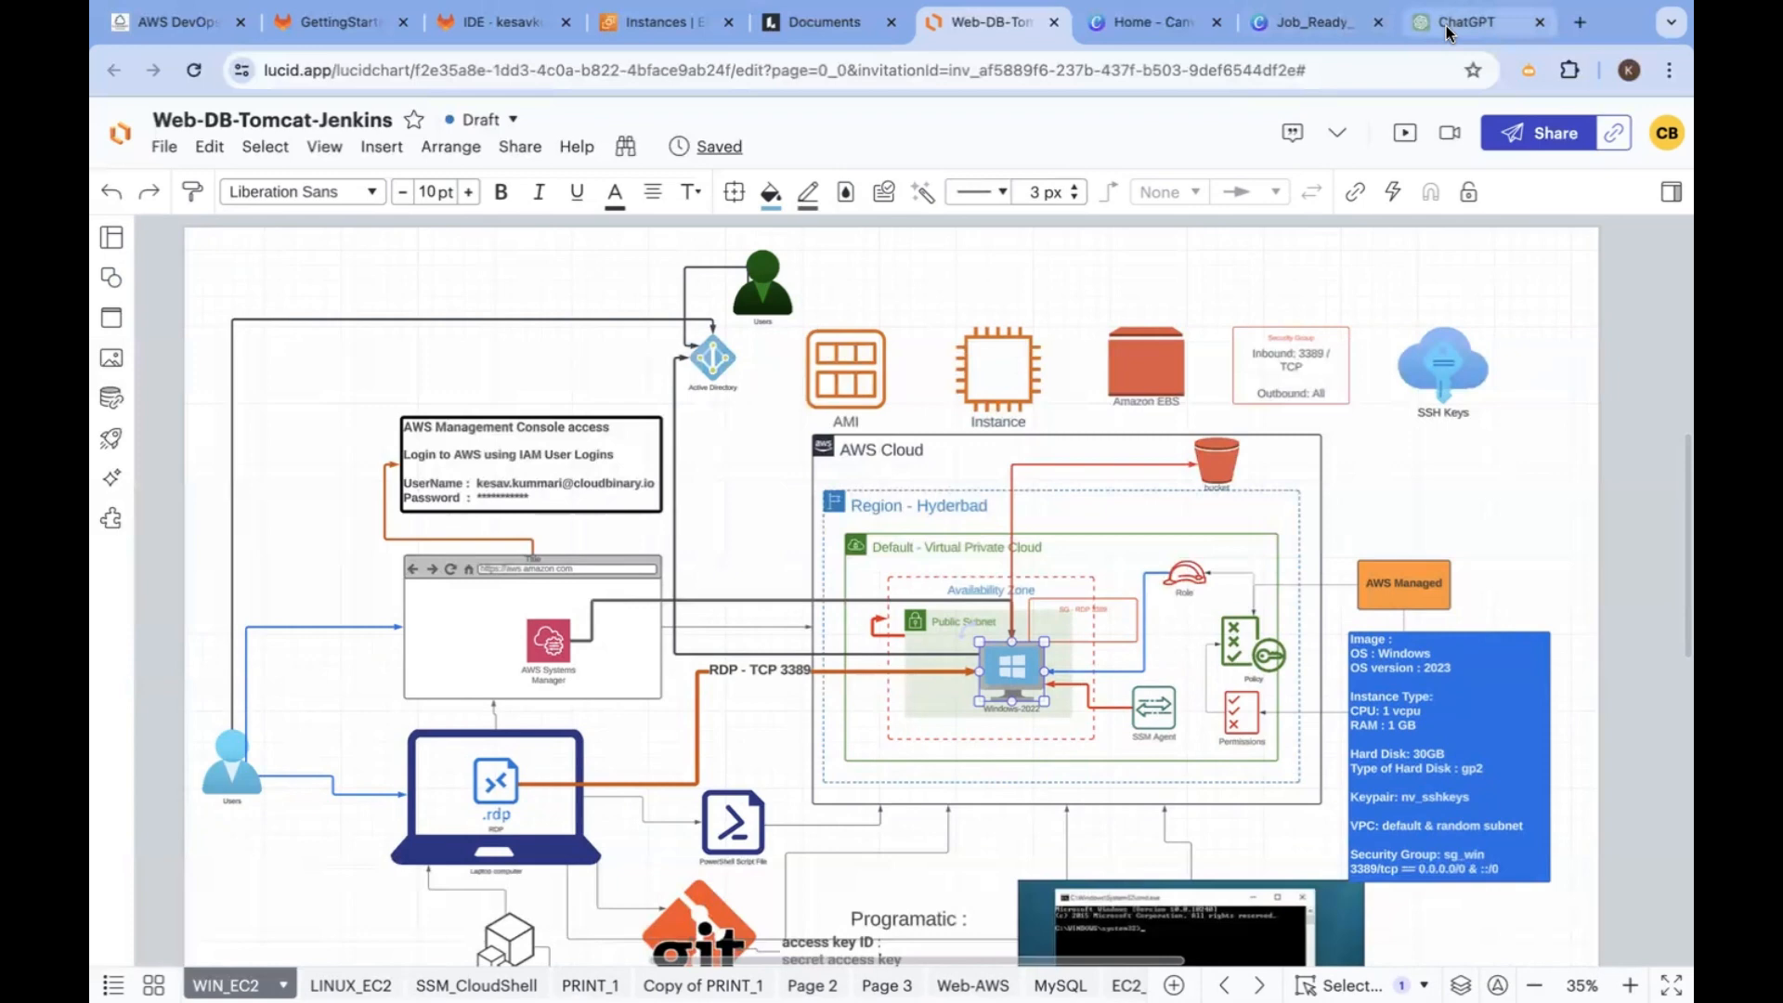
# Highlight the User and Group Management, System Monitoring and Backup and Recovery headings in ChatGPT
pyautogui.click(1467, 22)
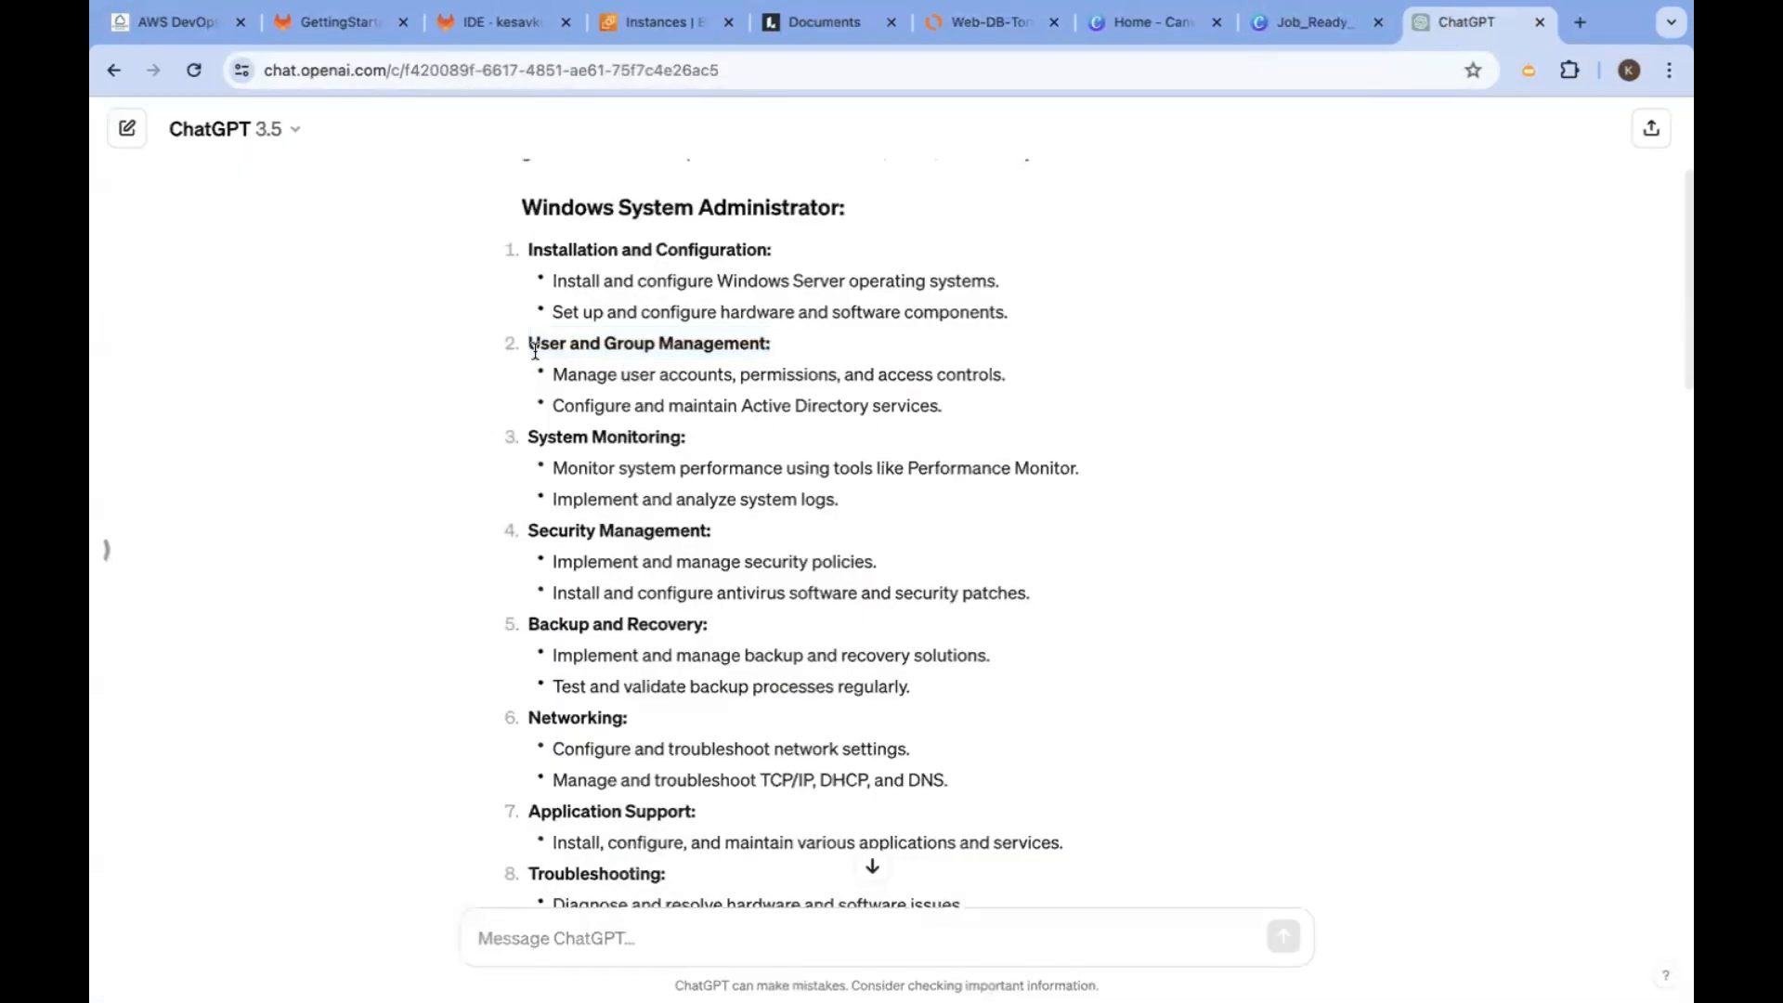
pyautogui.doubleClick(646, 342)
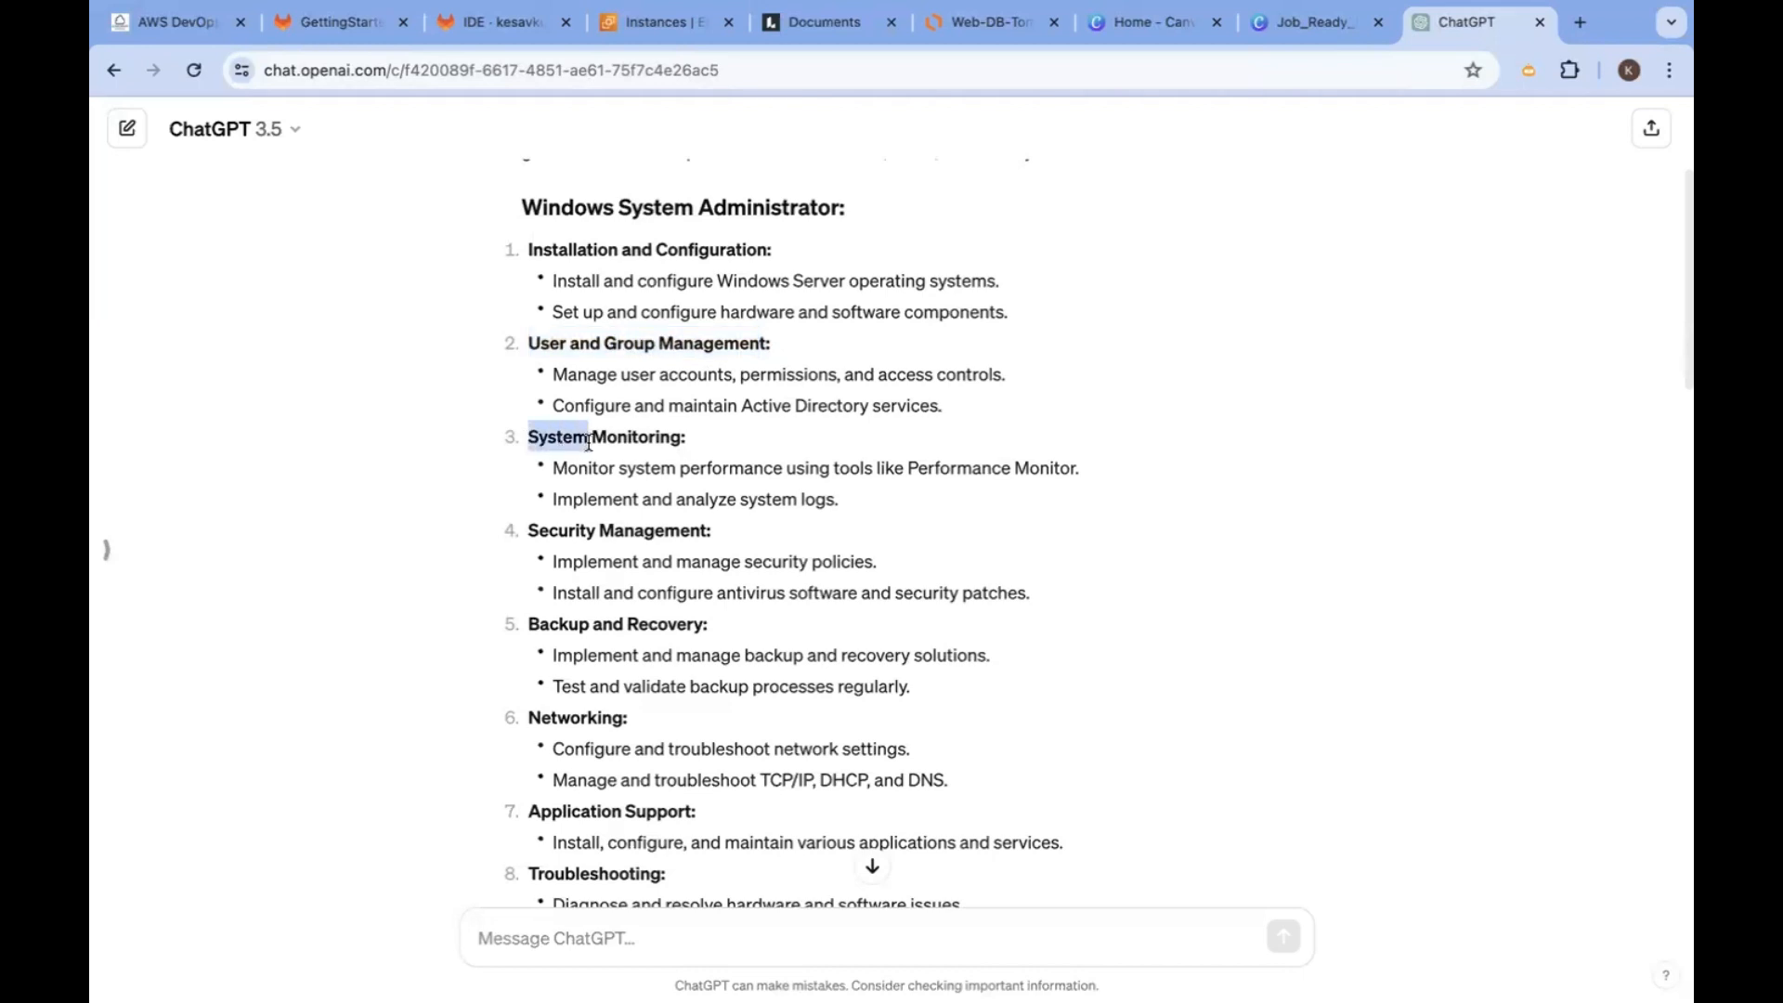
pyautogui.doubleClick(557, 436)
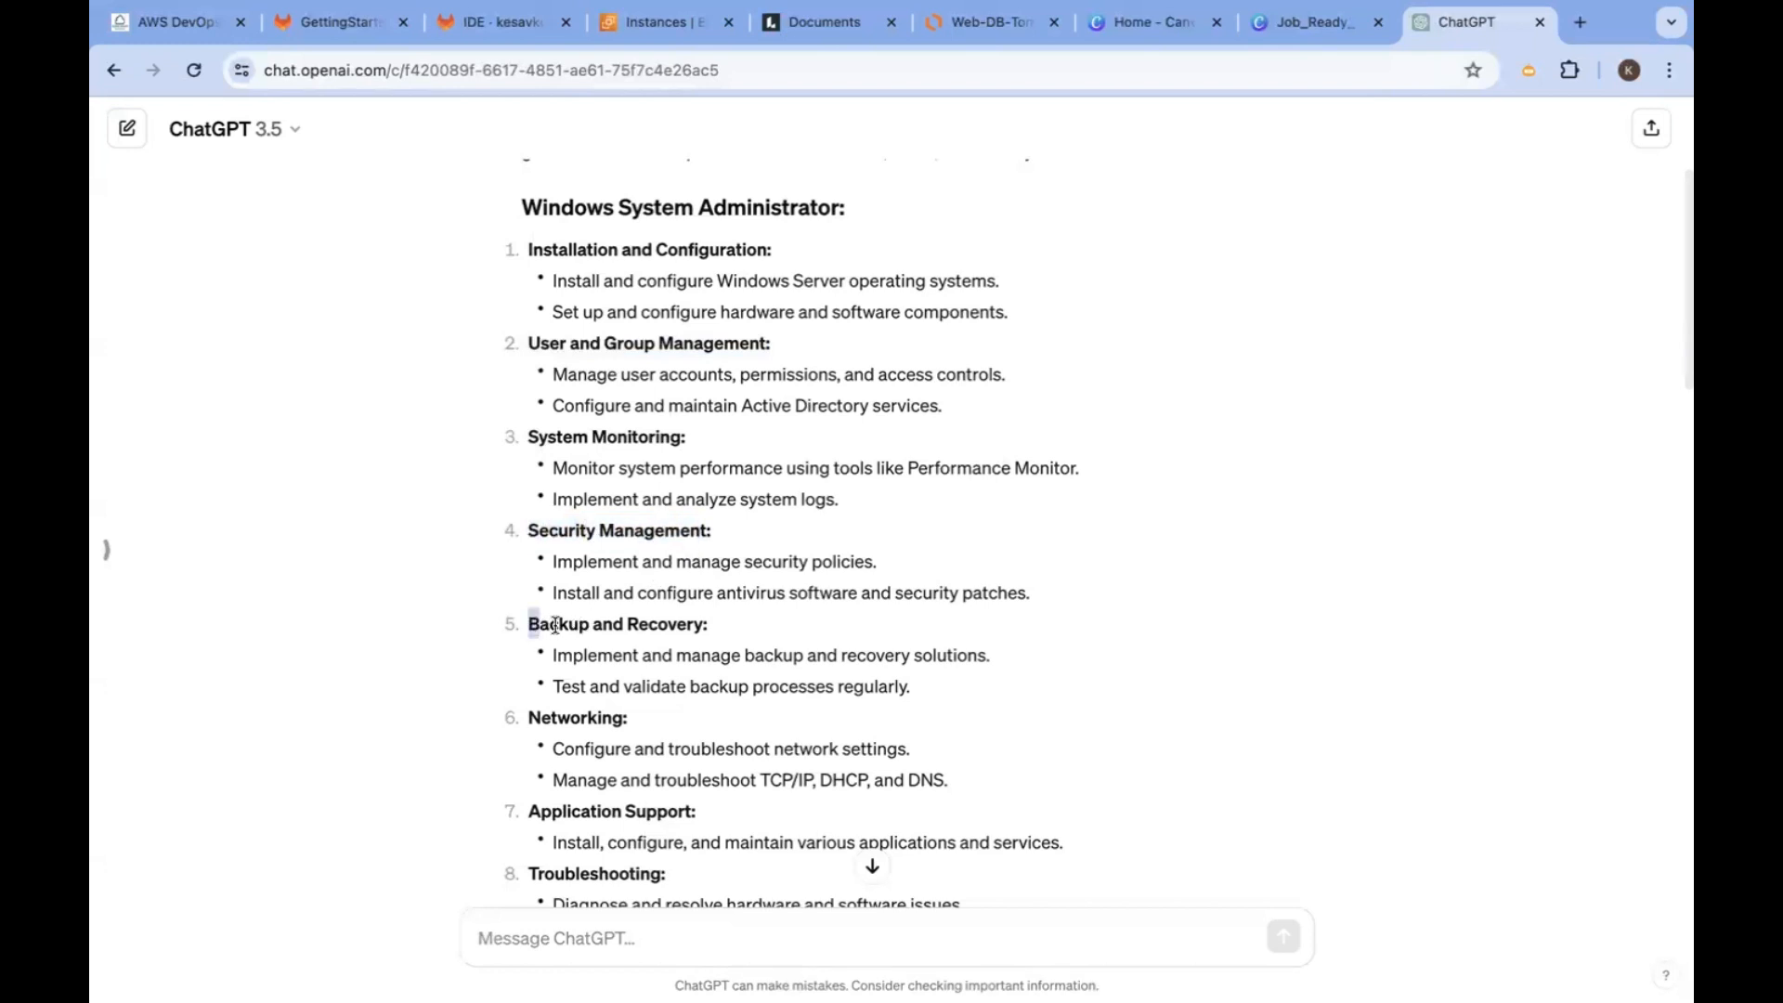
pyautogui.doubleClick(616, 625)
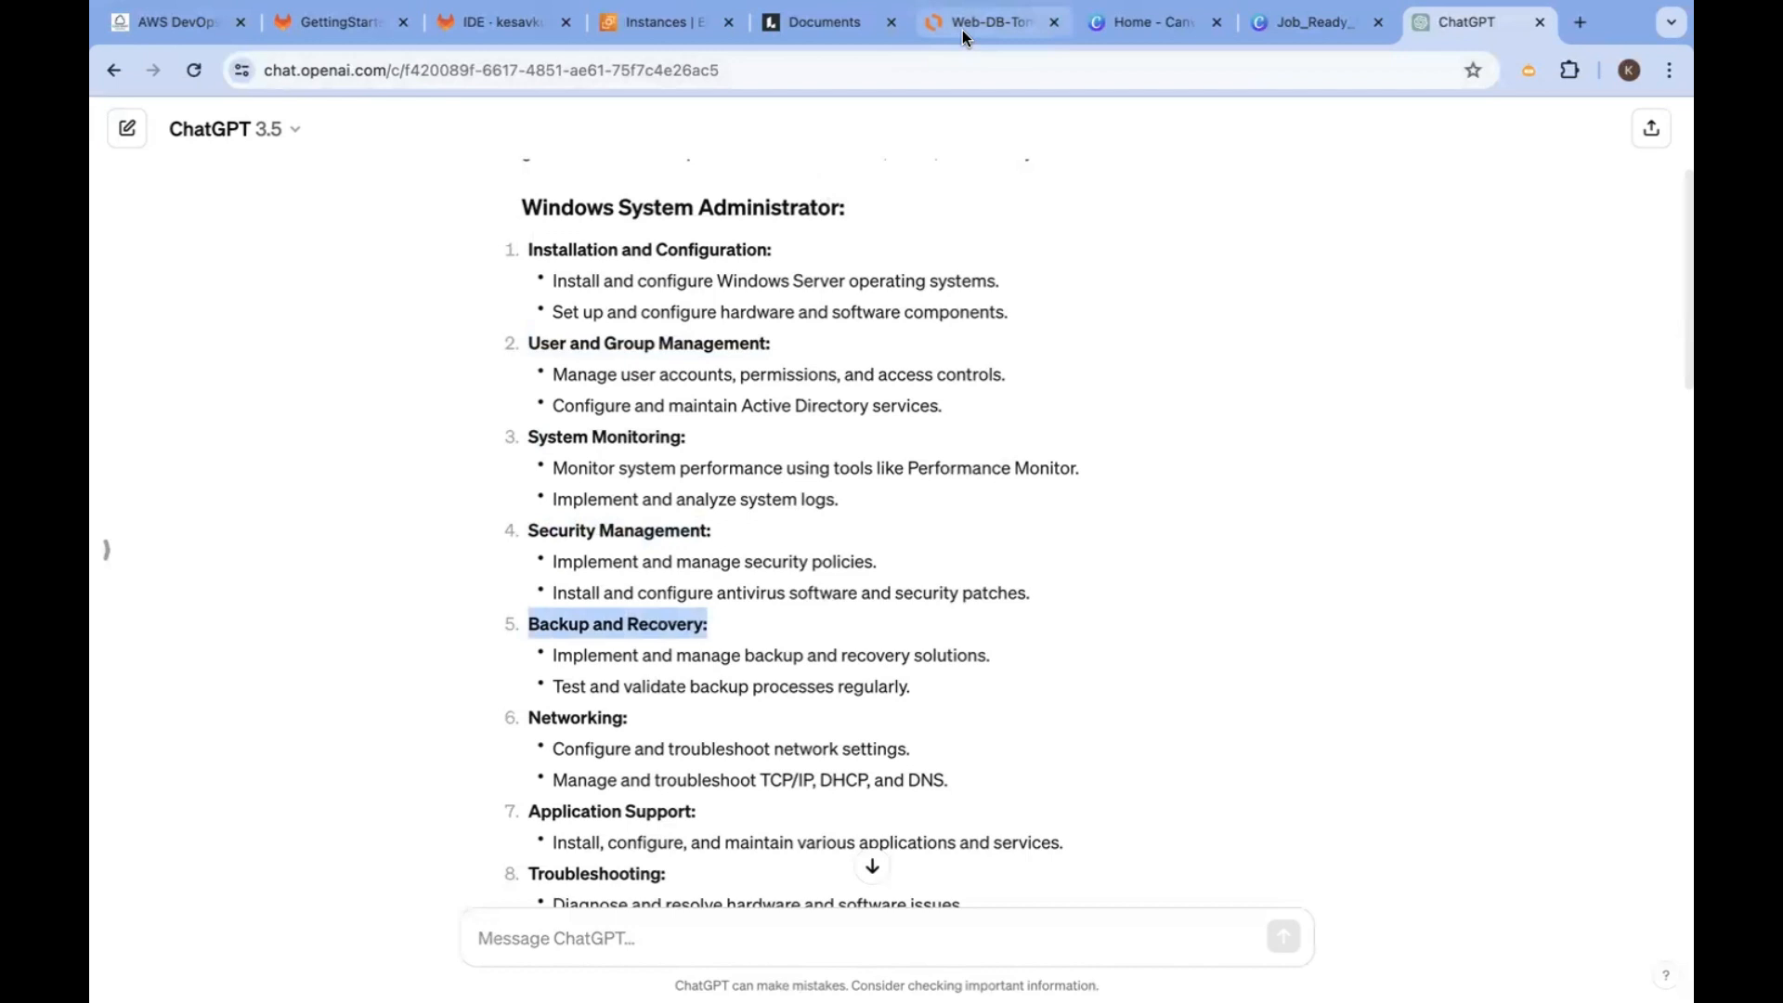
# Glance at the architecture diagram and return to the ChatGPT duty list
pyautogui.click(985, 22)
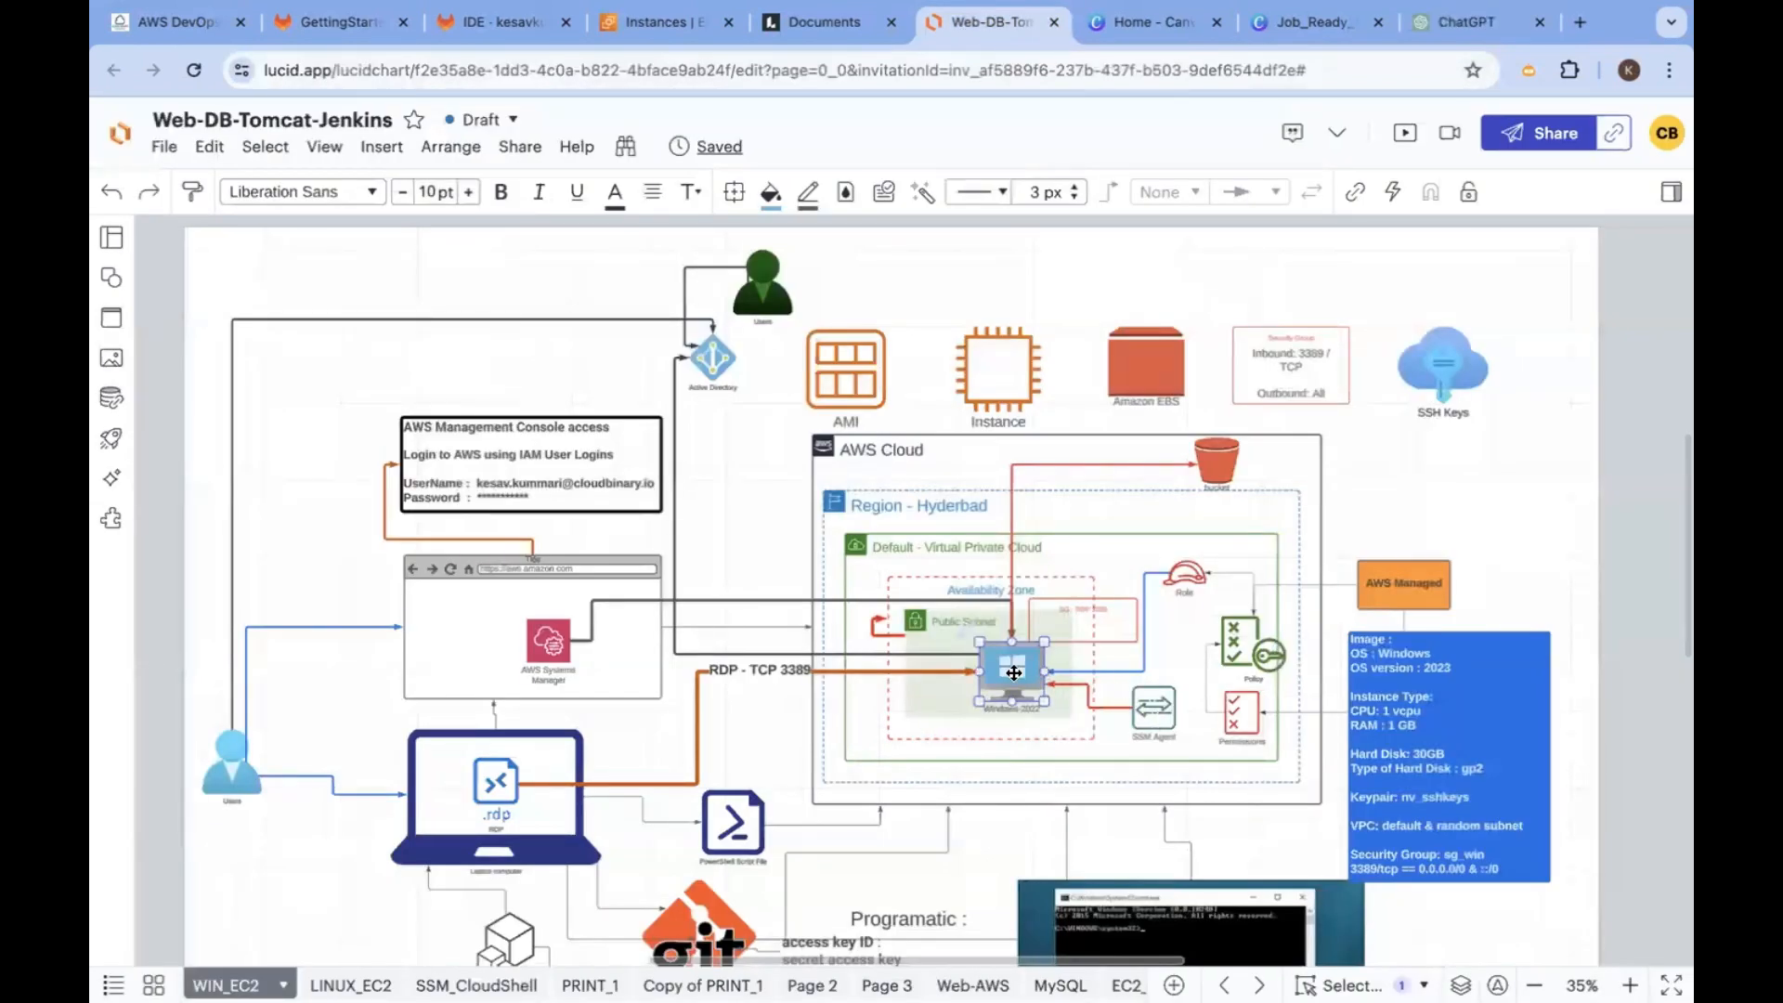
pyautogui.click(1467, 22)
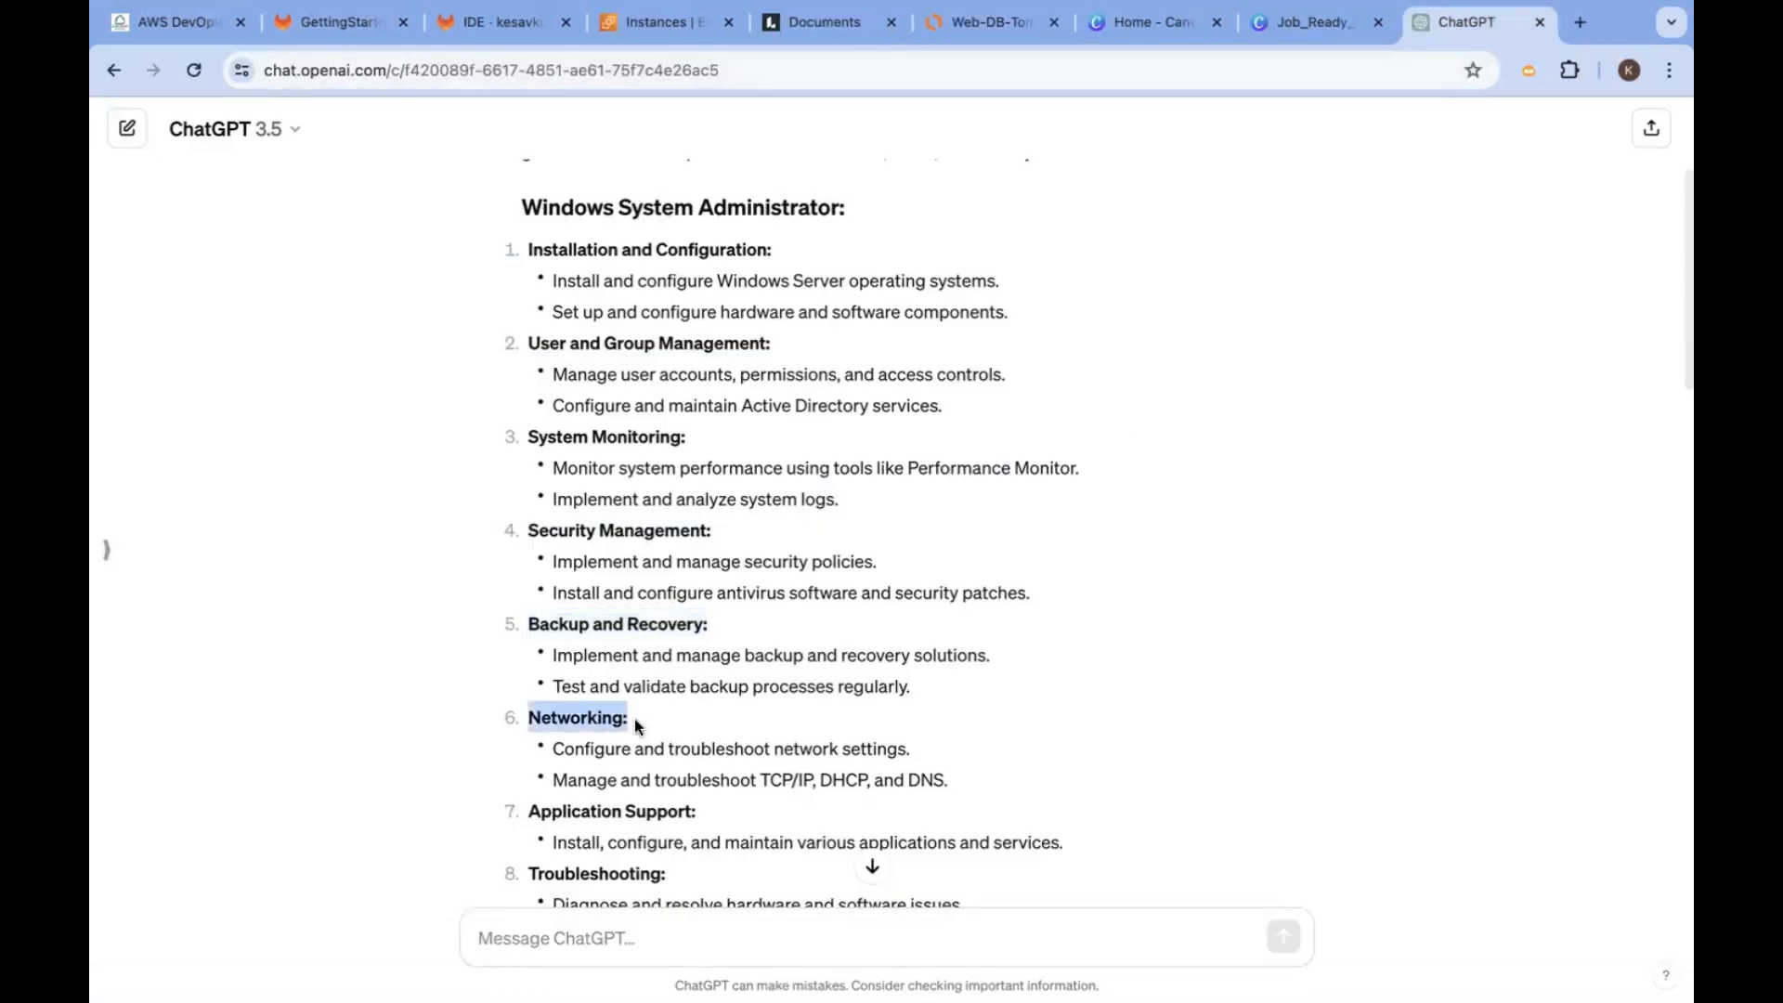
# Scroll through the Networking and Application Support duties, then switch to the Lucidchart diagram
pyautogui.scroll(-3)
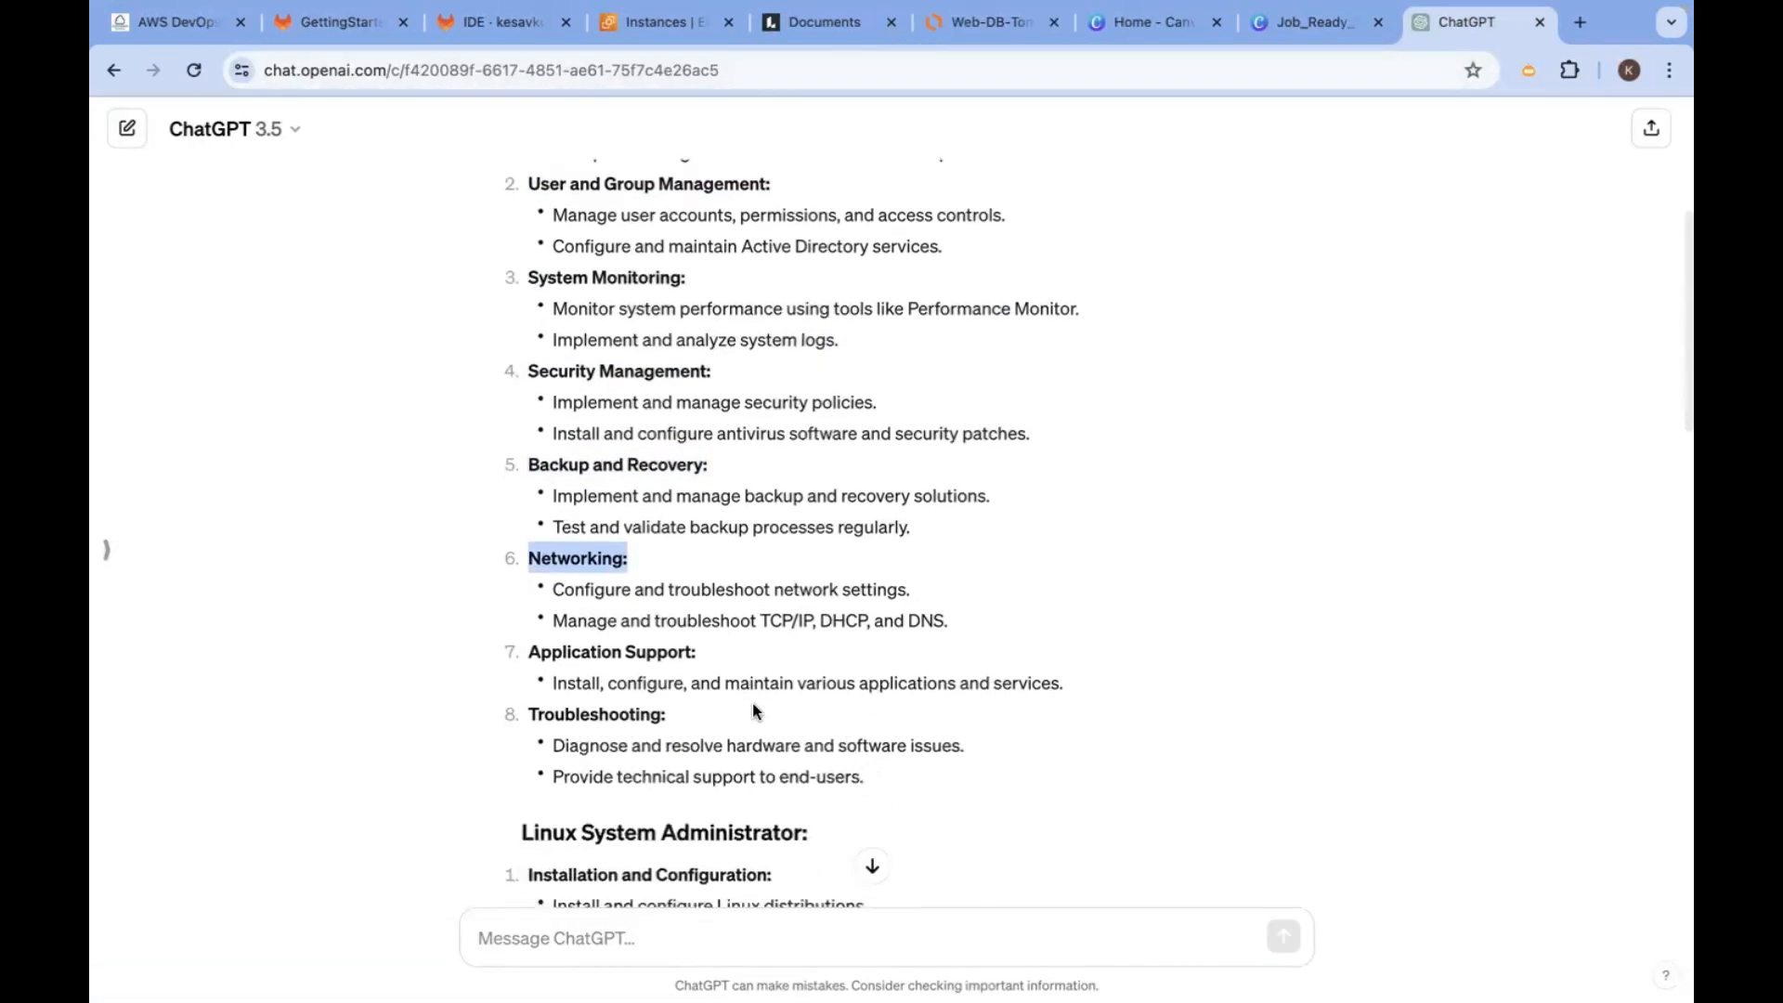
pyautogui.moveTo(823, 637)
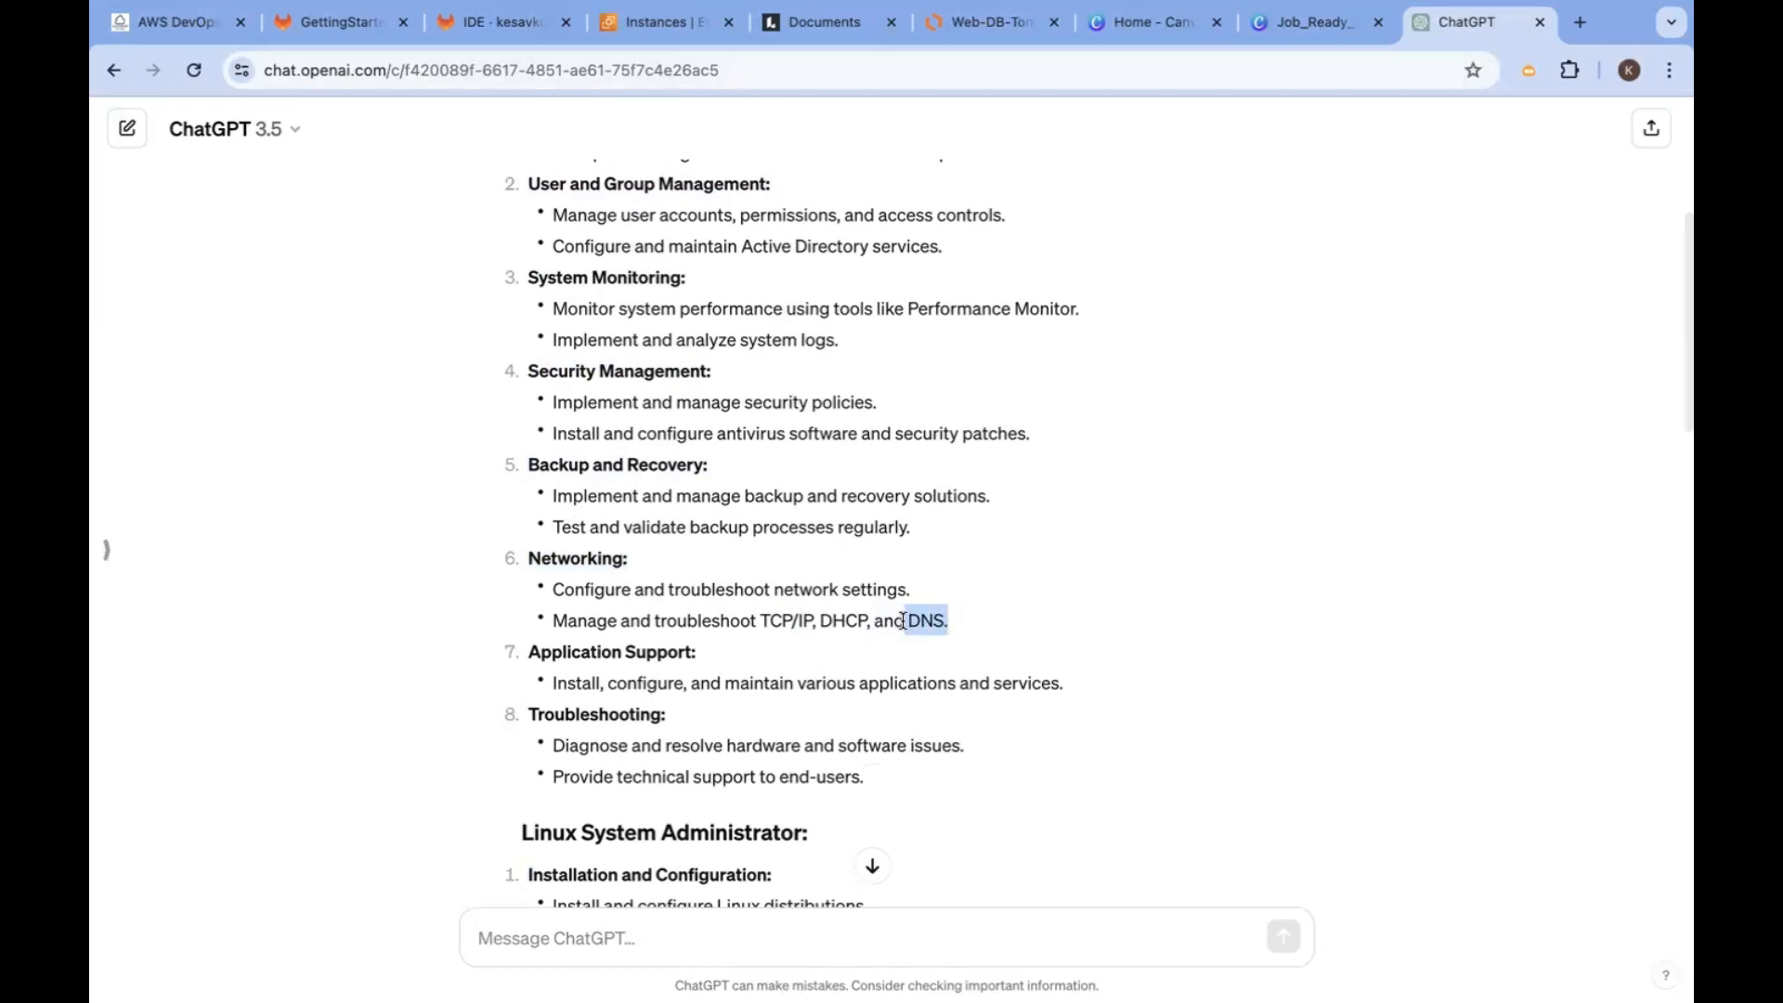
pyautogui.scroll(-3)
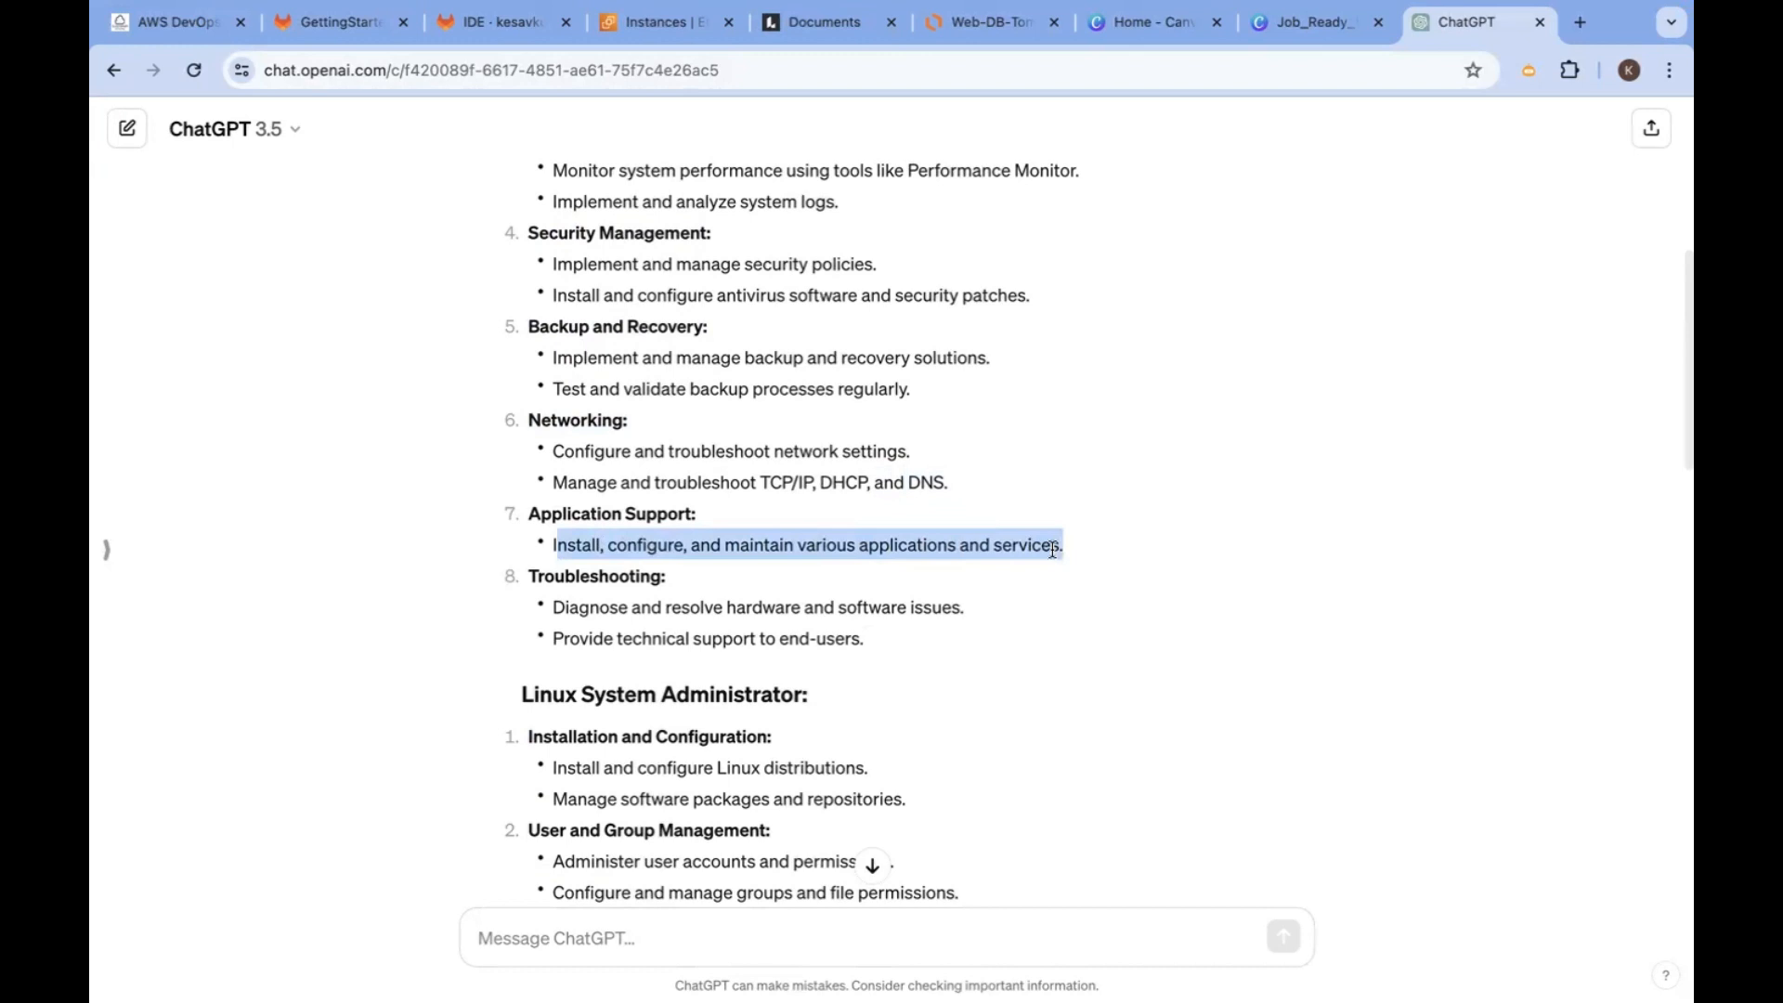
pyautogui.moveTo(990, 45)
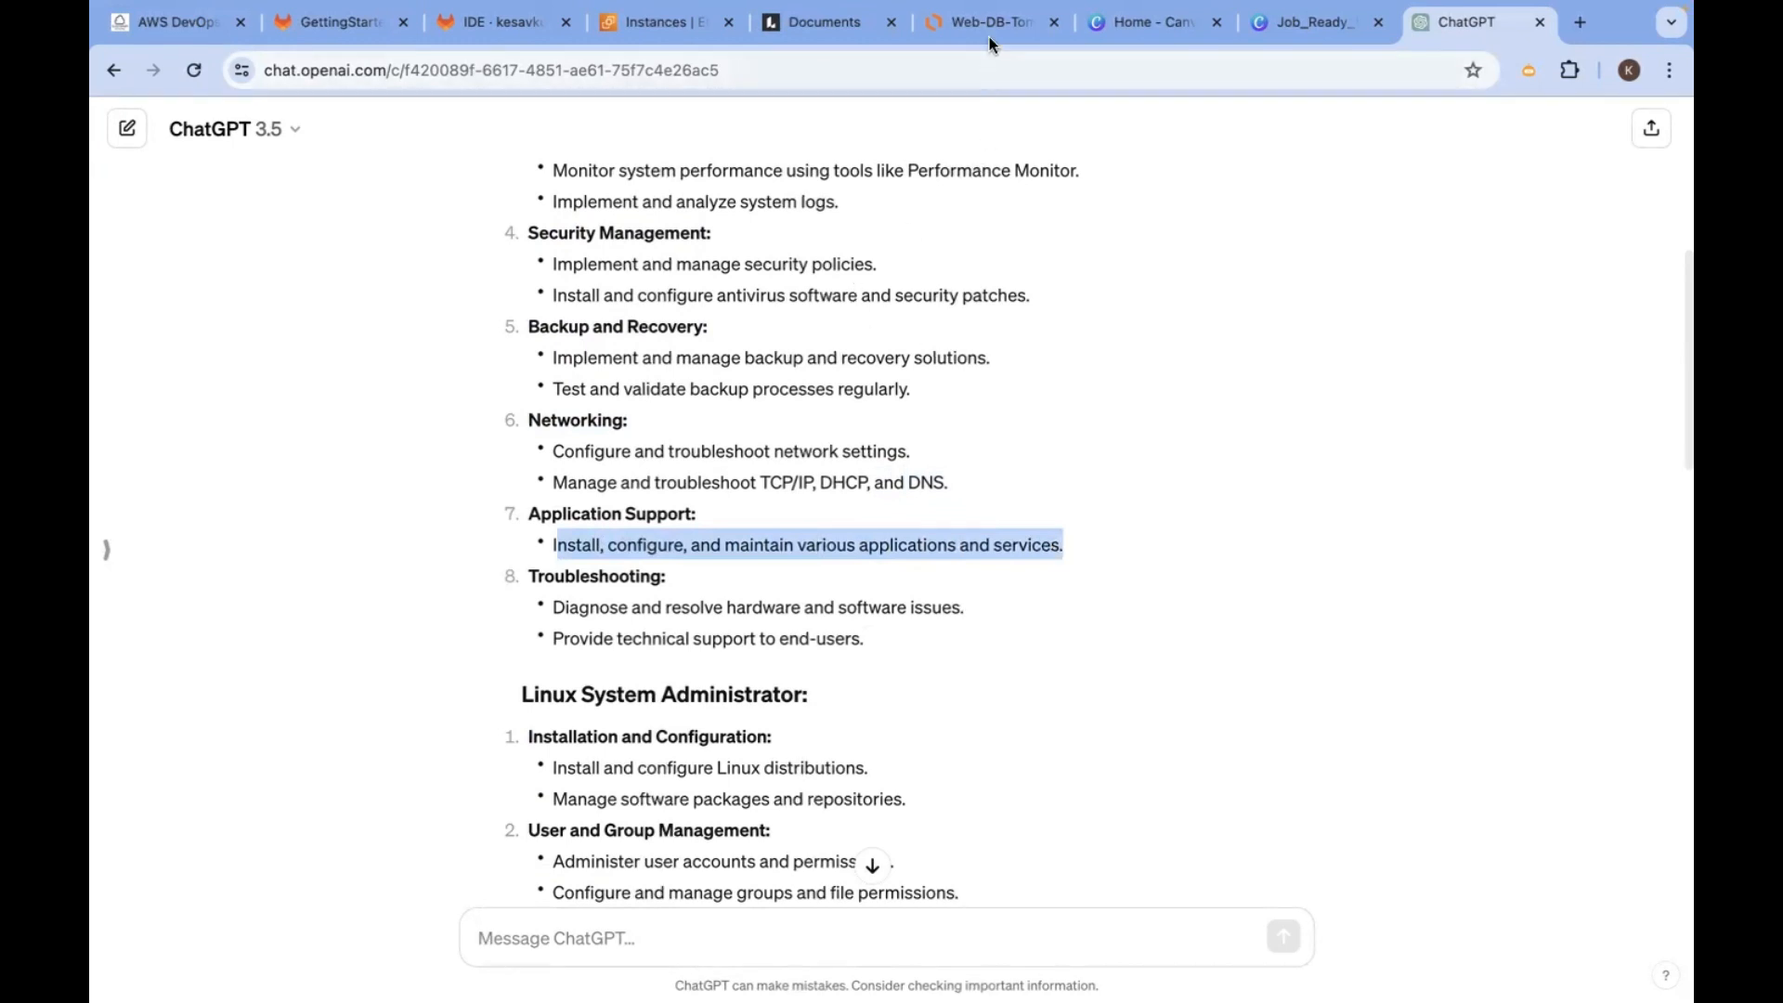
pyautogui.click(985, 23)
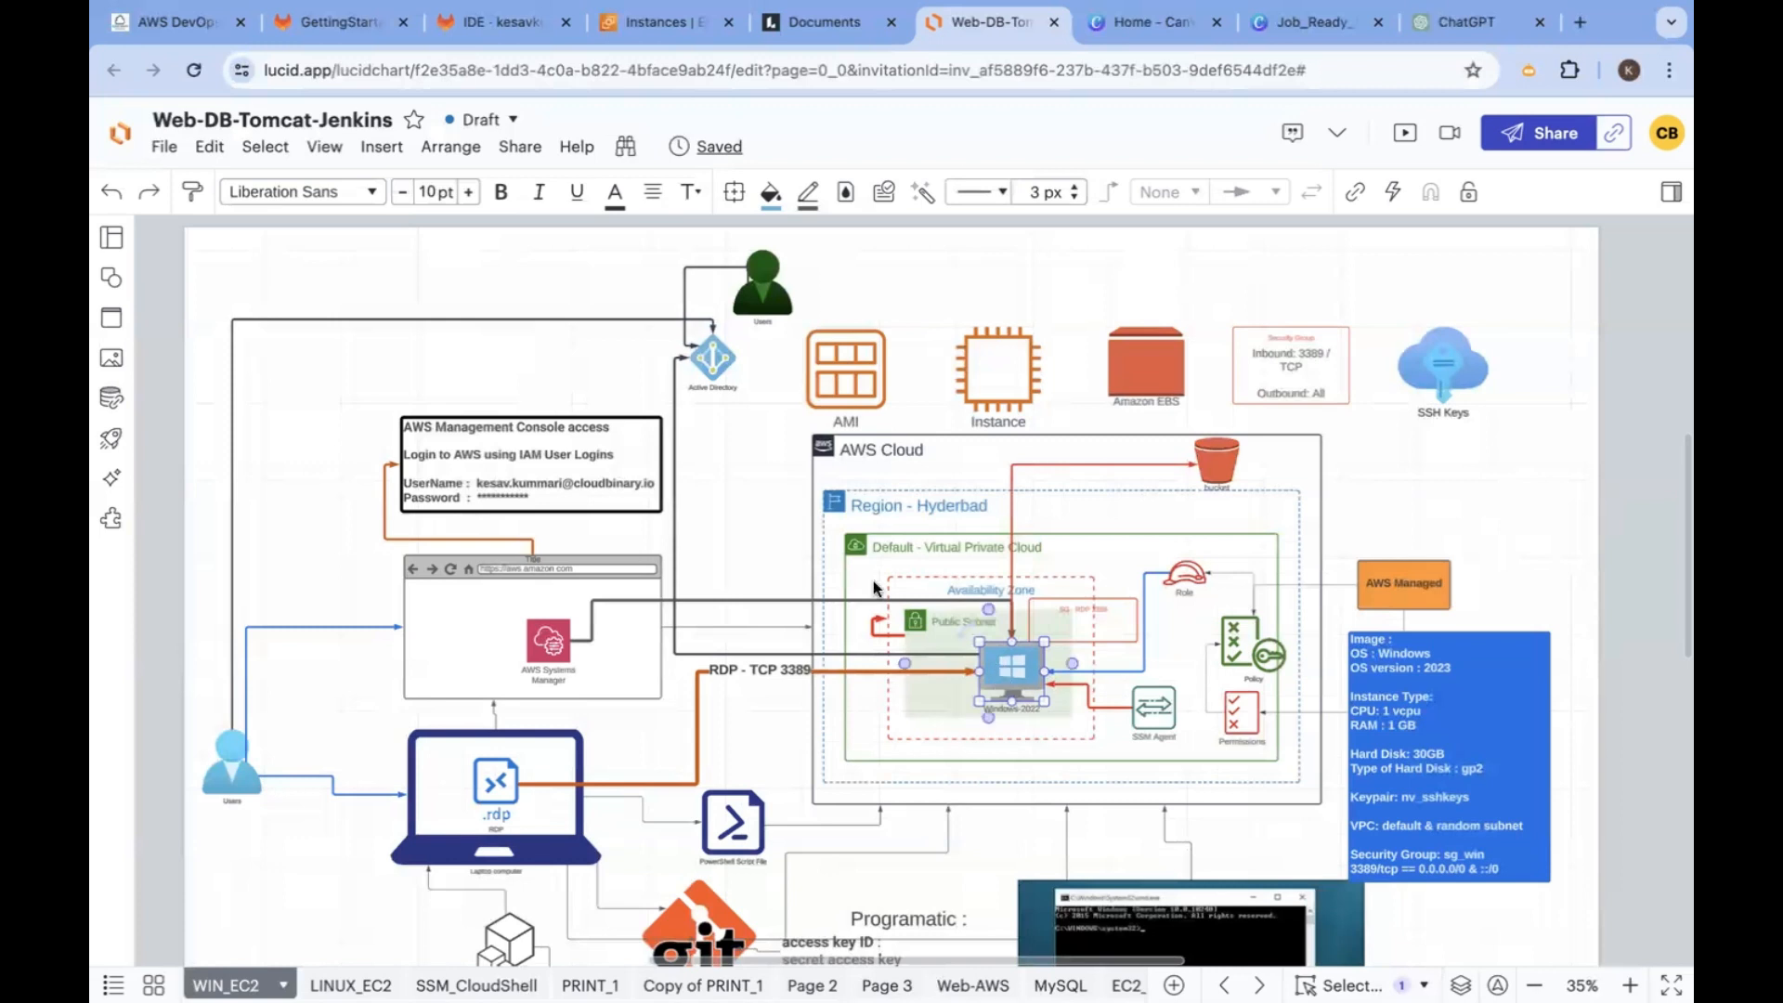
# Select the Windows-2022 instance and switch back to the ChatGPT duty list
pyautogui.click(1011, 669)
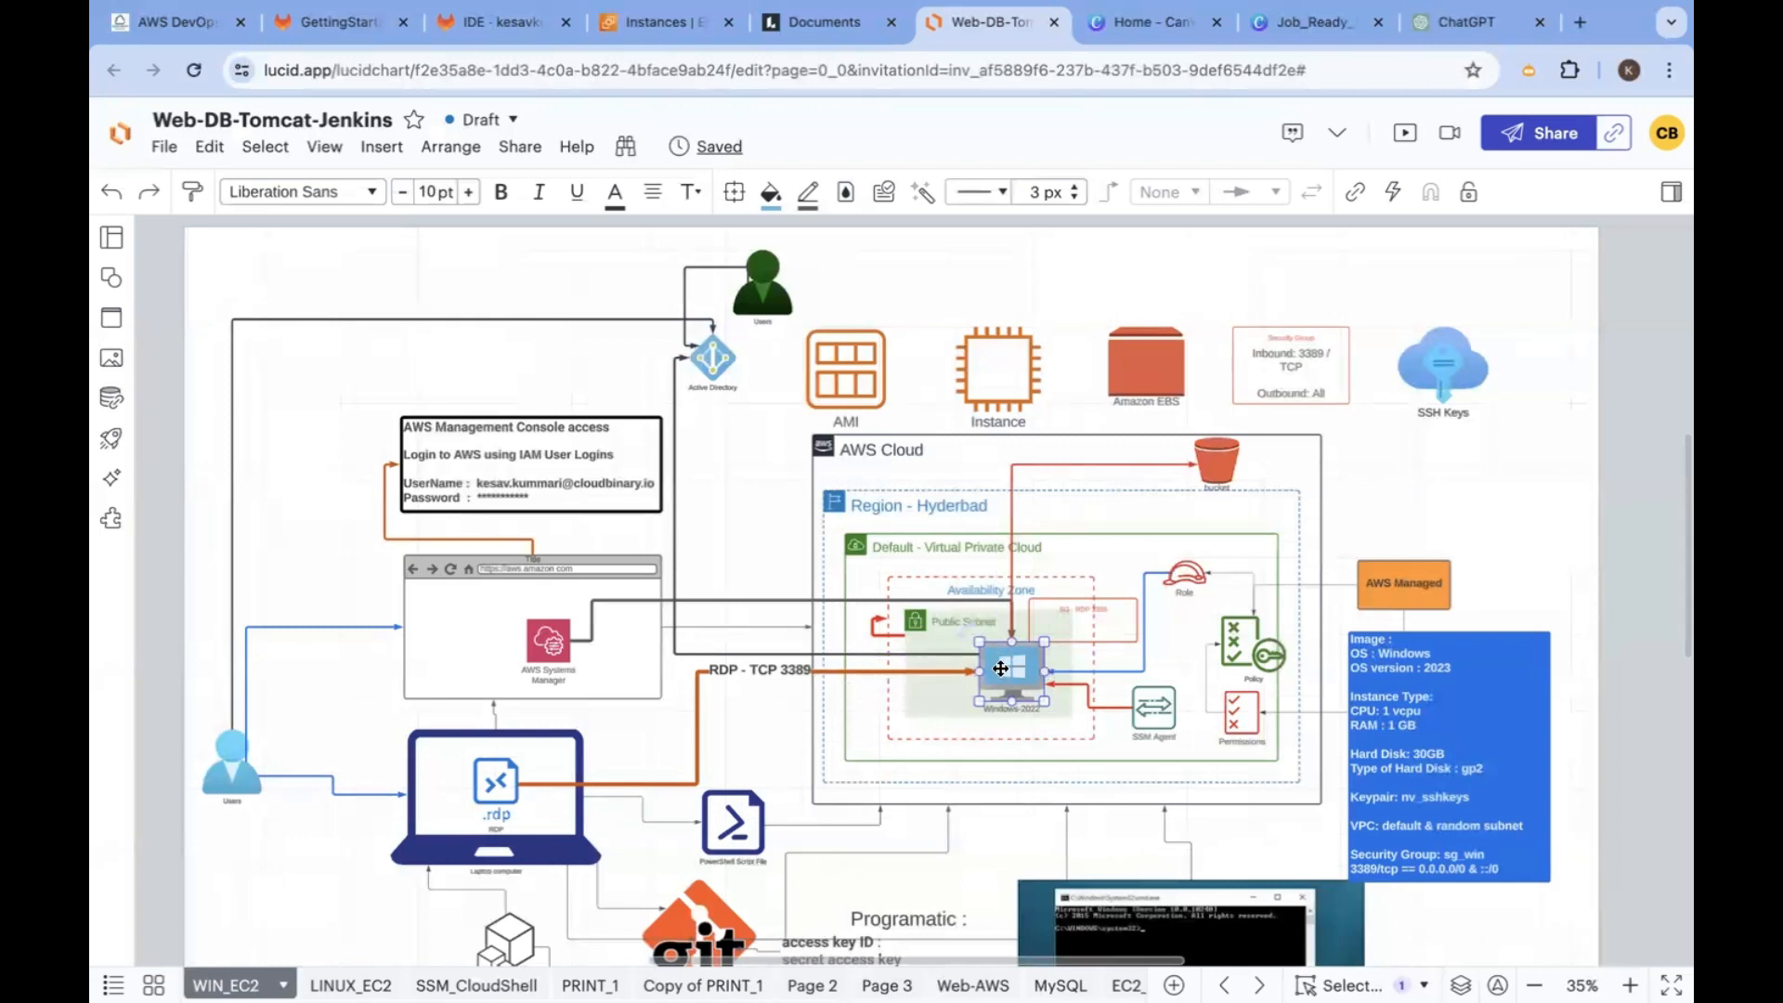
pyautogui.click(1468, 22)
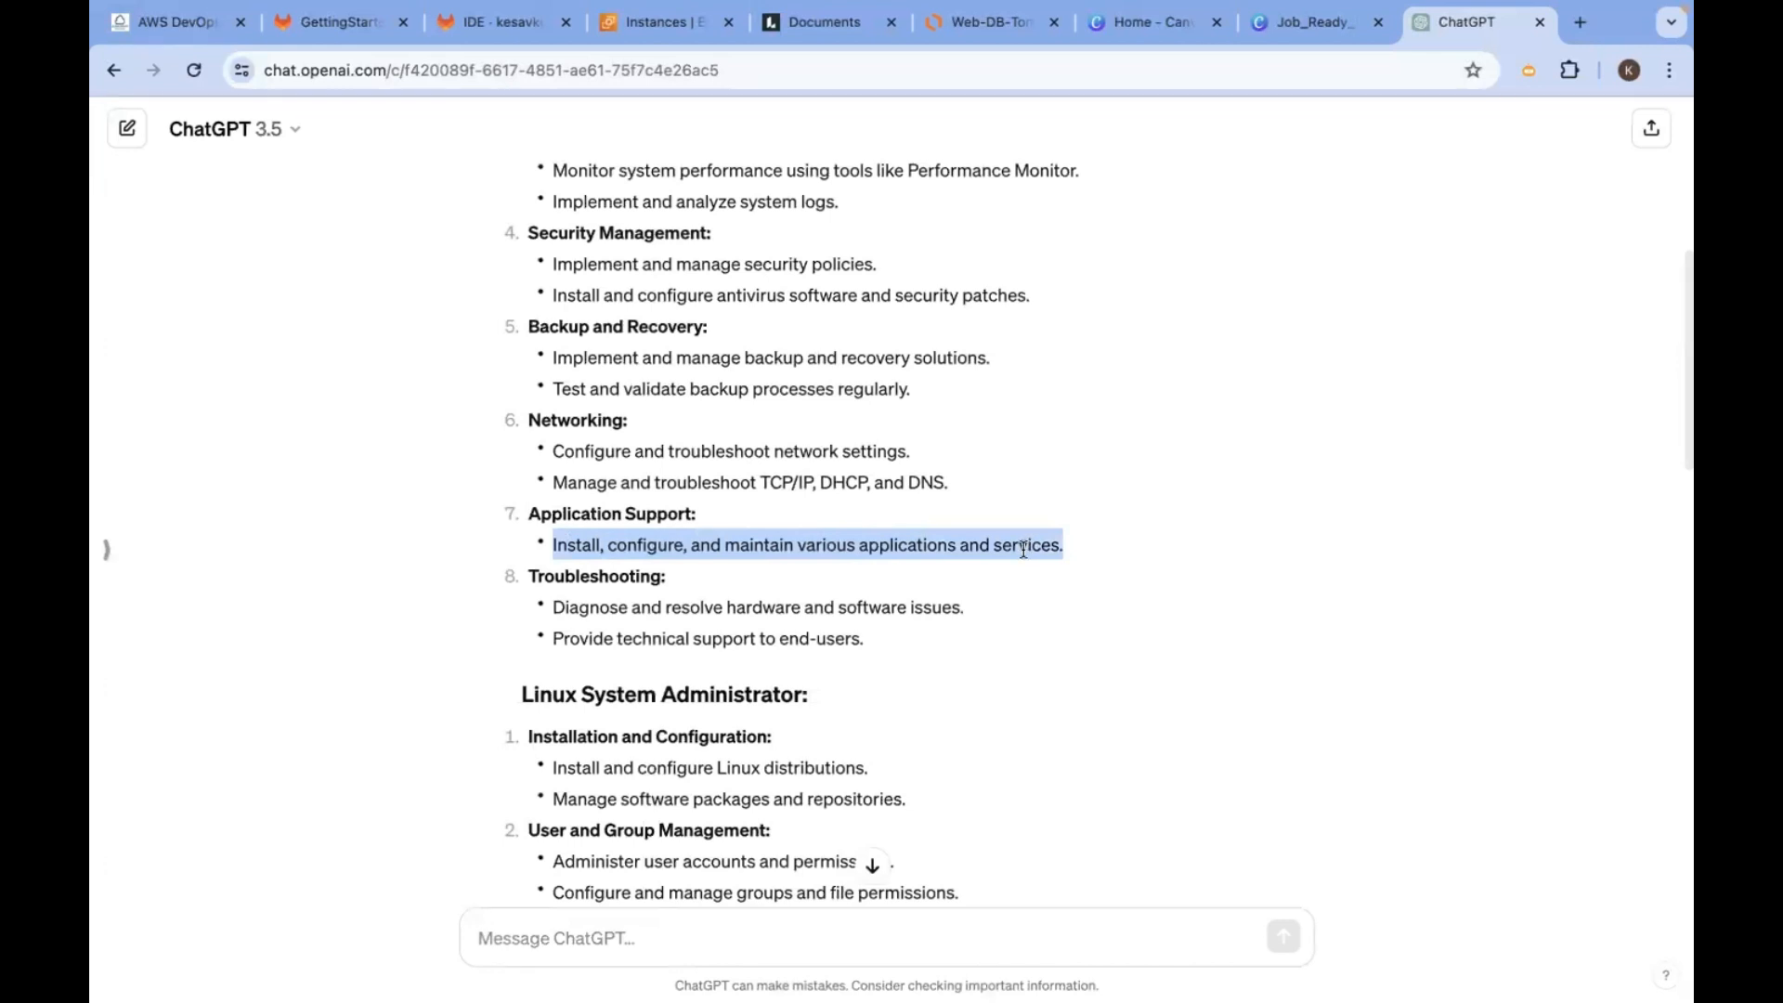
pyautogui.scroll(3)
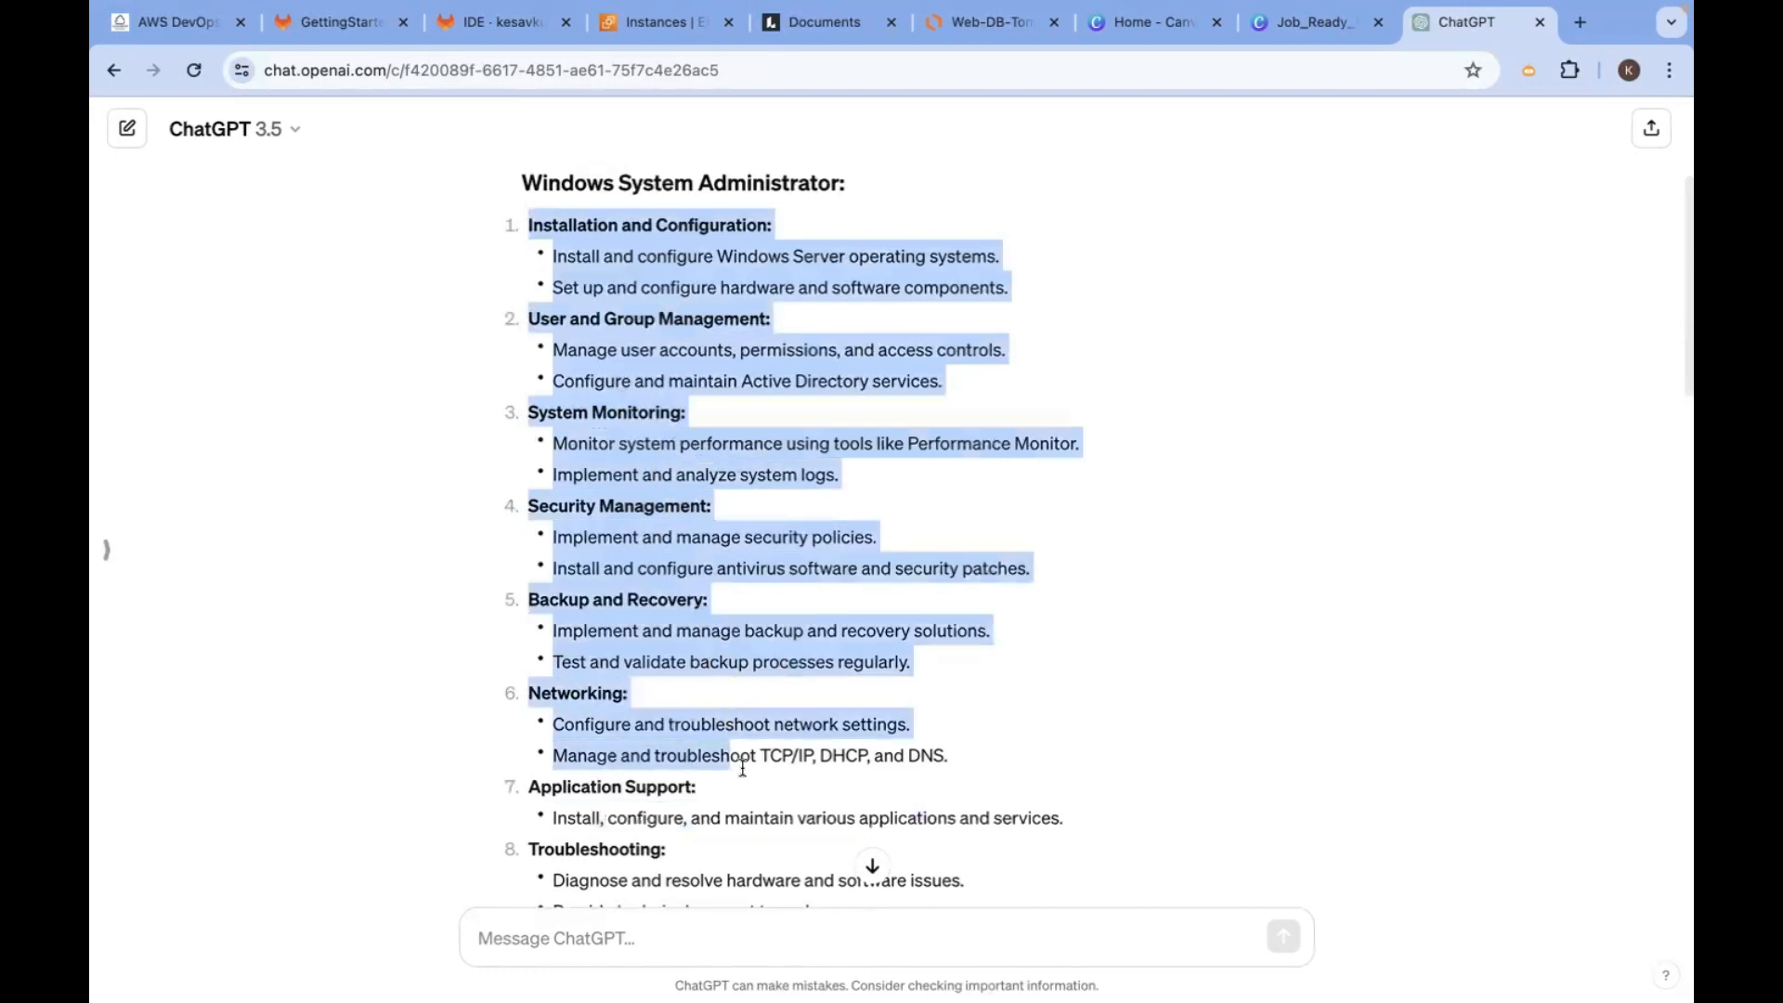
pyautogui.scroll(-3)
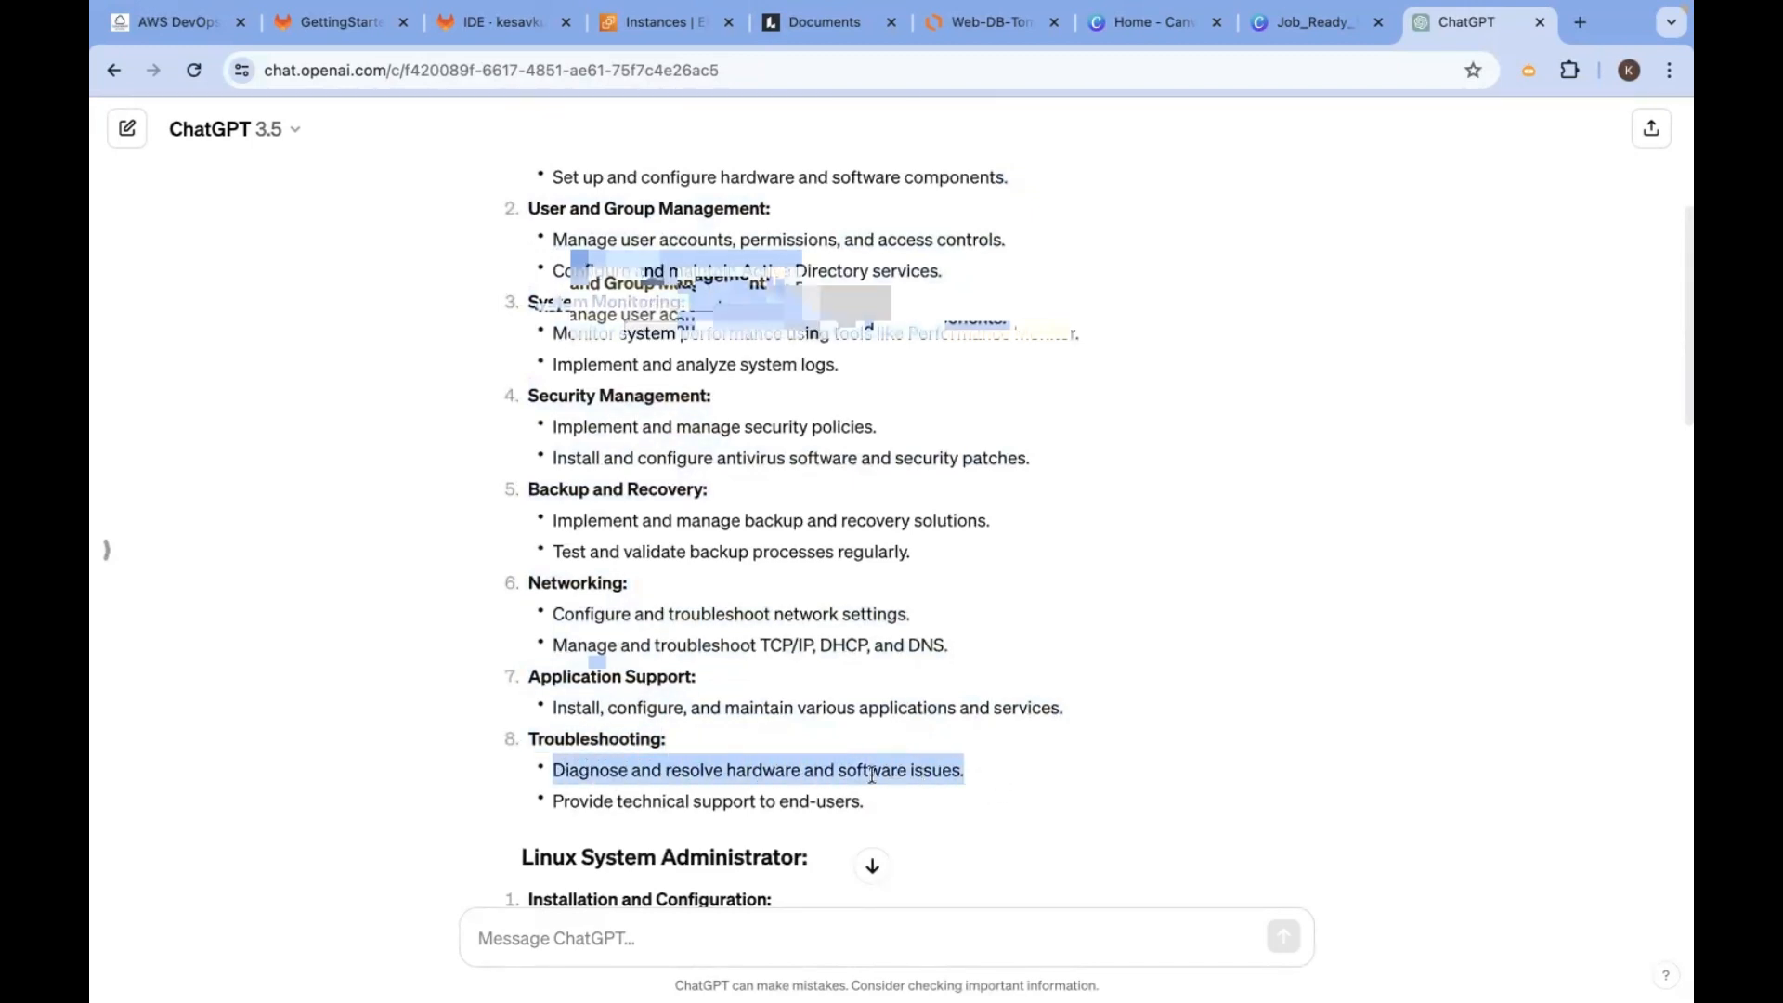
pyautogui.doubleClick(764, 769)
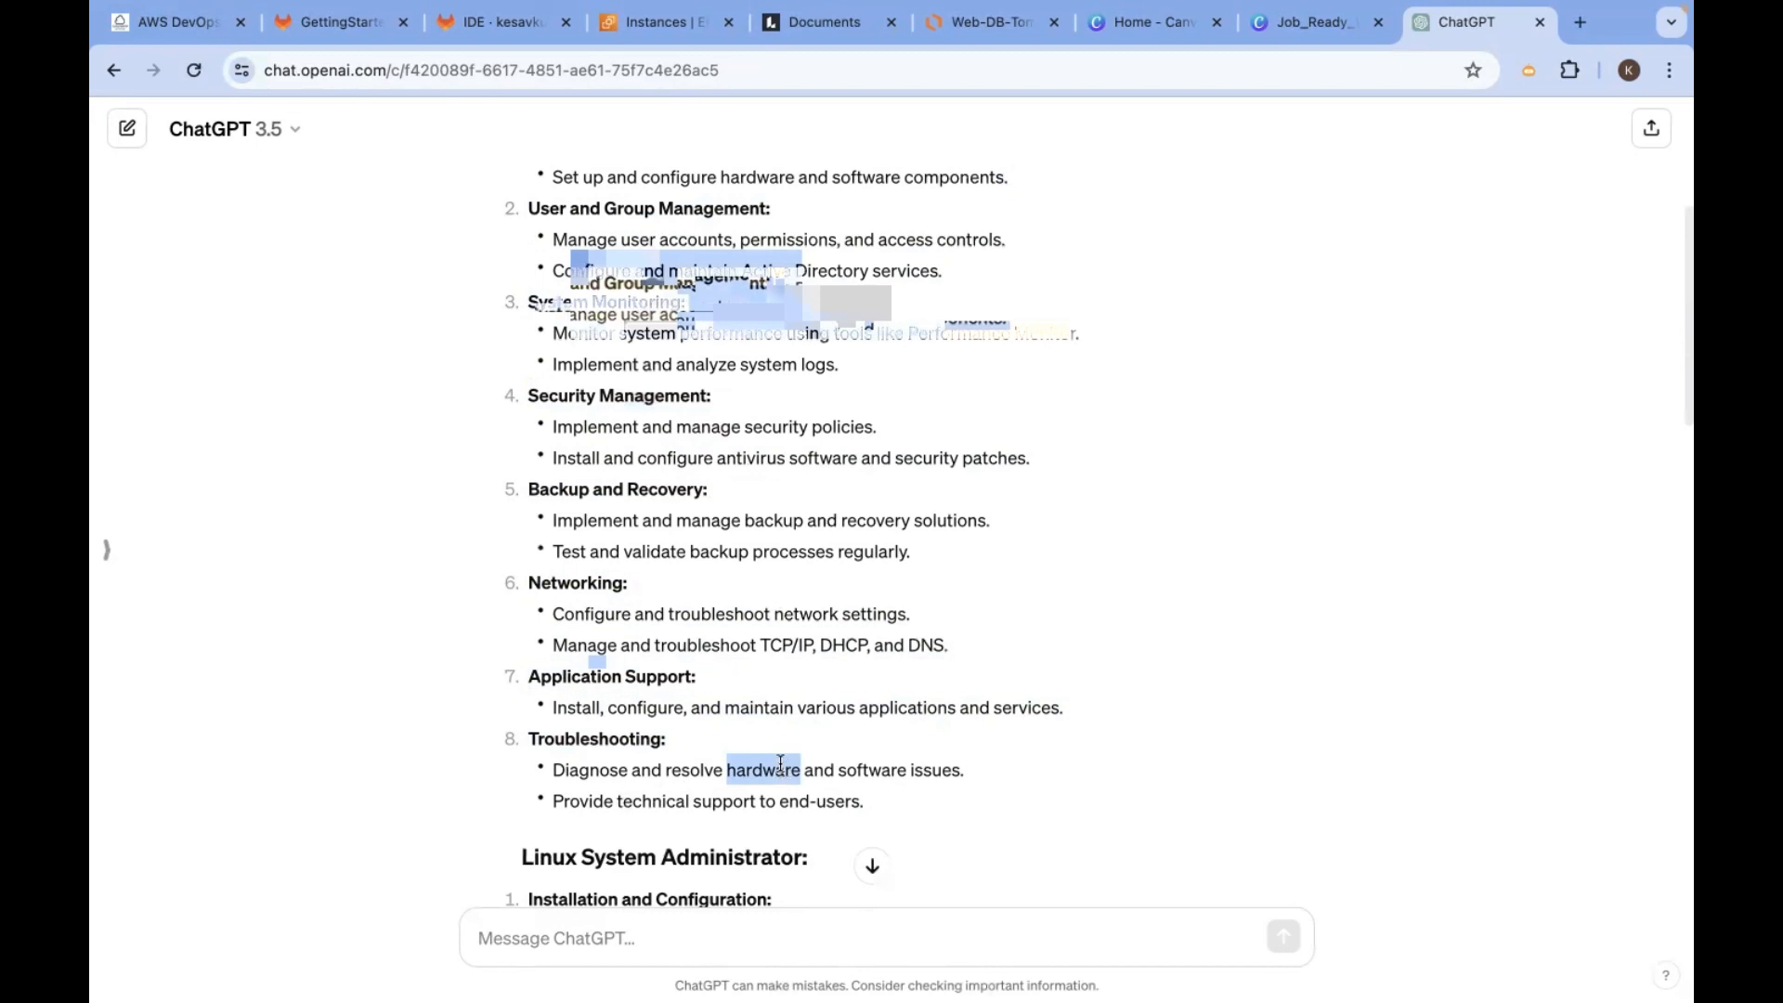
pyautogui.scroll(3)
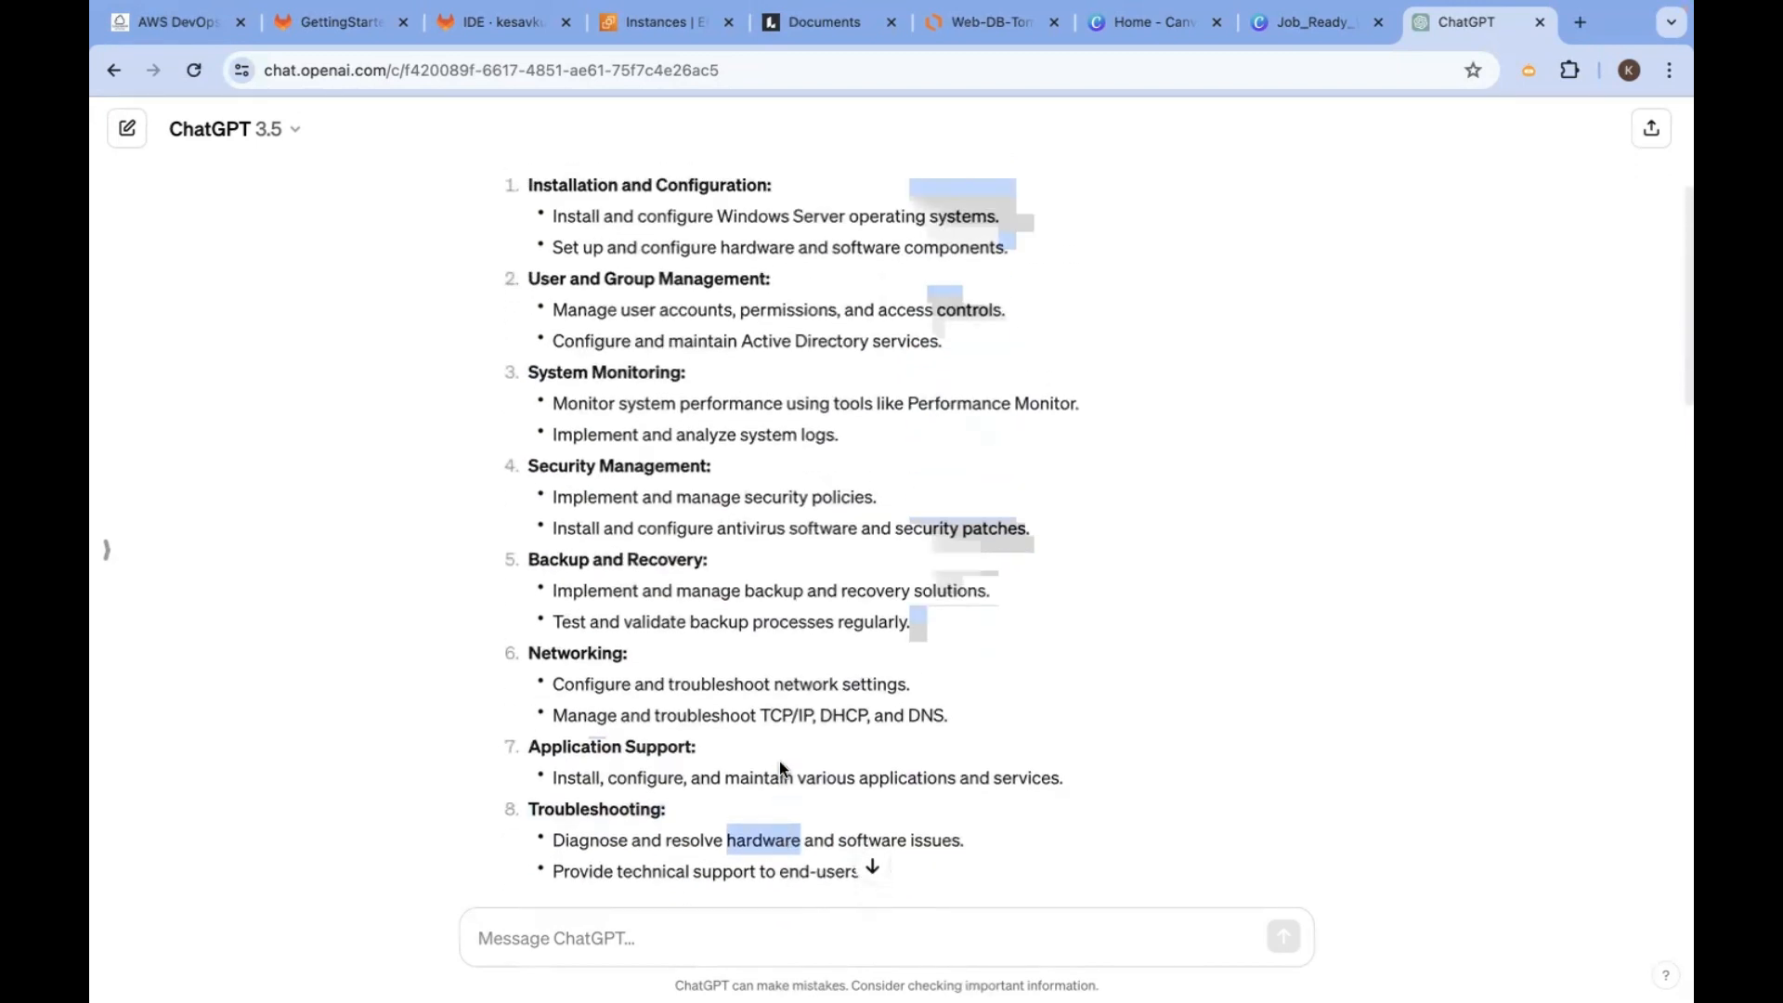
pyautogui.scroll(3)
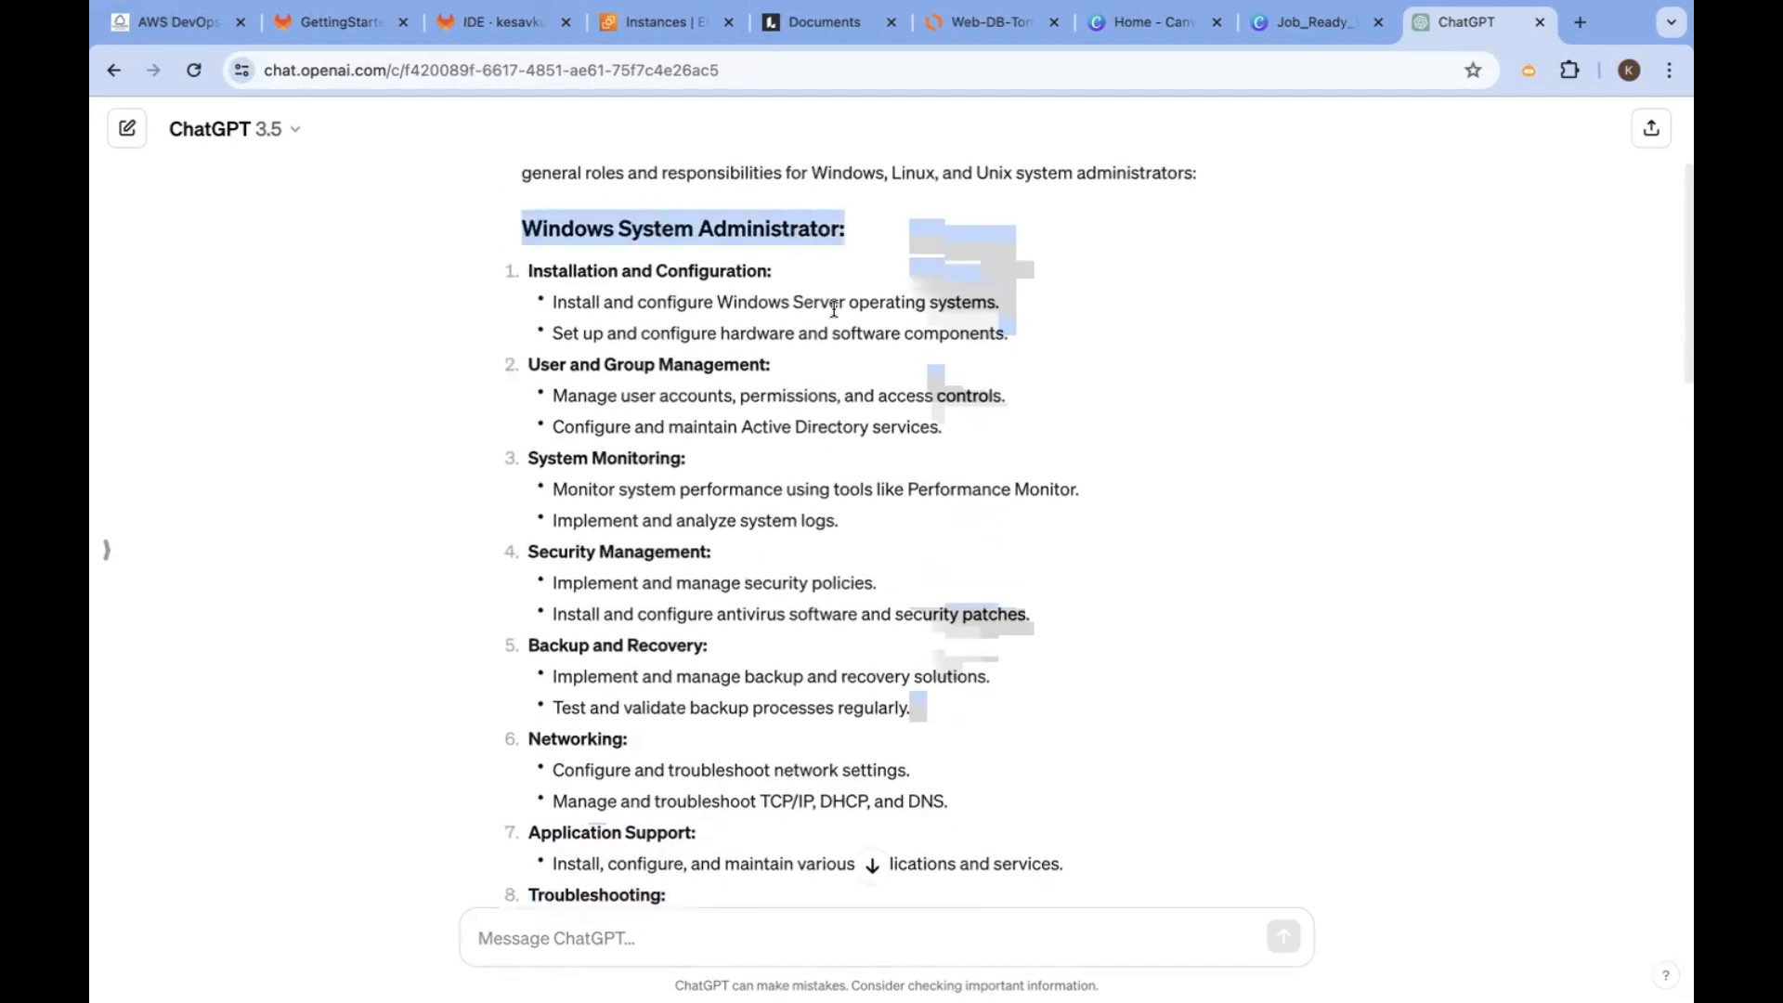
pyautogui.scroll(-3)
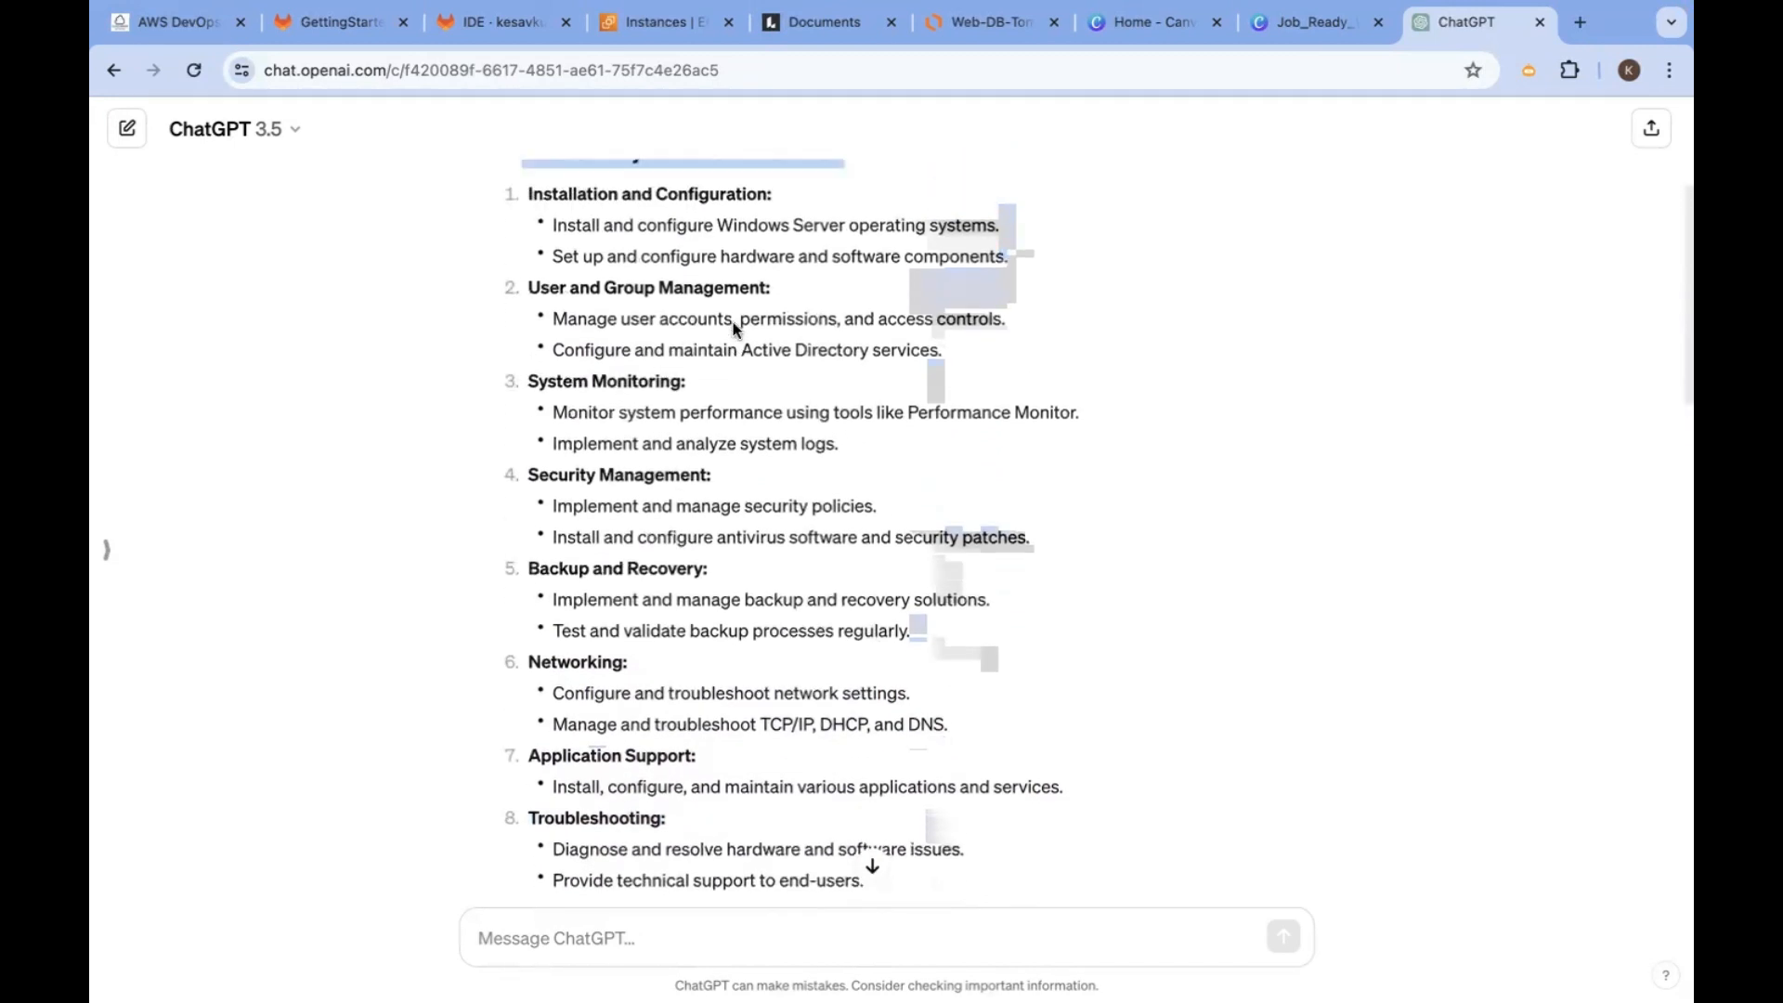